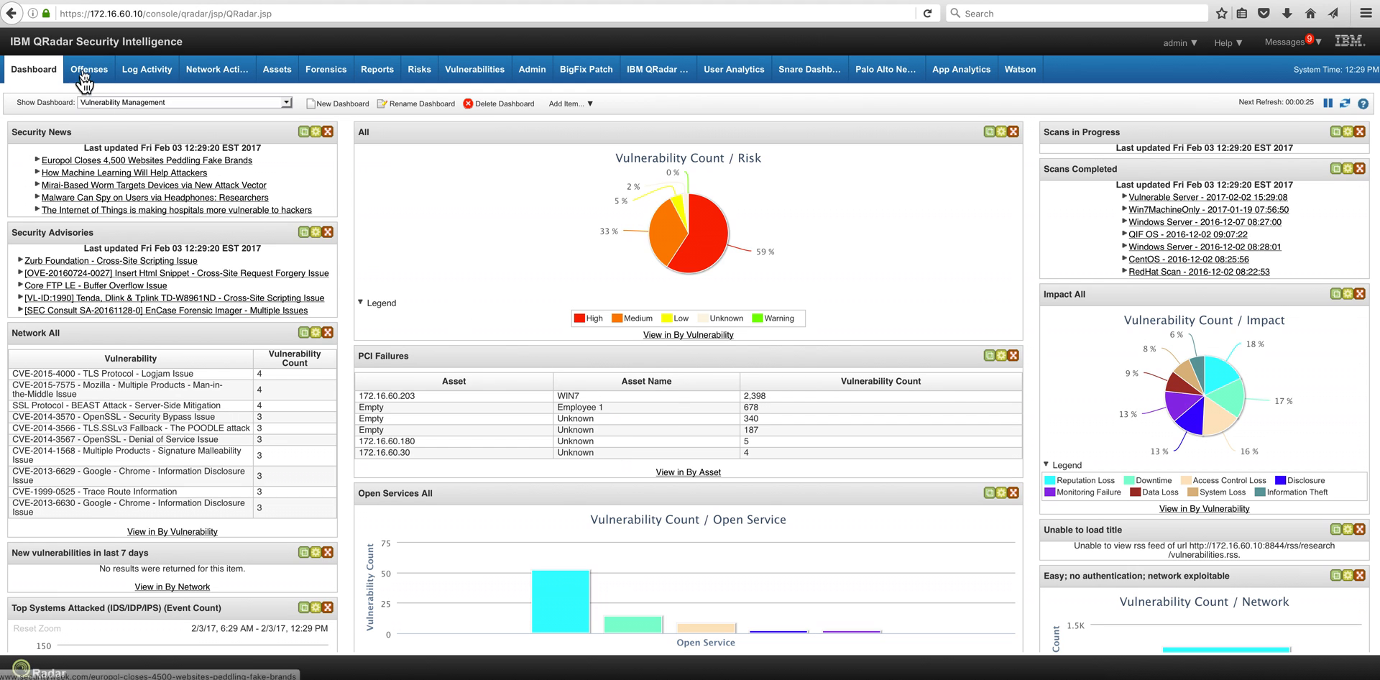
# Show the sorted offense rules list and the RFISI Botnet Command and Control rule details.
pyautogui.click(89, 68)
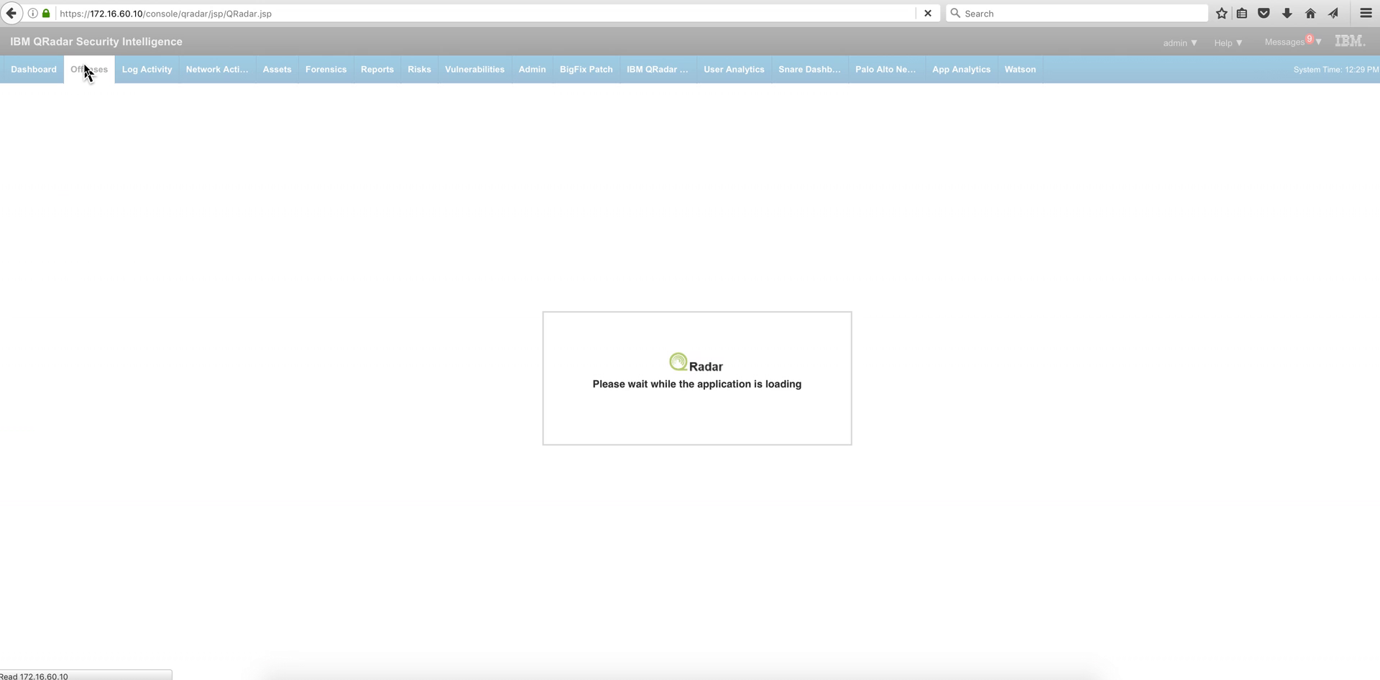
pyautogui.click(87, 69)
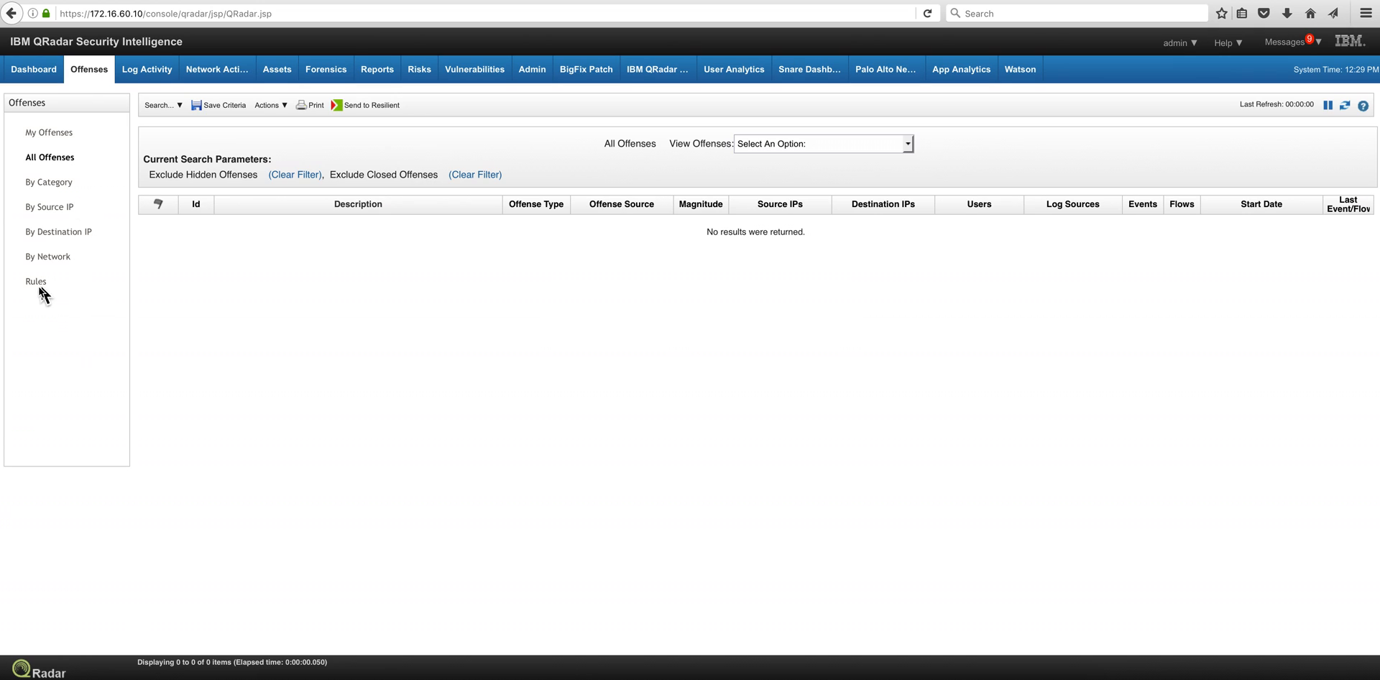
pyautogui.moveTo(36, 282)
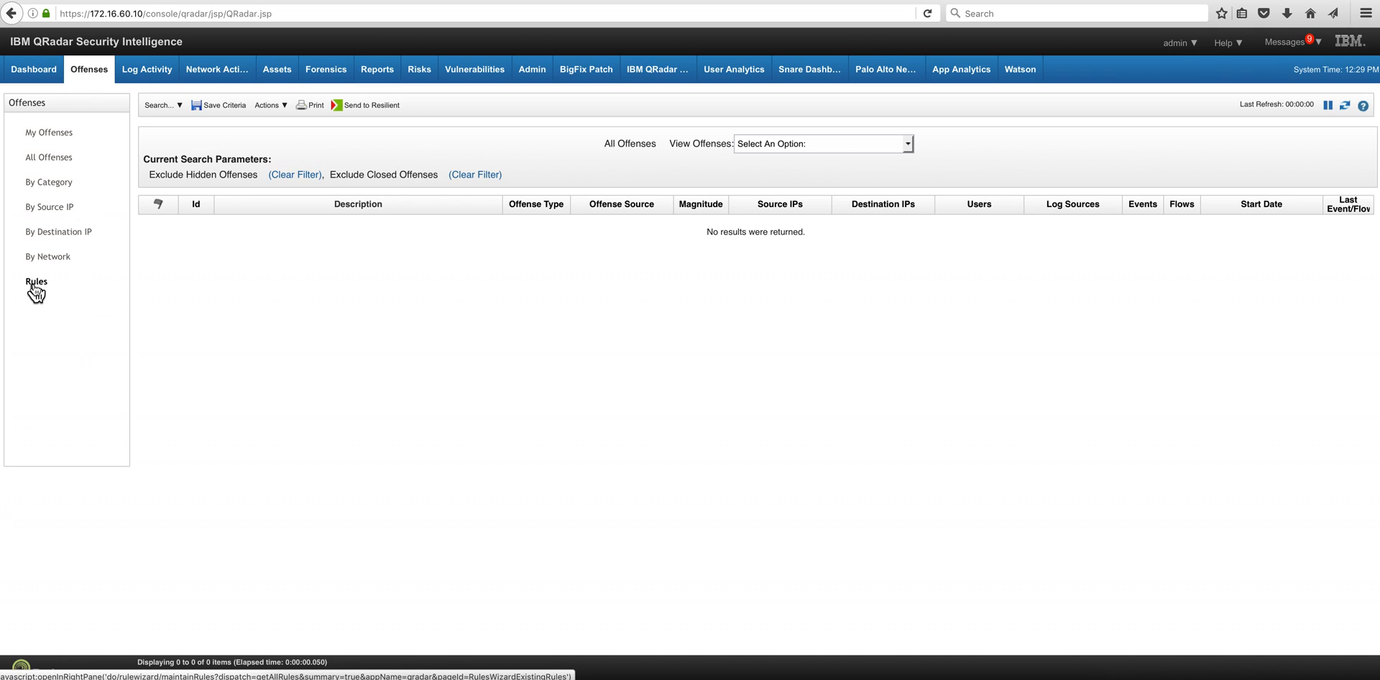
pyautogui.click(36, 282)
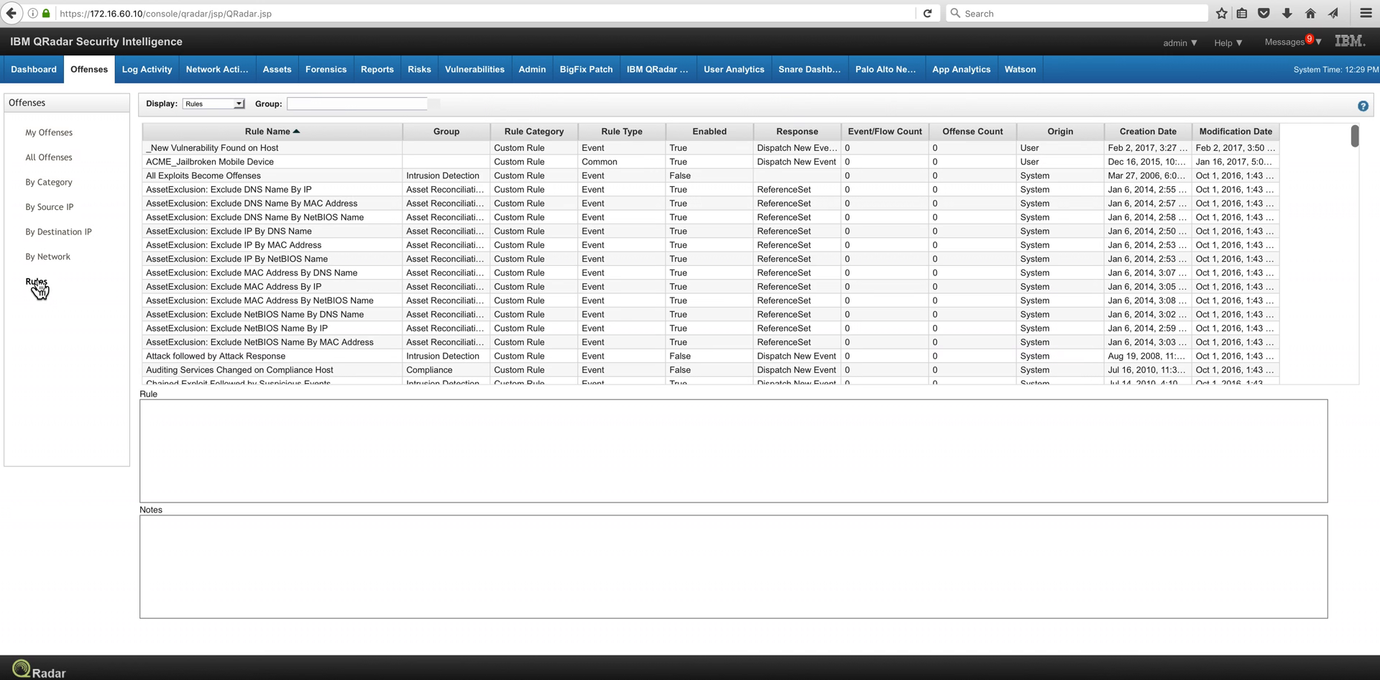
pyautogui.click(36, 282)
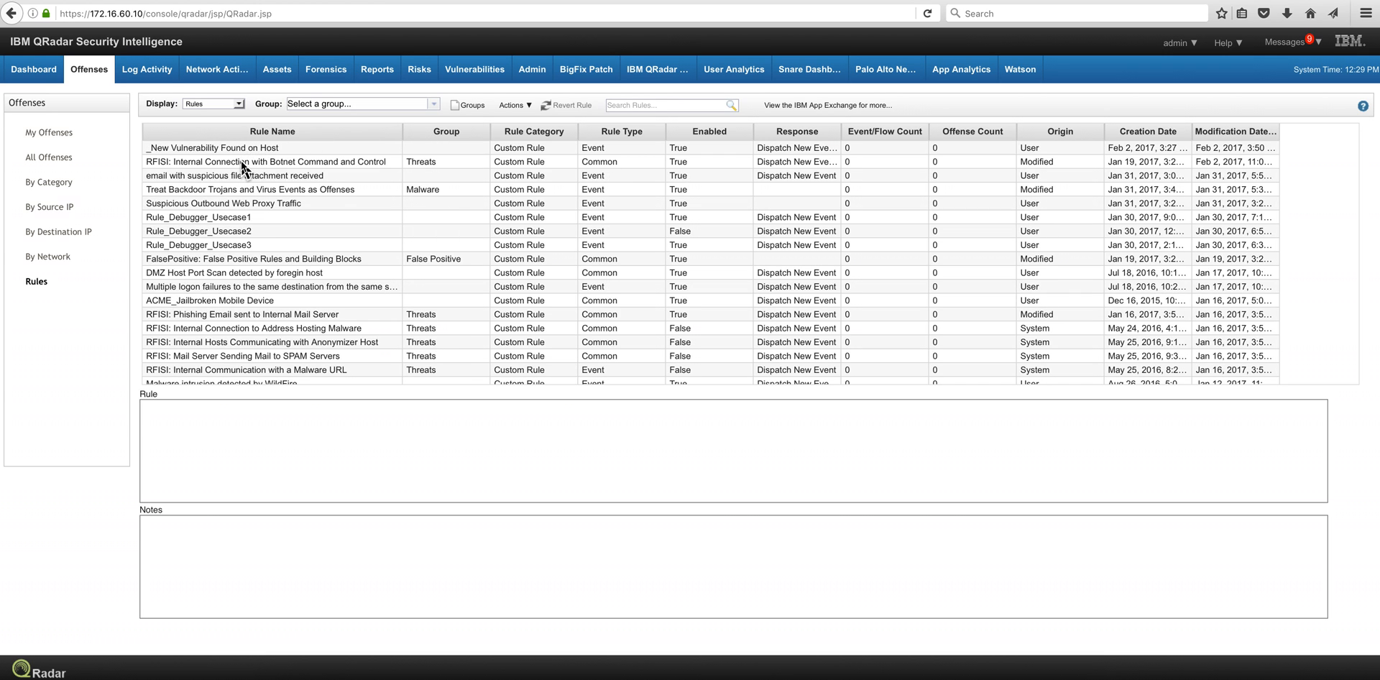
pyautogui.click(266, 161)
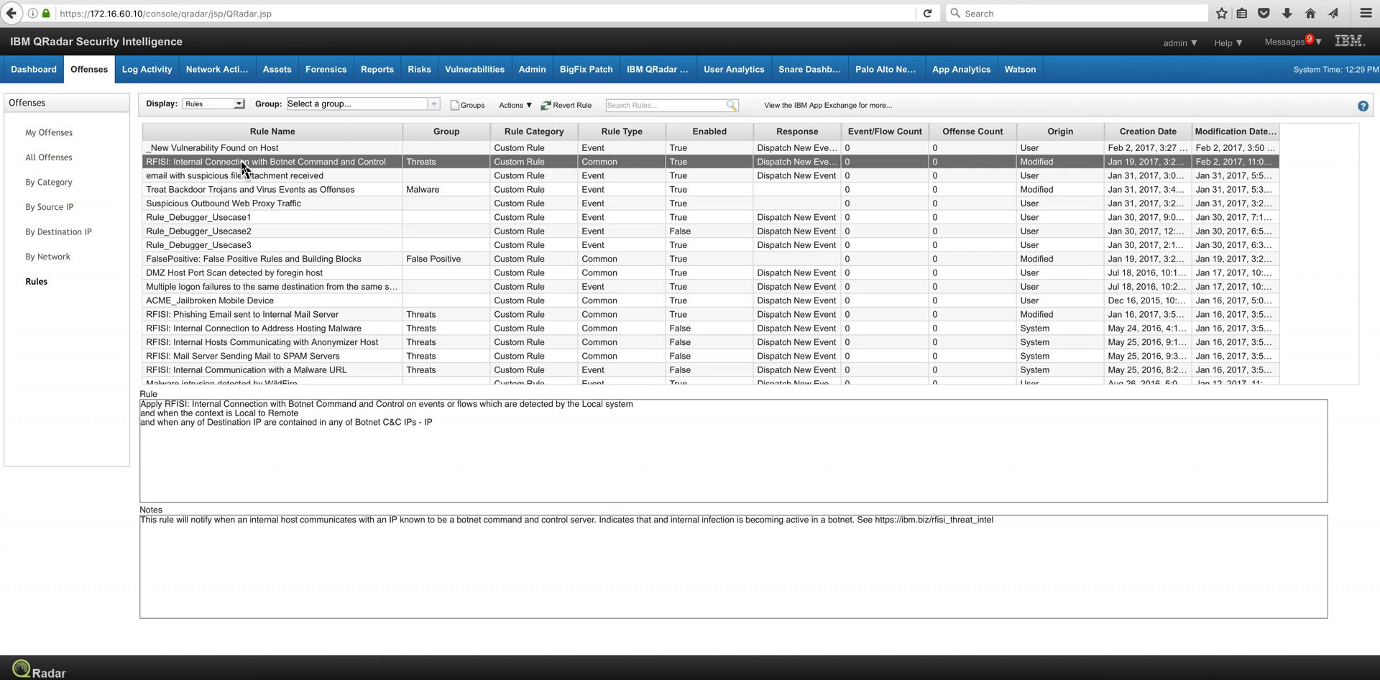
# Open the RFISI Internal Connection with Botnet Command and Control rule in the Rule Test Stack Editor.
pyautogui.doubleClick(267, 161)
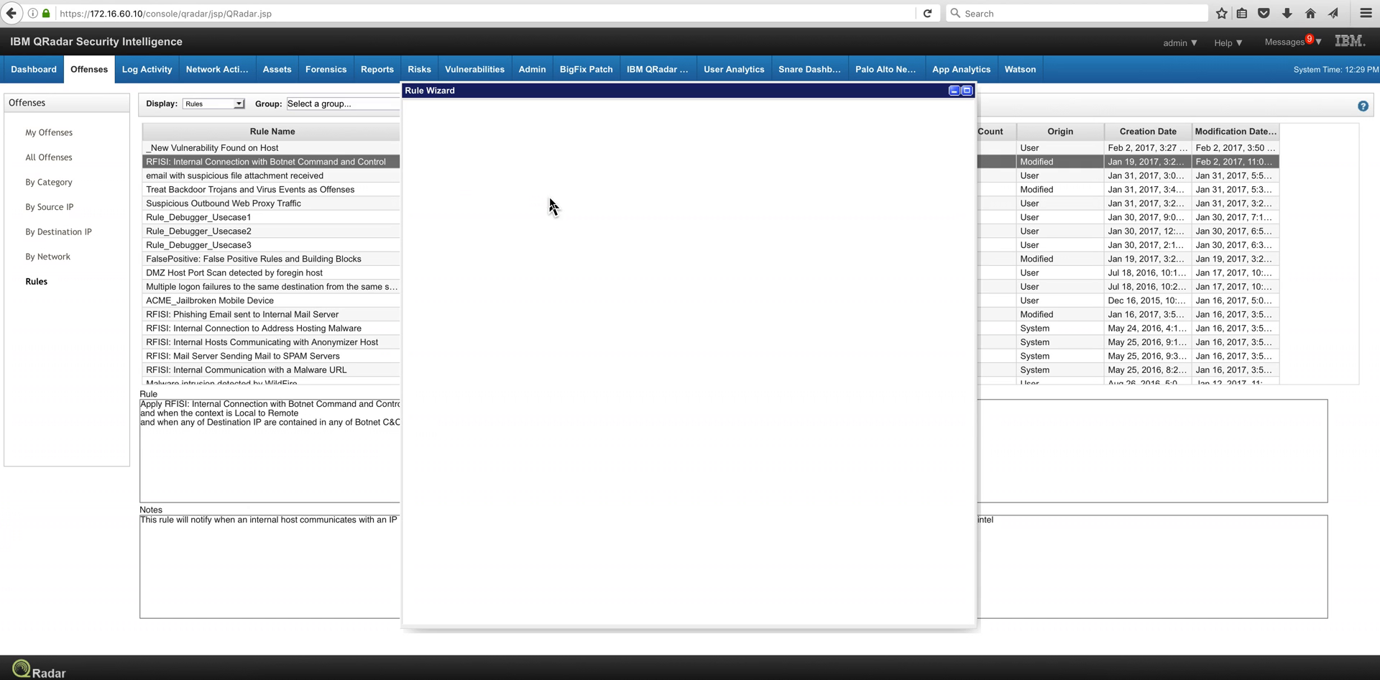
pyautogui.doubleClick(266, 162)
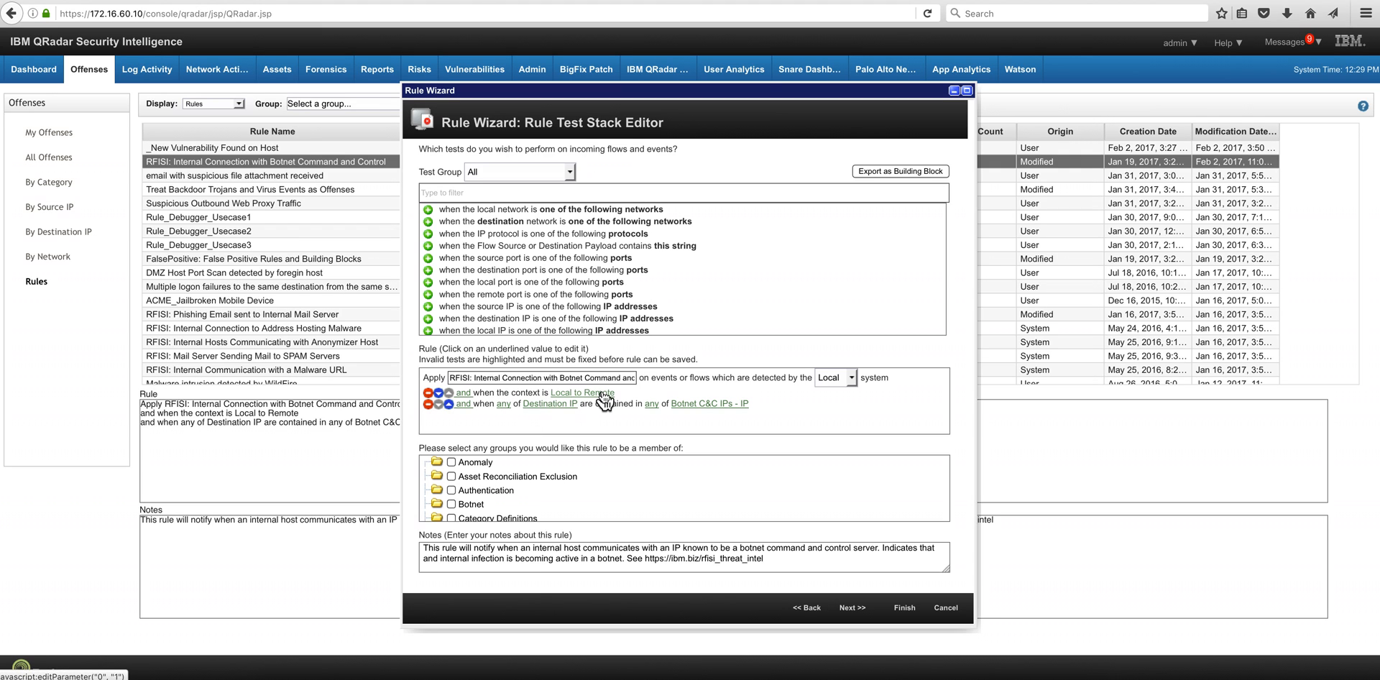
pyautogui.moveTo(514, 421)
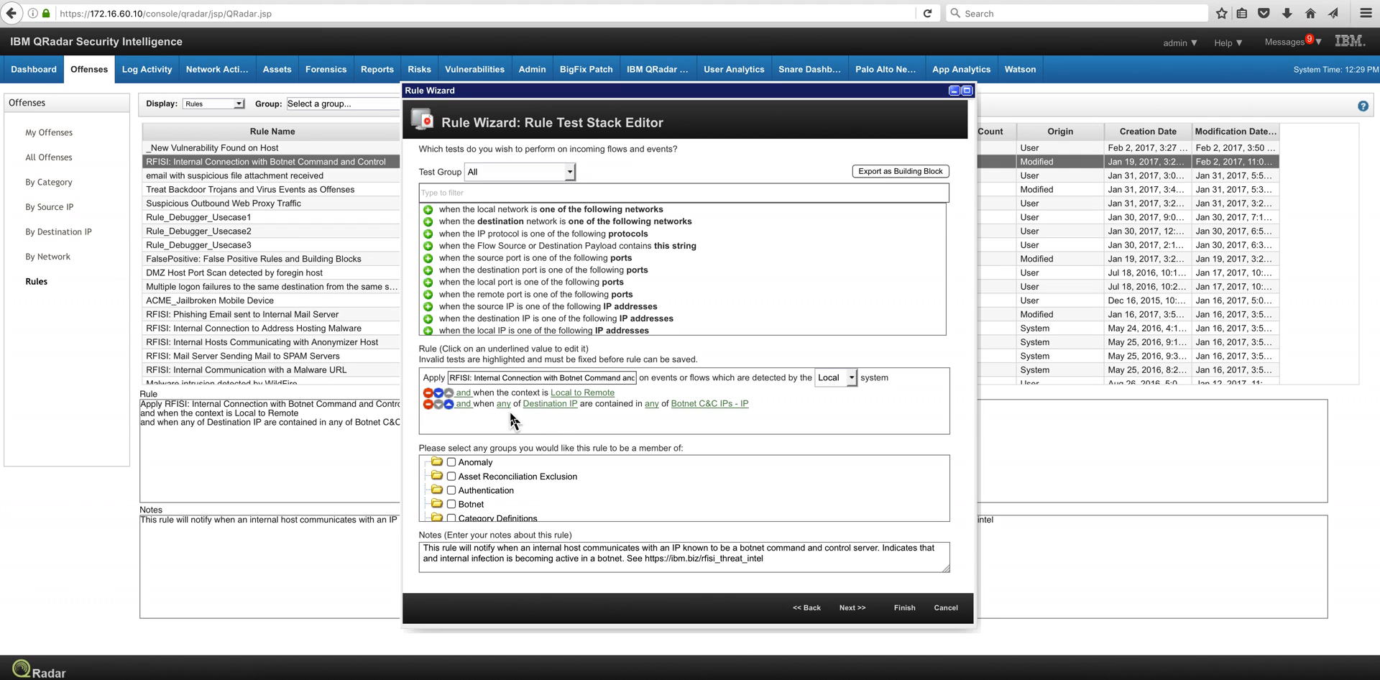
pyautogui.moveTo(616, 416)
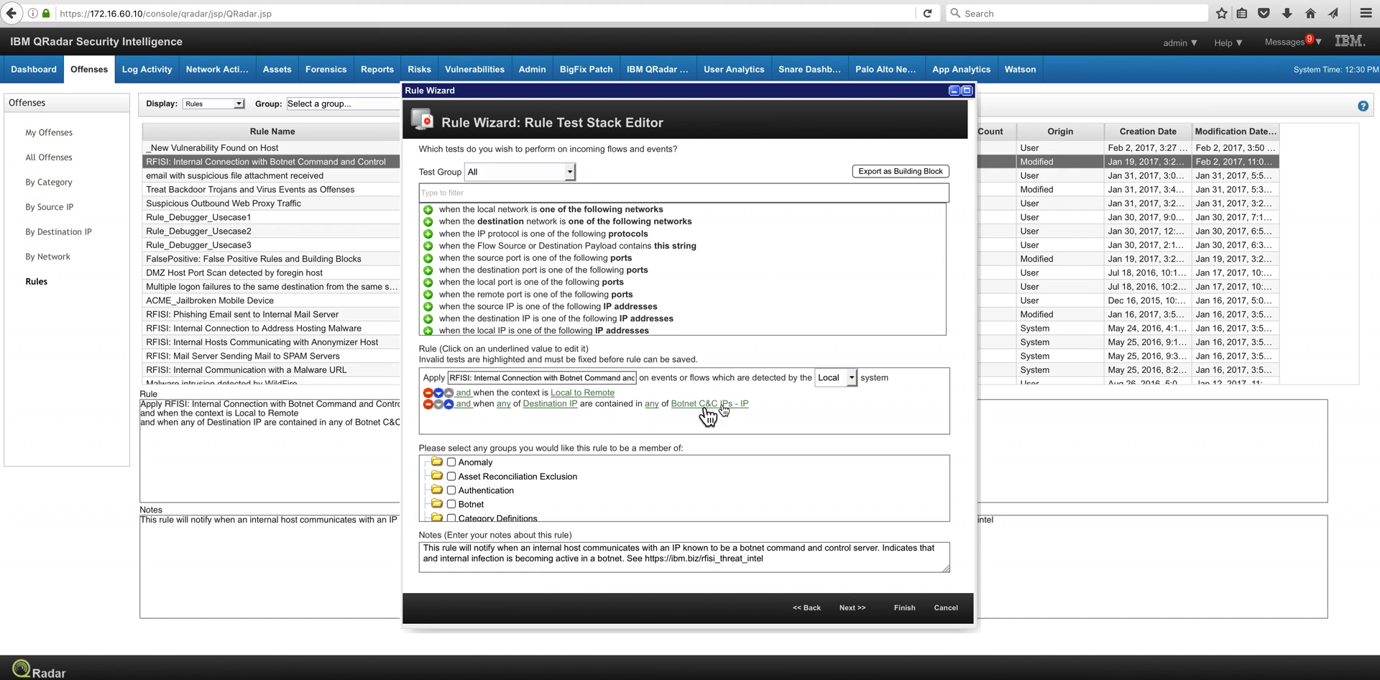
pyautogui.moveTo(720, 419)
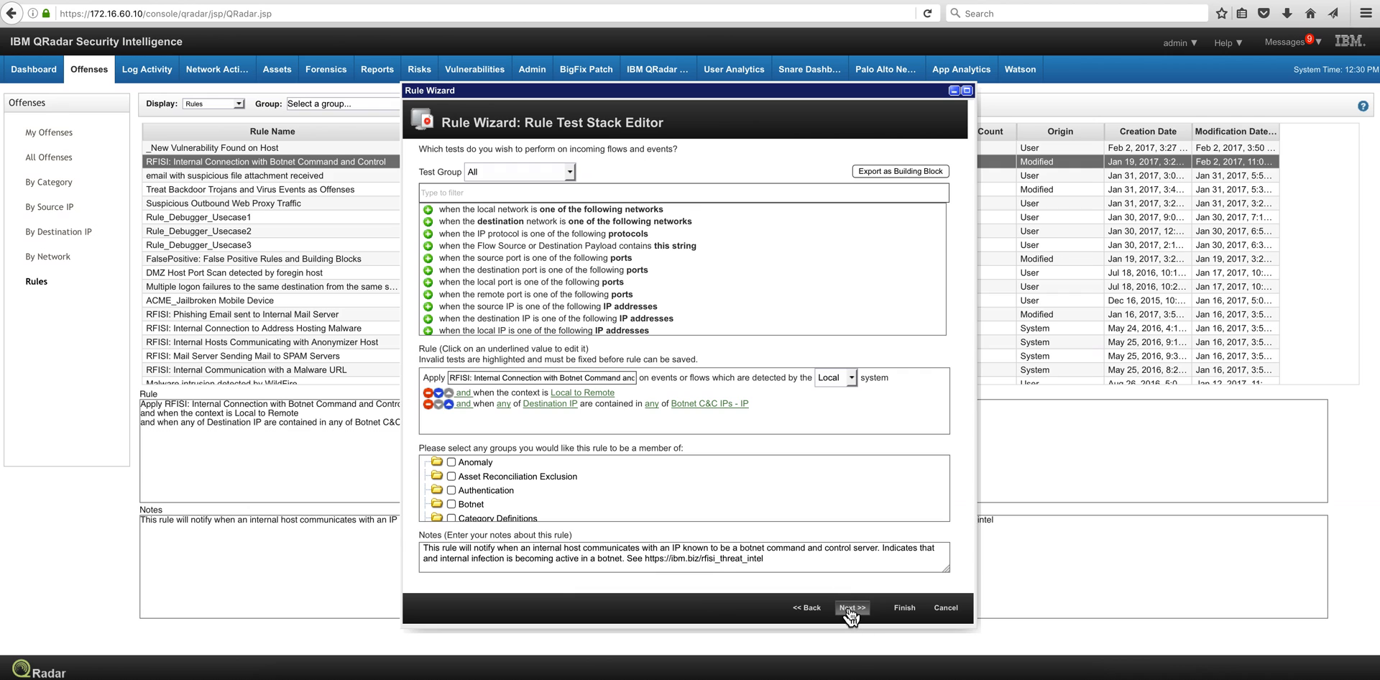
# Advance to Rule Response and scroll to the action adding Destination IP to quarantine-ips.
pyautogui.click(850, 606)
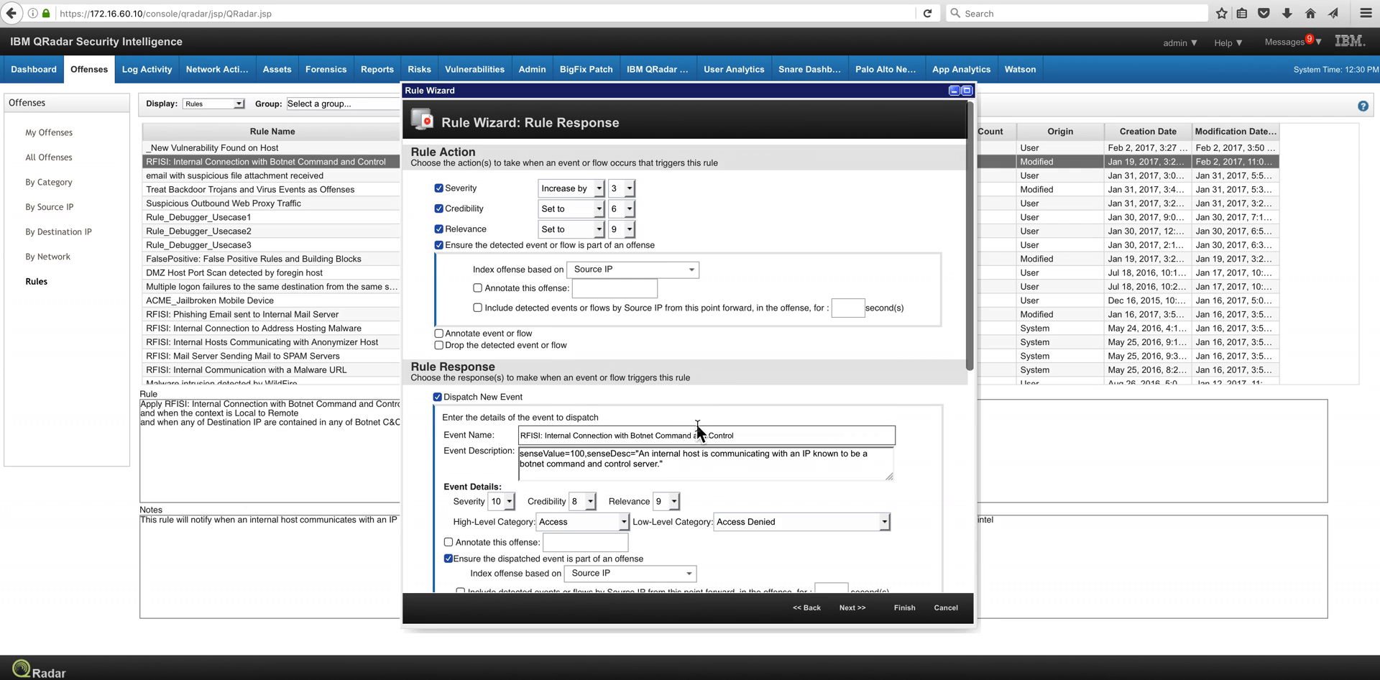
pyautogui.scroll(-3)
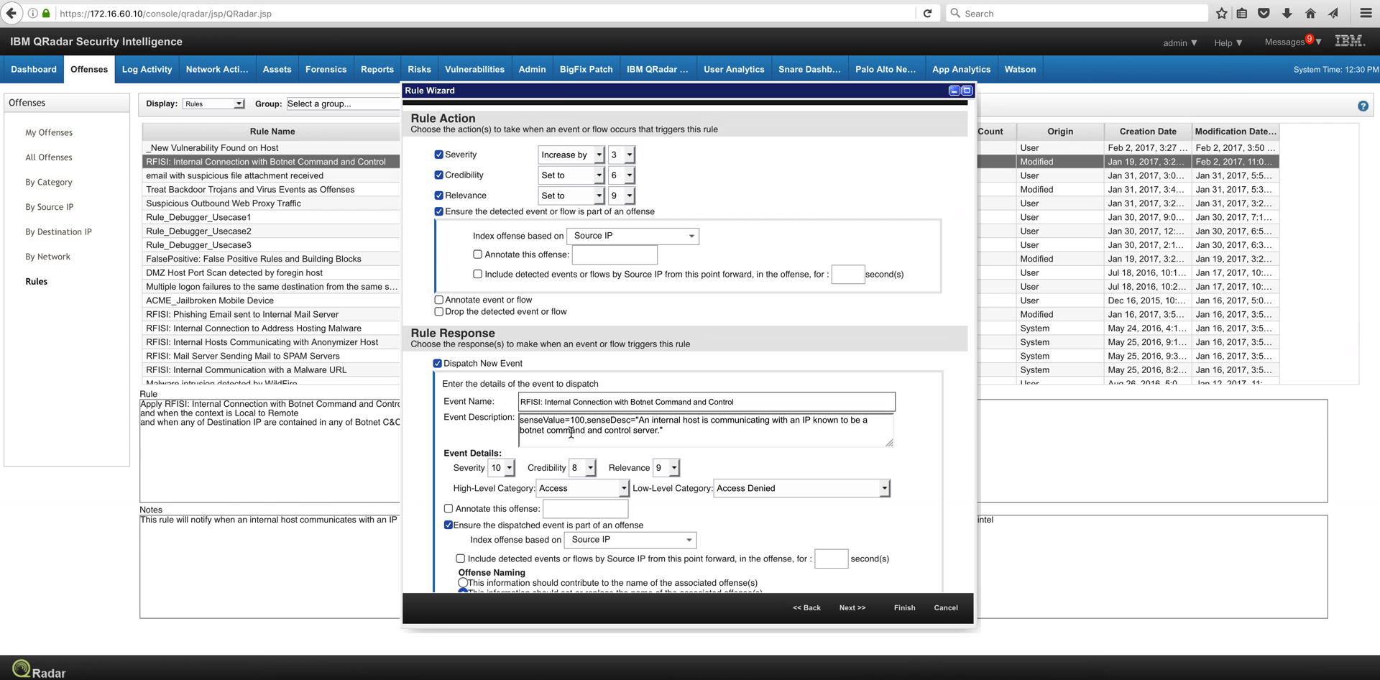
pyautogui.scroll(-3)
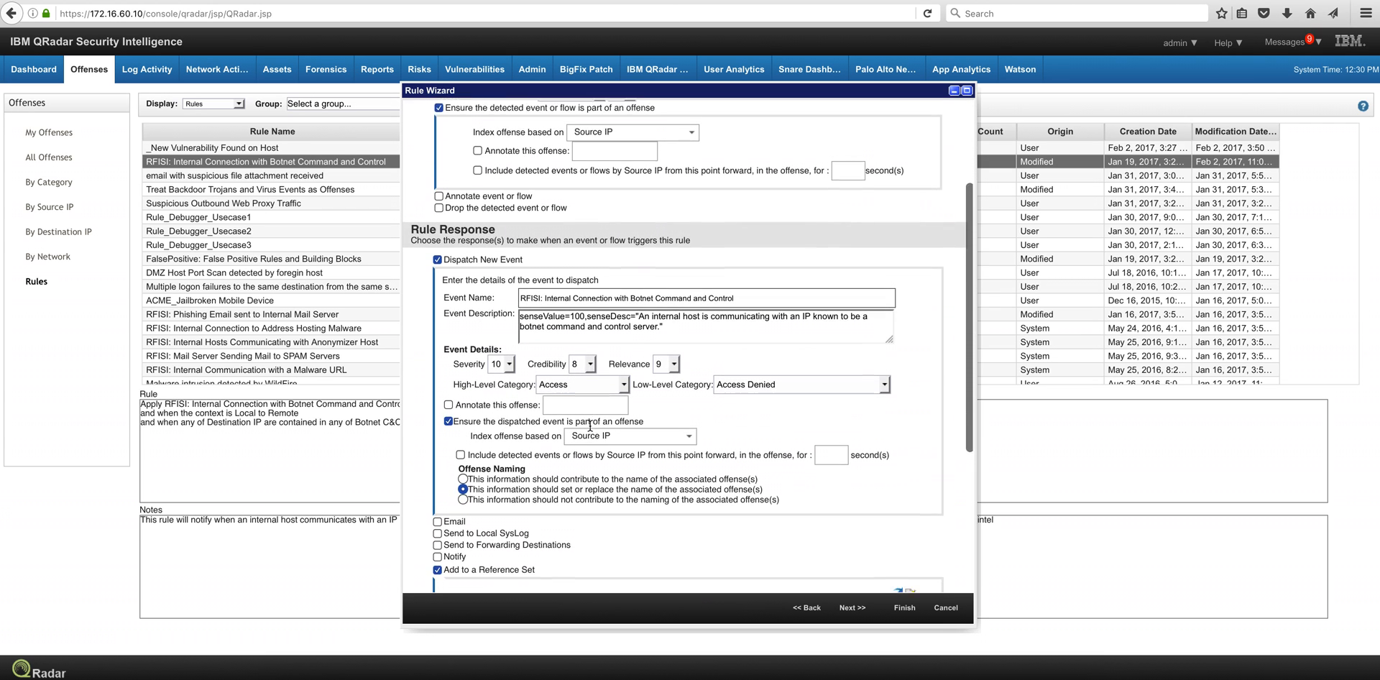
pyautogui.scroll(-3)
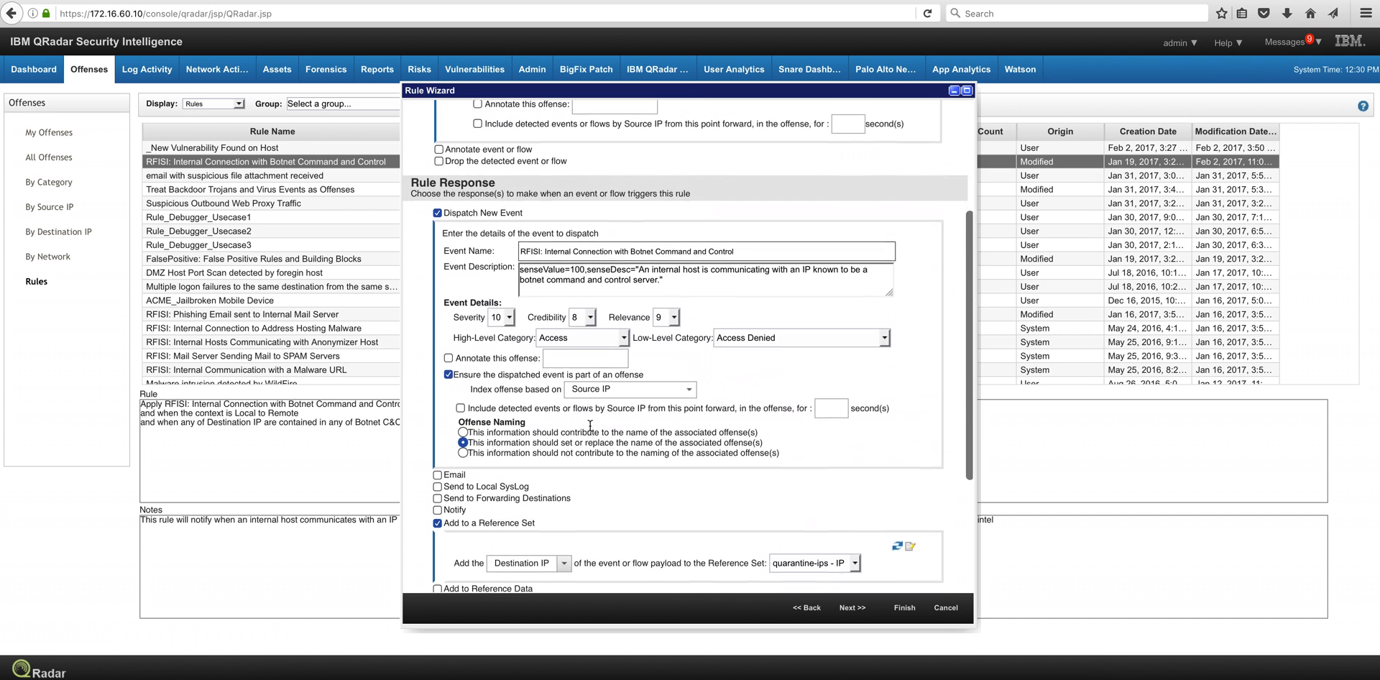
pyautogui.scroll(-3)
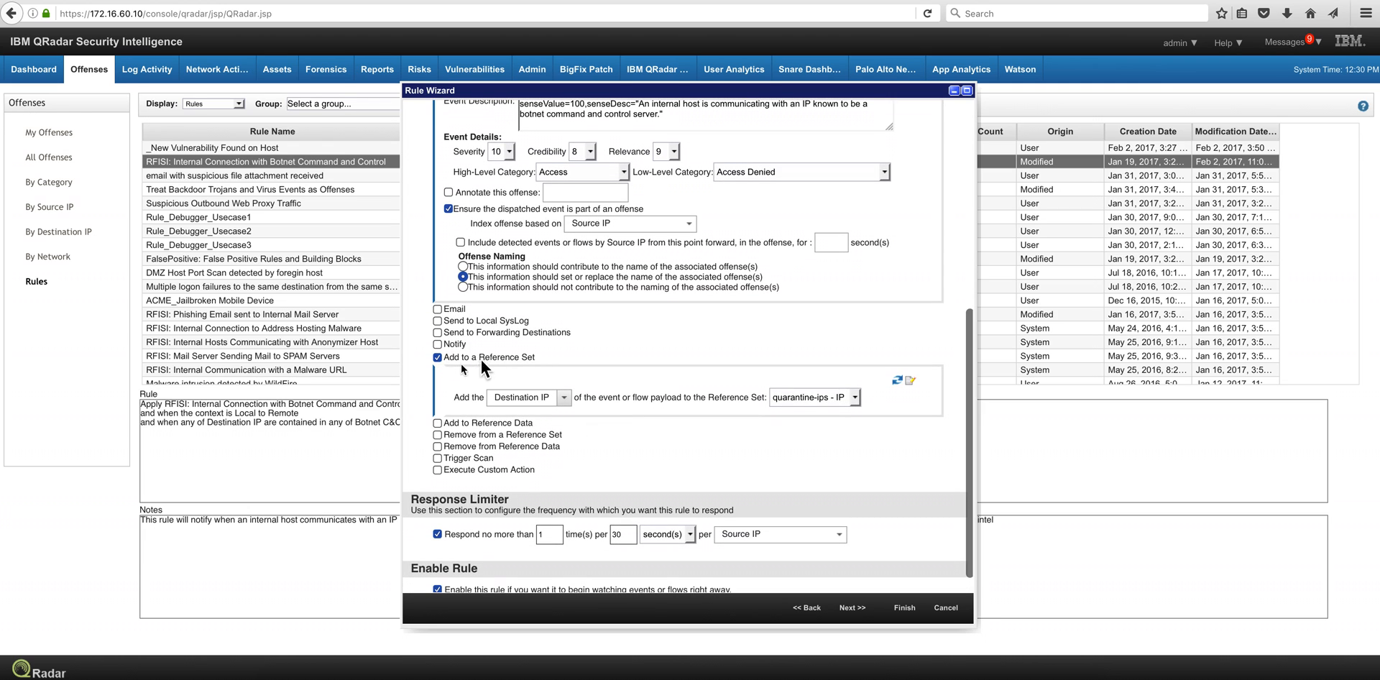
pyautogui.moveTo(438, 365)
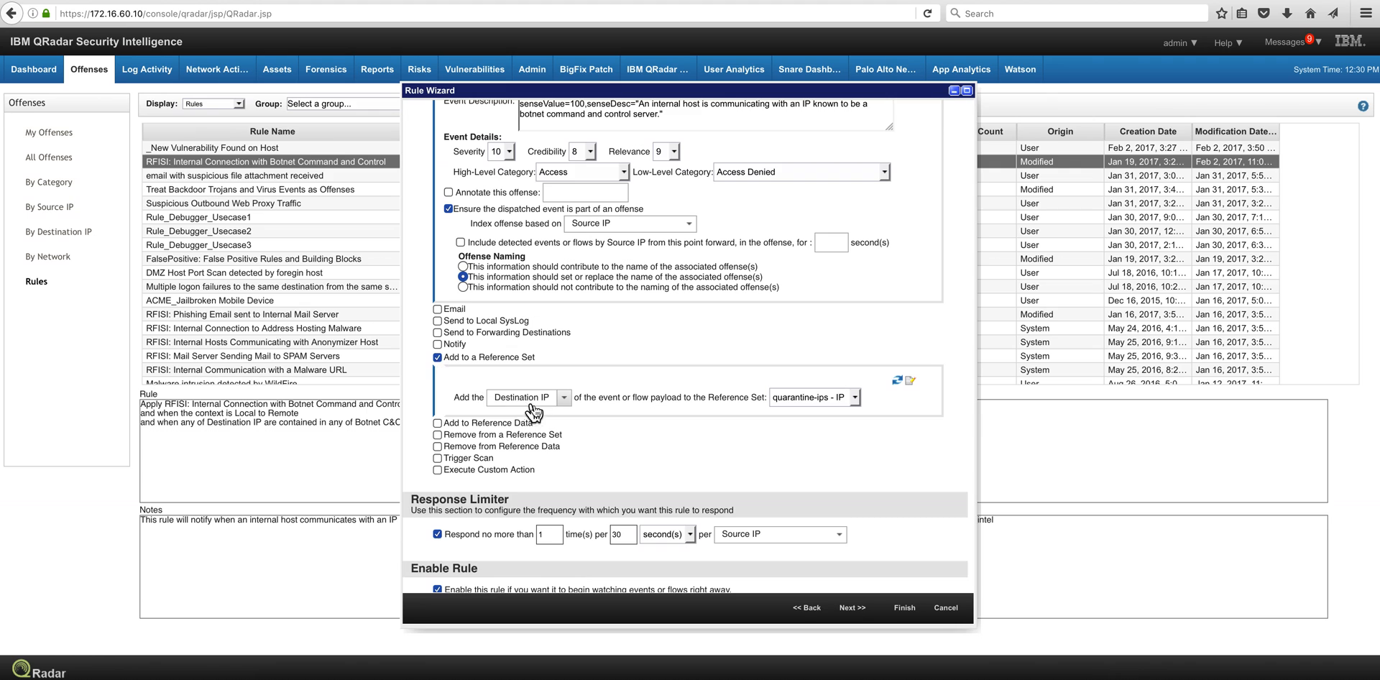
pyautogui.moveTo(544, 413)
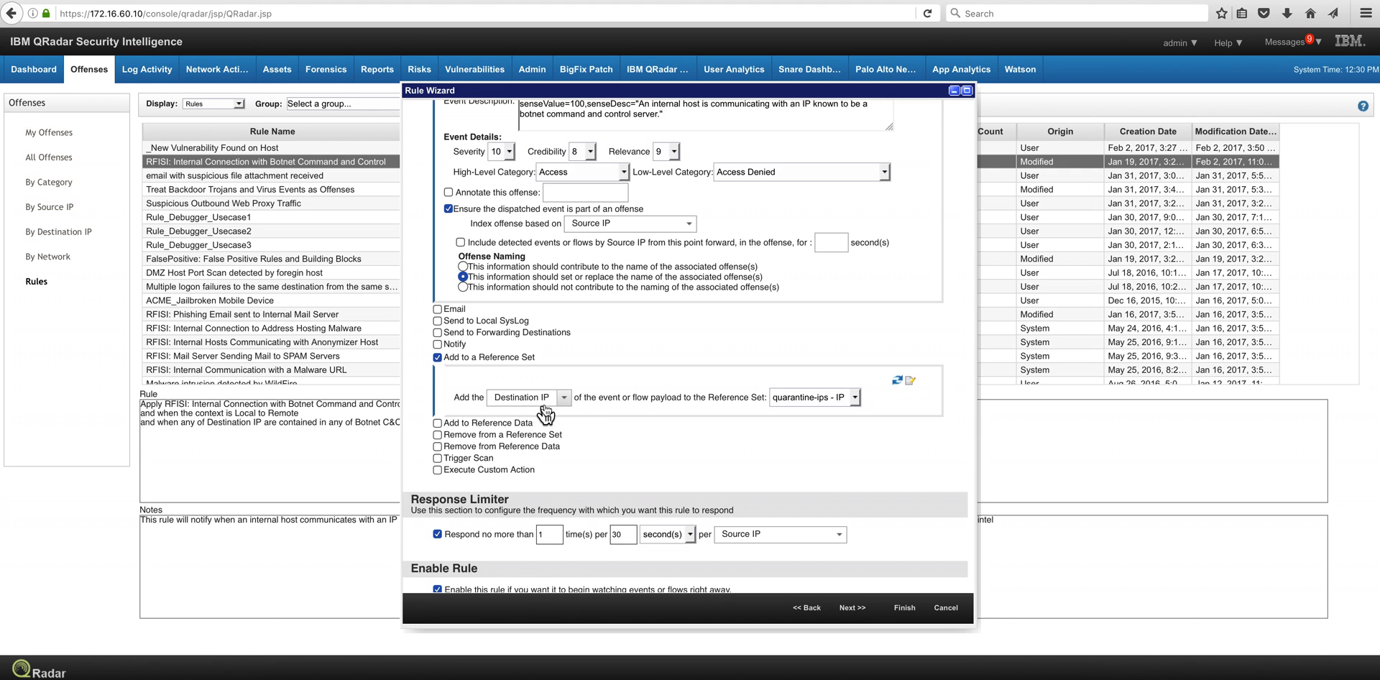
pyautogui.moveTo(832, 408)
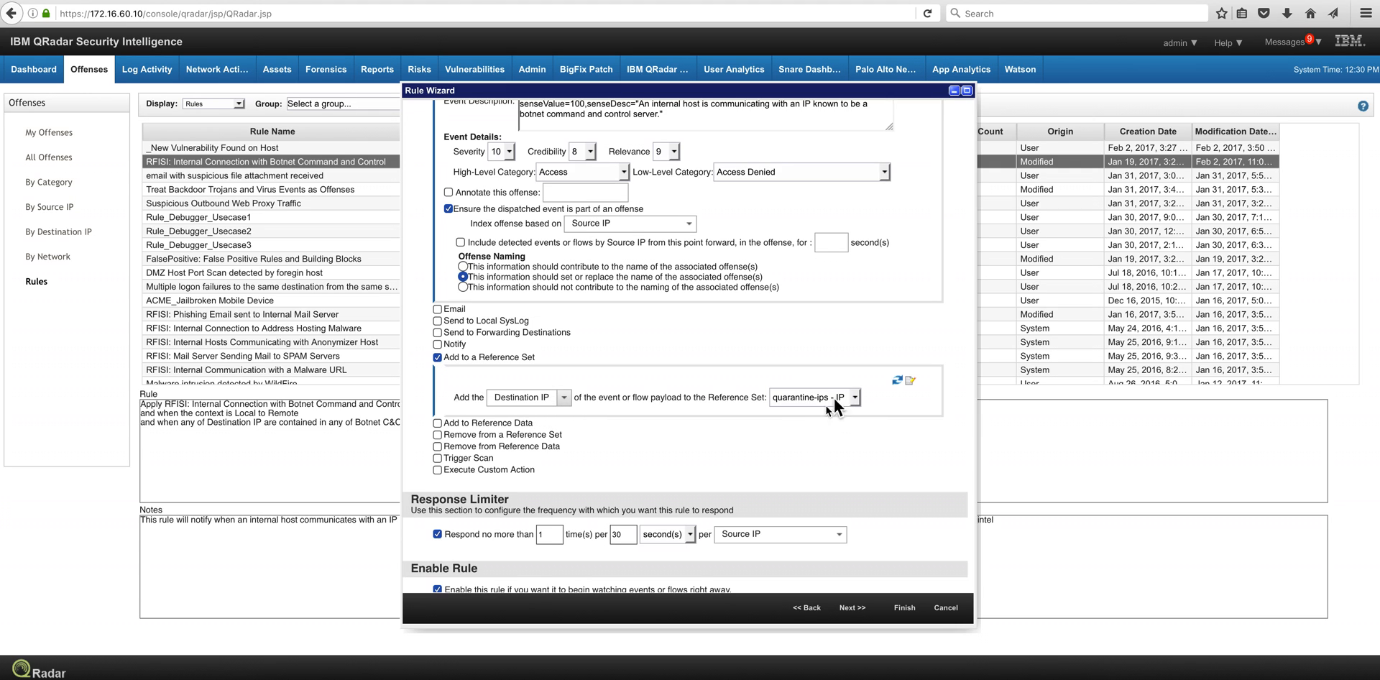
pyautogui.moveTo(843, 413)
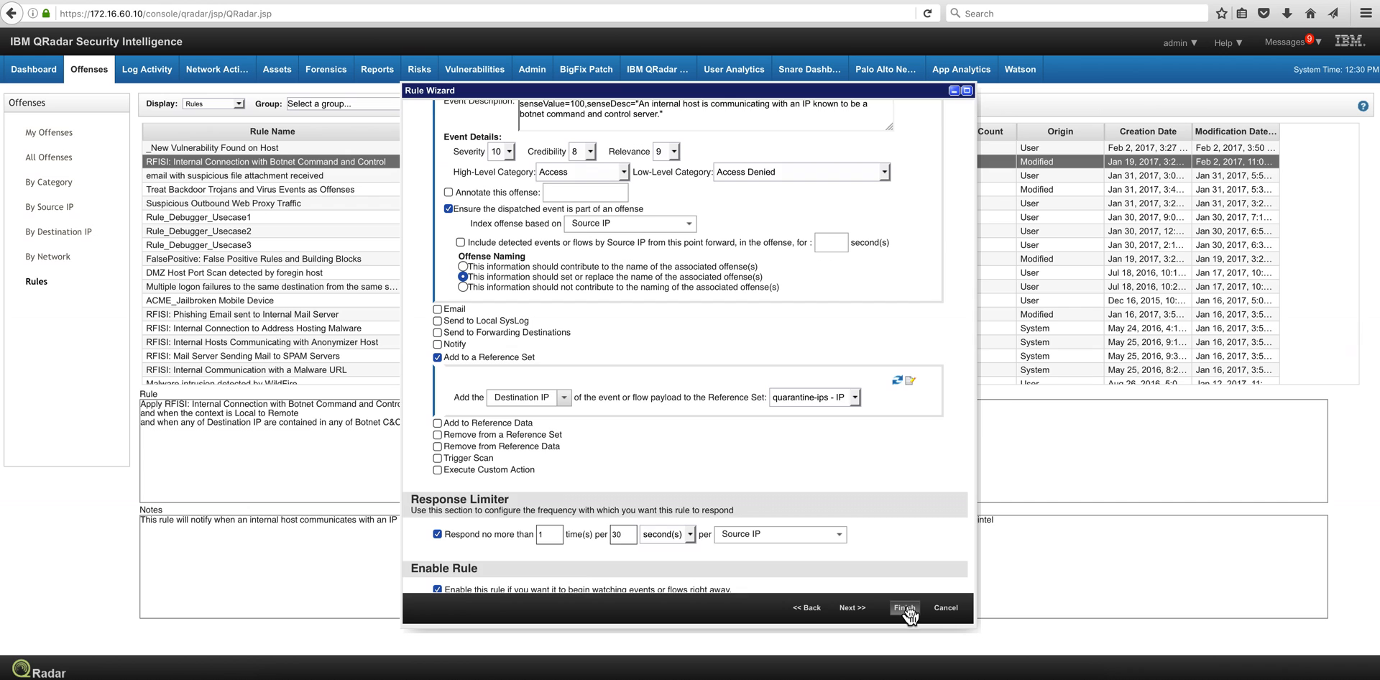
# Save the rule, open Reference Set Management sorted by name, and select Botnet C&C IPs.
pyautogui.click(902, 607)
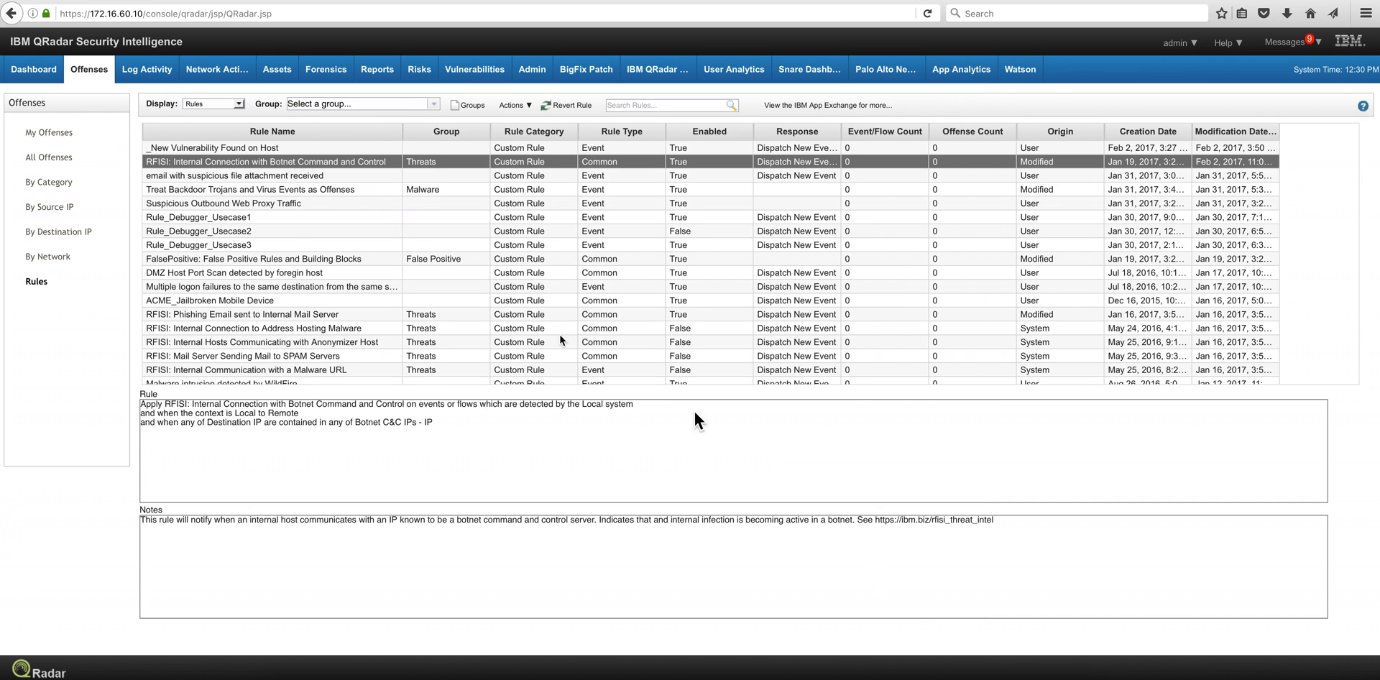
pyautogui.click(532, 69)
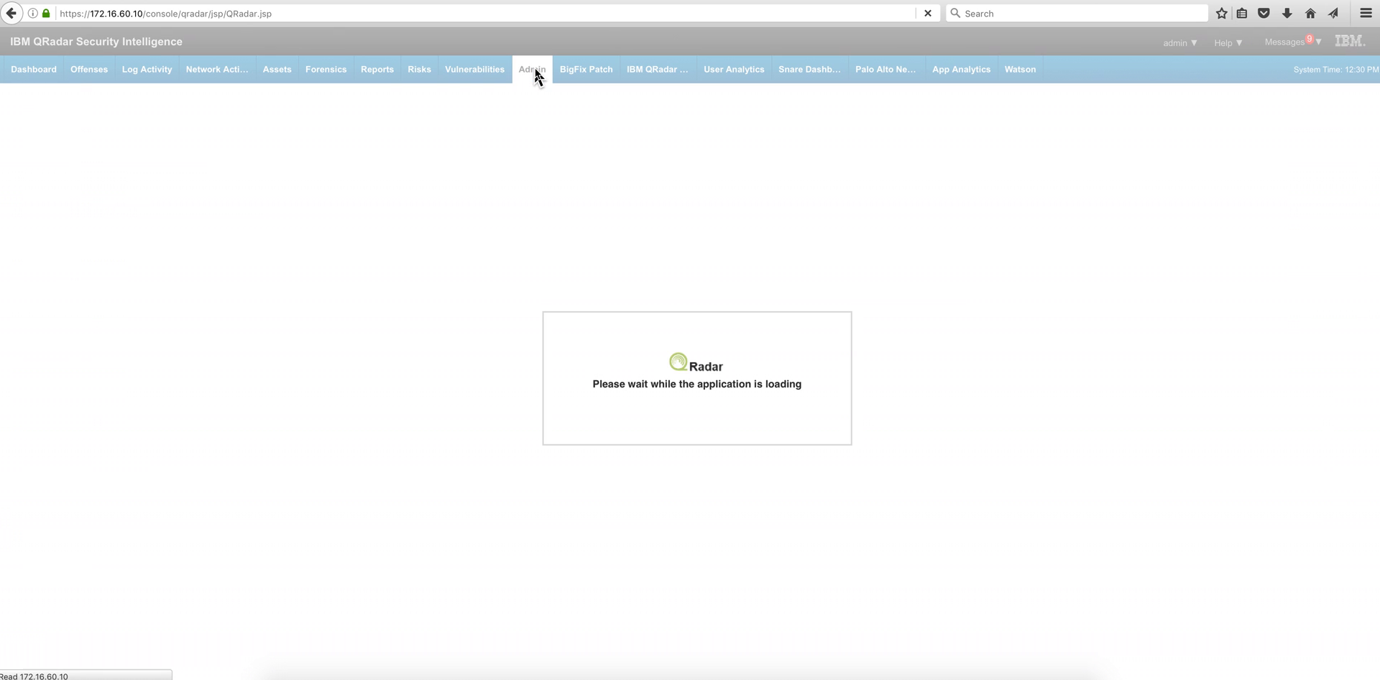
pyautogui.click(531, 69)
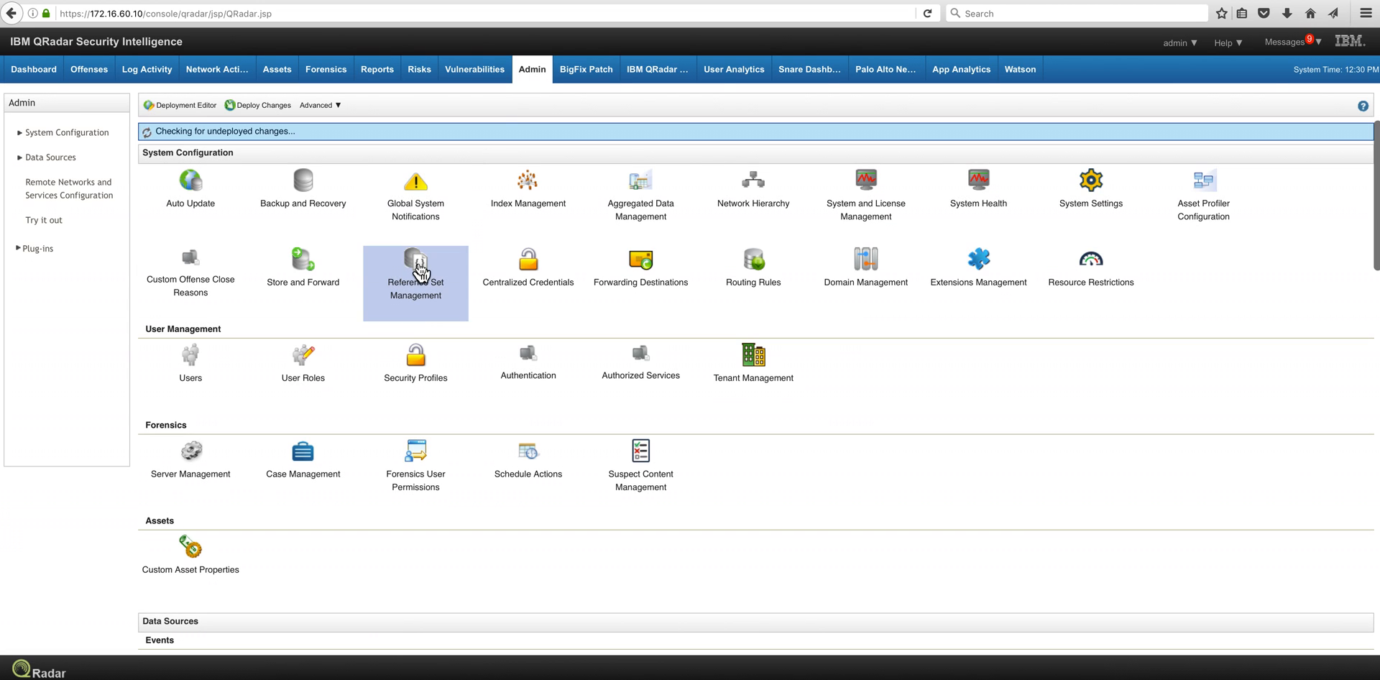
pyautogui.click(416, 268)
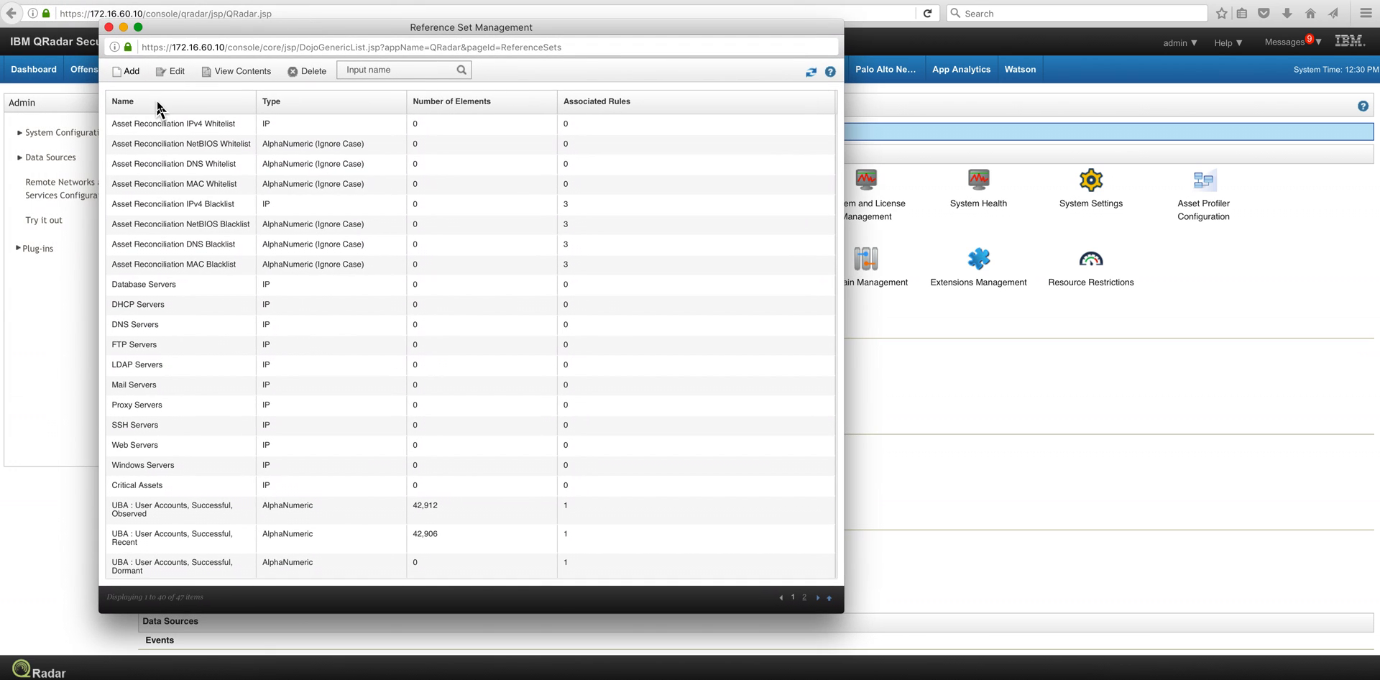
pyautogui.click(122, 101)
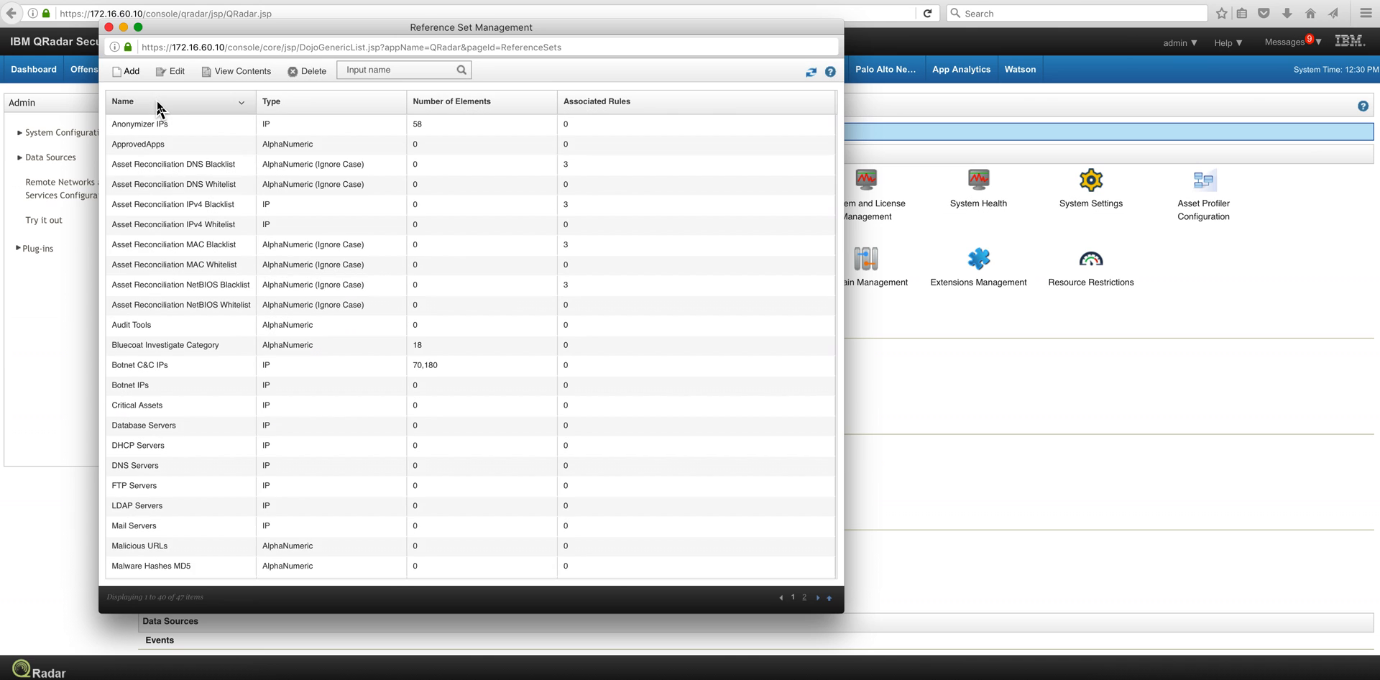
pyautogui.click(165, 345)
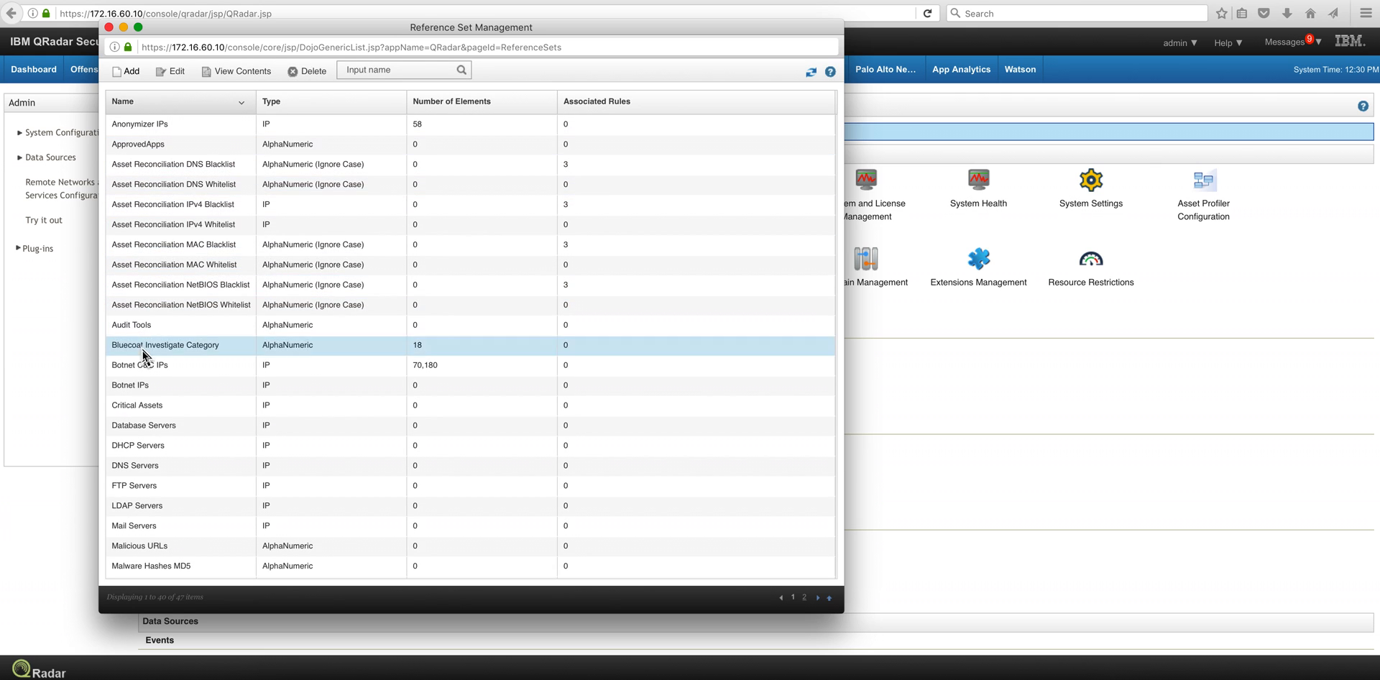
pyautogui.click(140, 364)
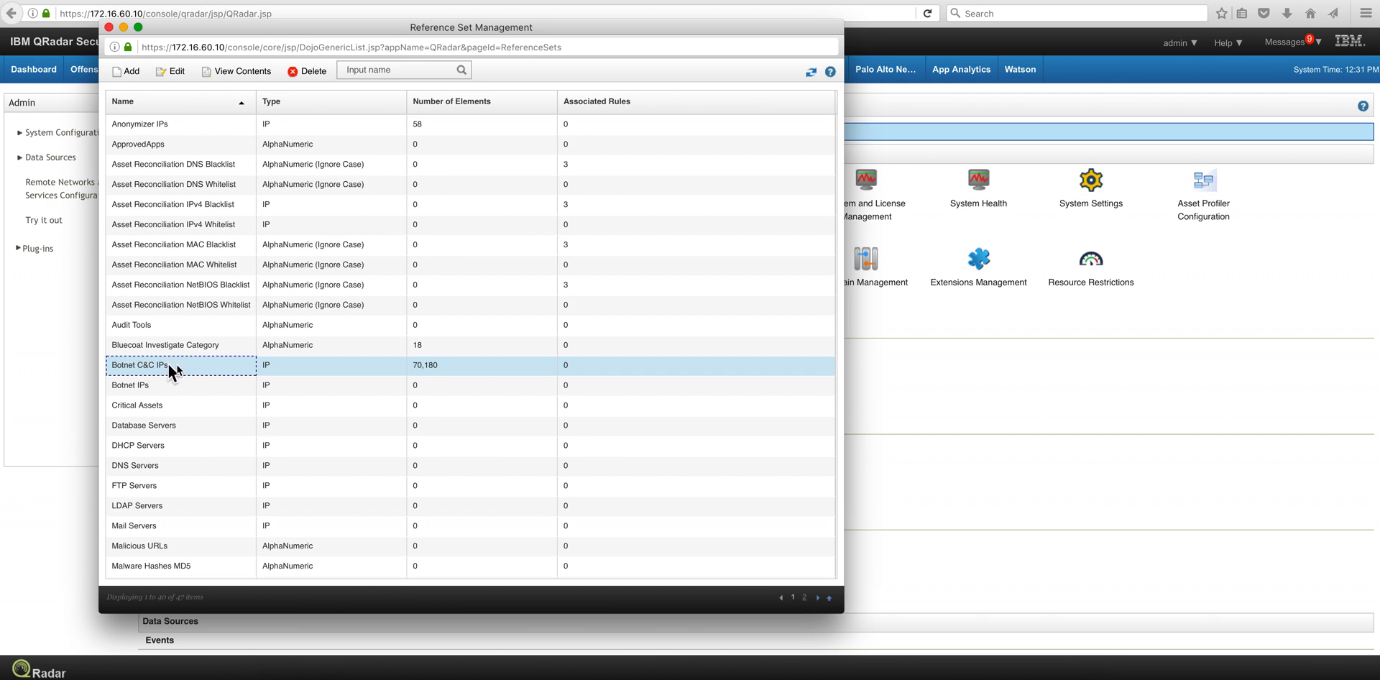
pyautogui.moveTo(430, 373)
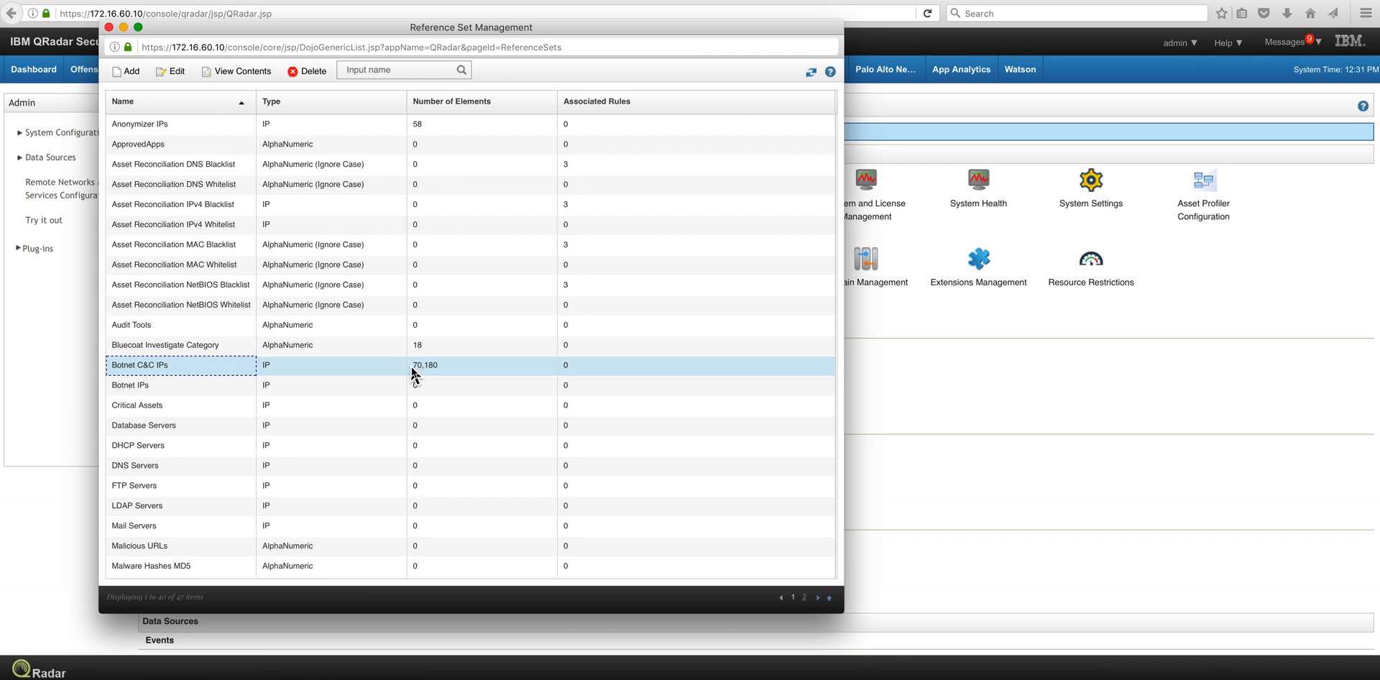
pyautogui.moveTo(393, 369)
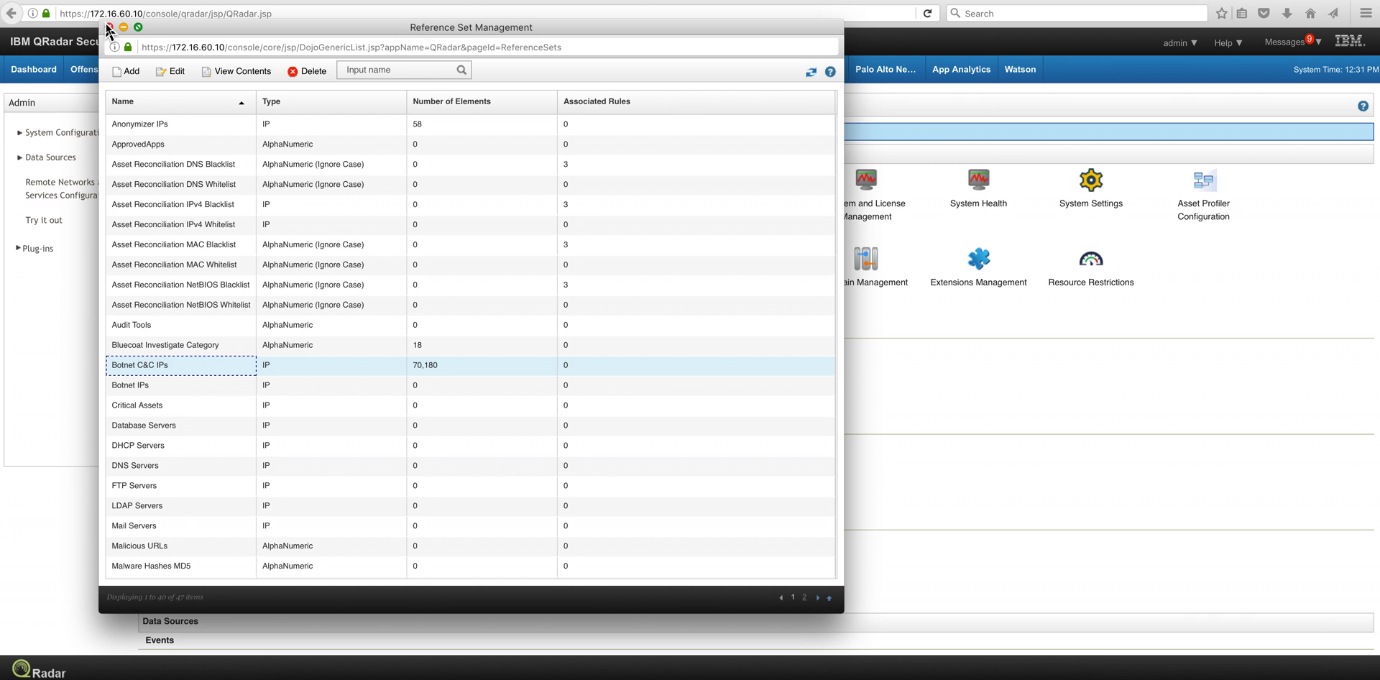
# Scroll the reference set list down to quarantine-ips, holding one element.
pyautogui.click(173, 165)
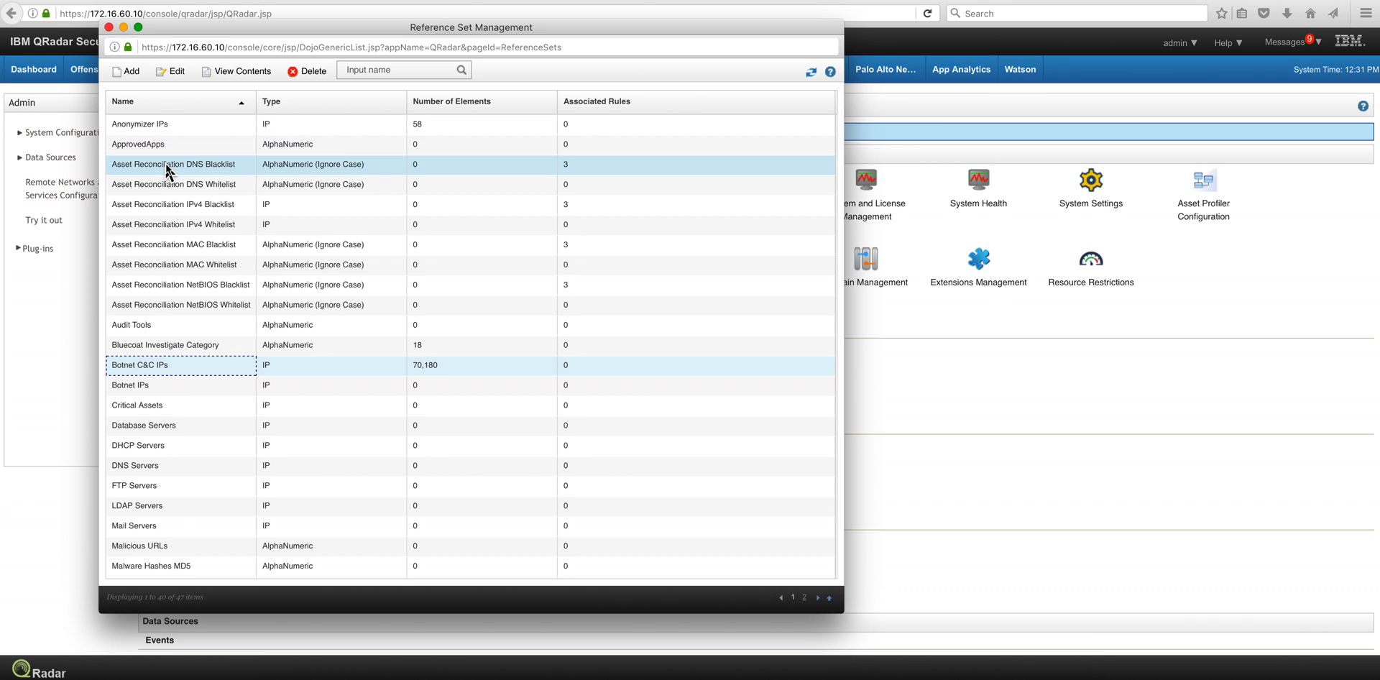
pyautogui.scroll(-3)
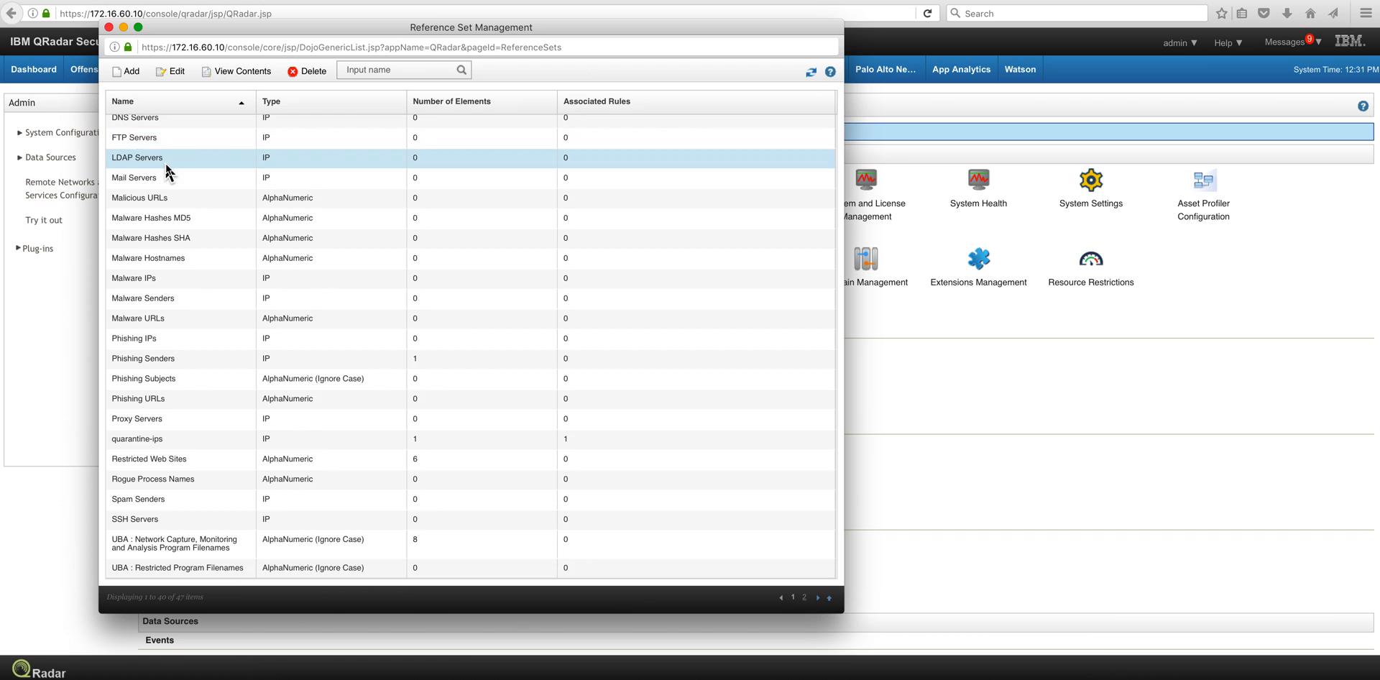
pyautogui.scroll(3)
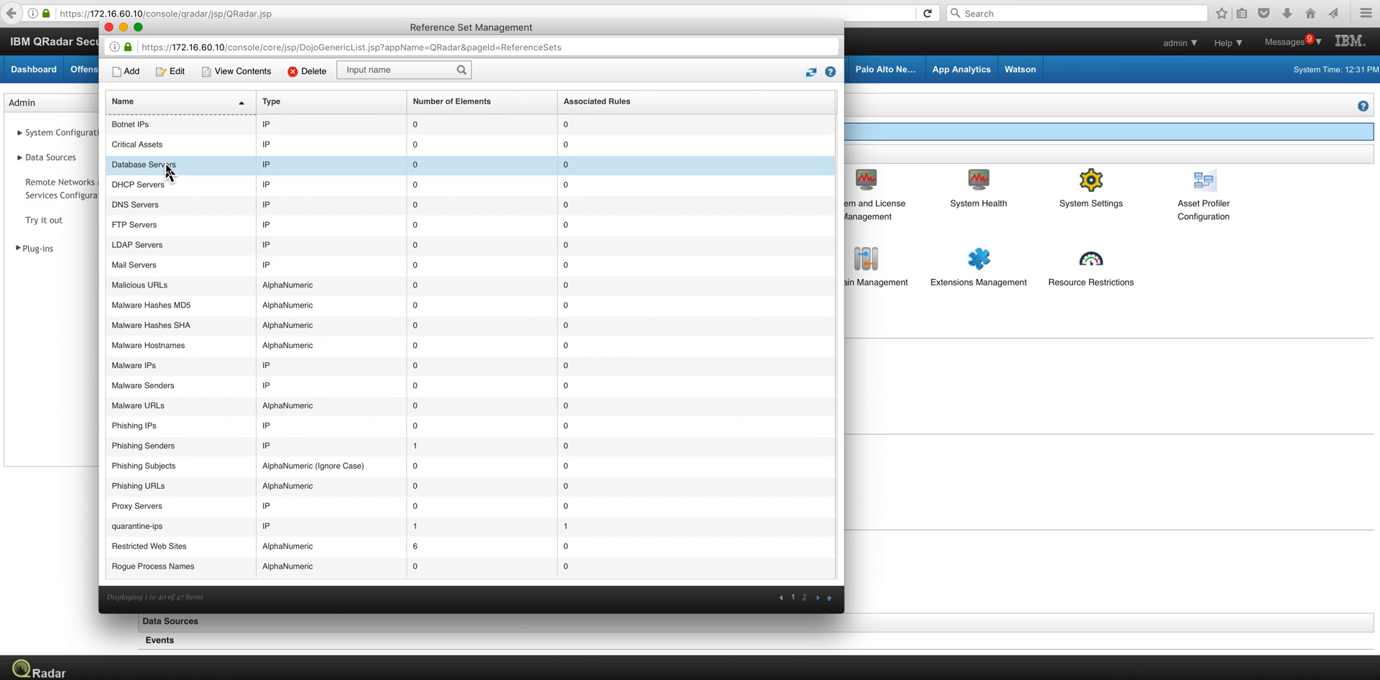
pyautogui.scroll(-3)
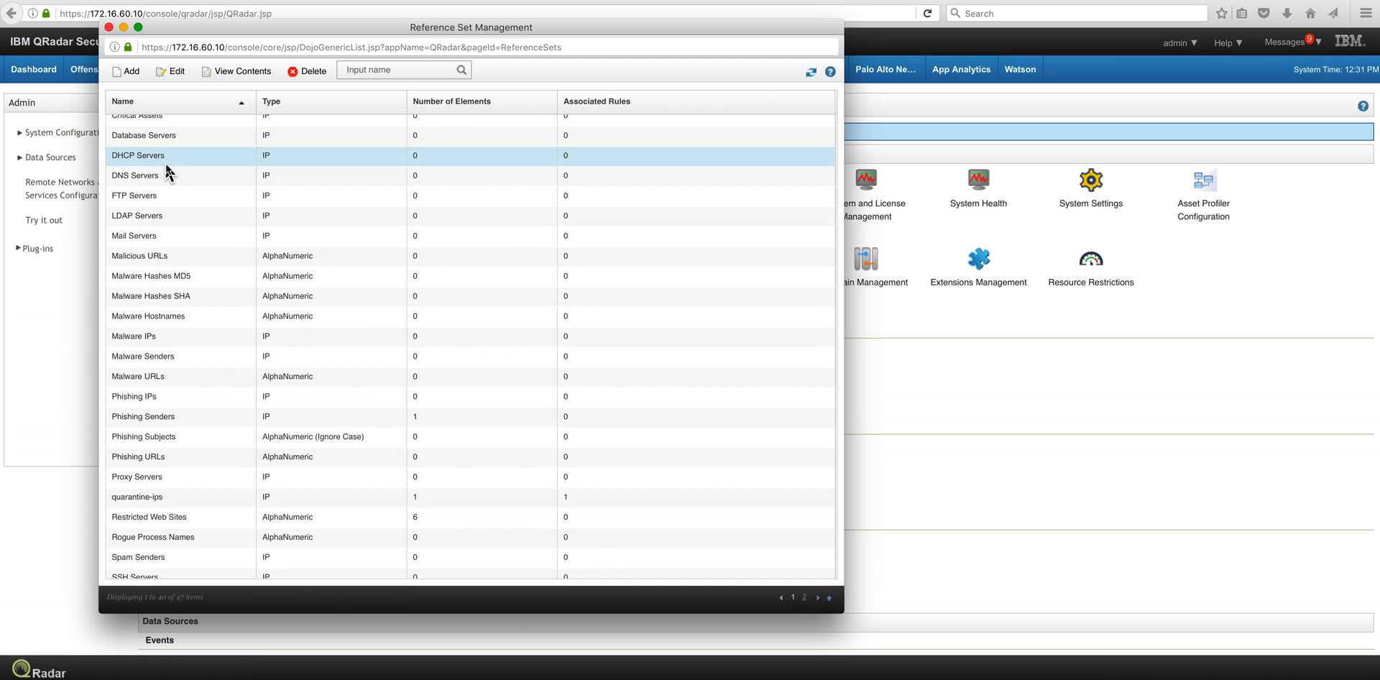
pyautogui.click(138, 377)
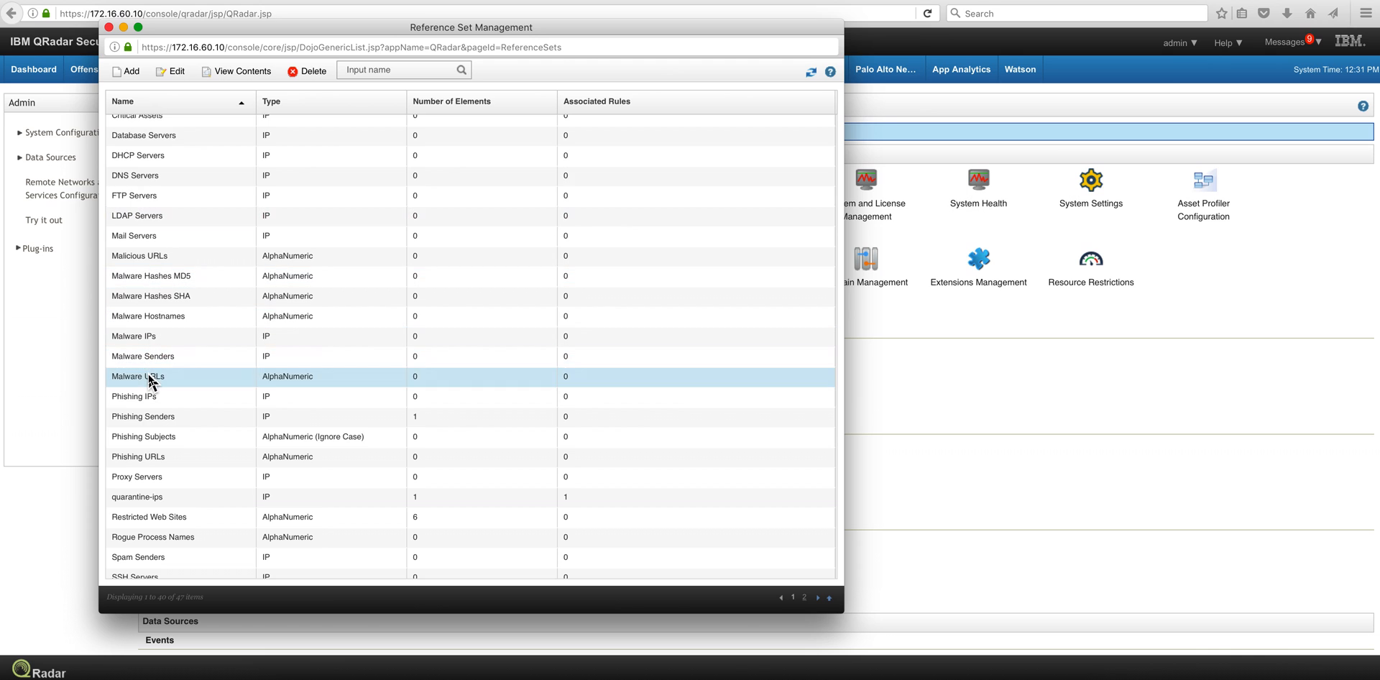
pyautogui.click(136, 496)
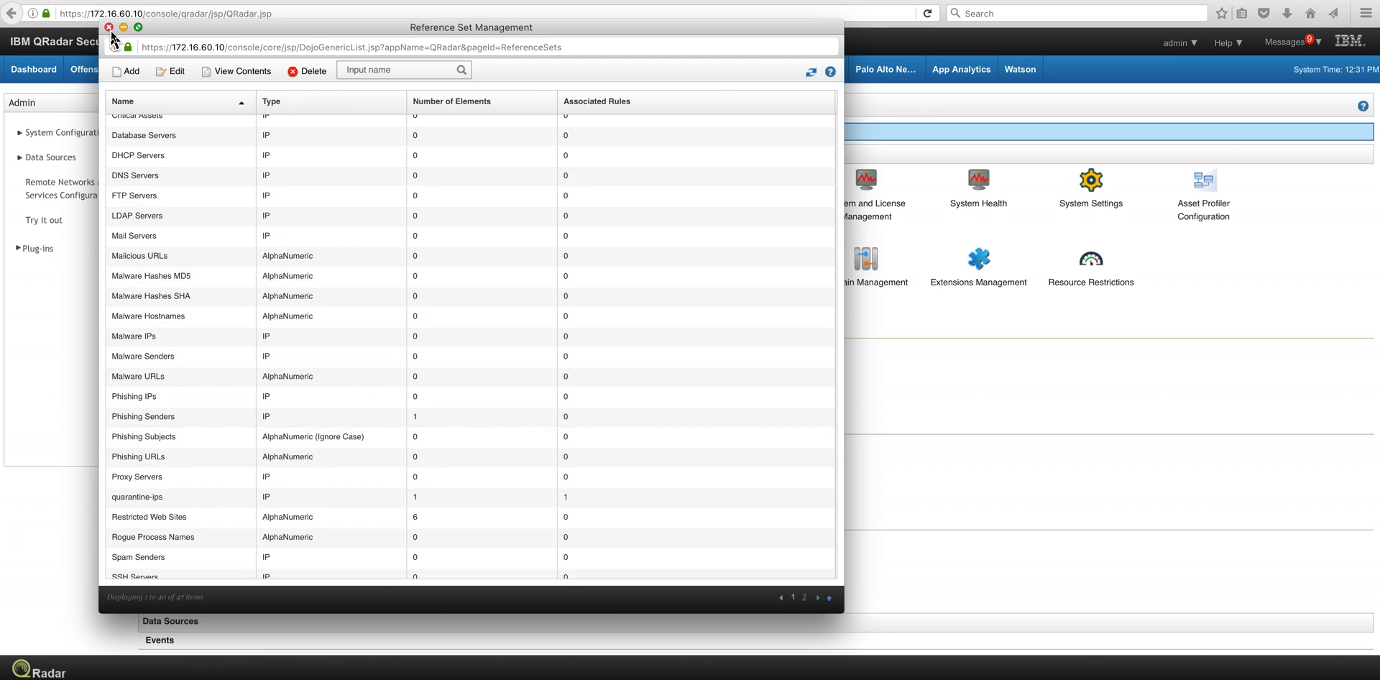
# Close Reference Set Management, check the empty All Offenses list, and watch real-time Log Activity.
pyautogui.click(109, 27)
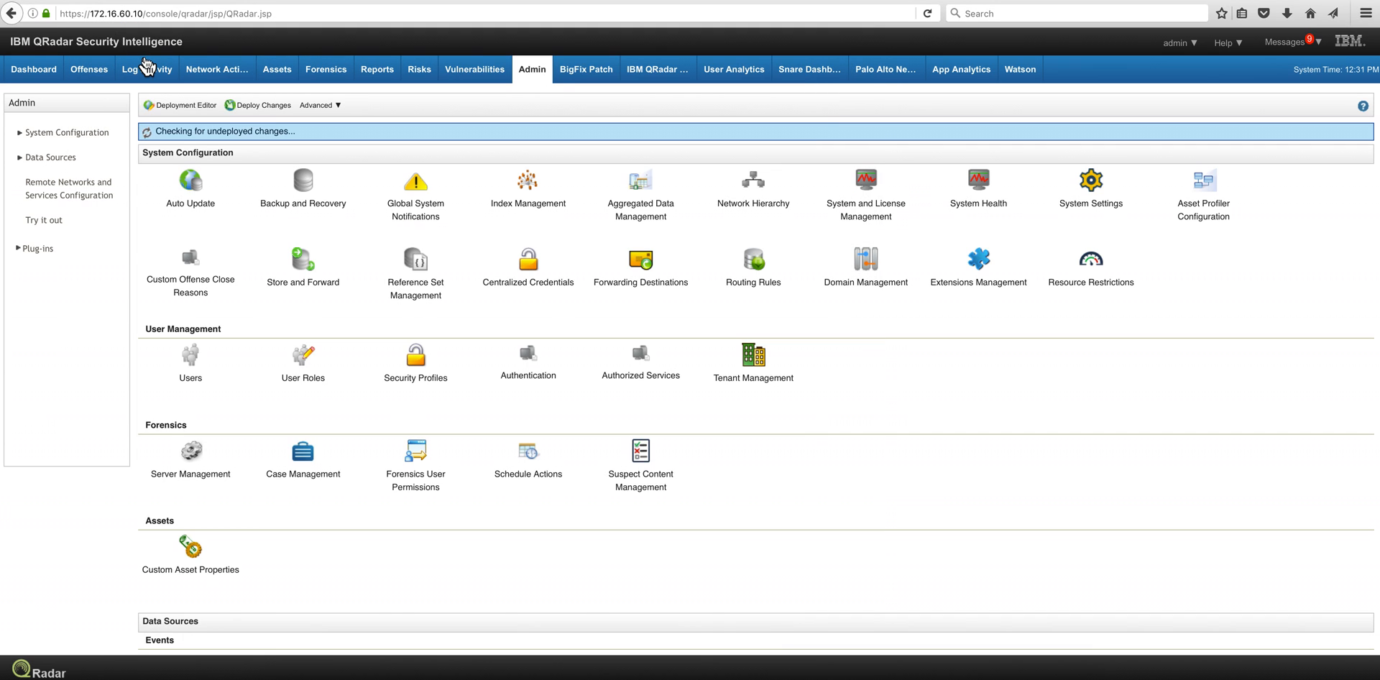
pyautogui.moveTo(147, 68)
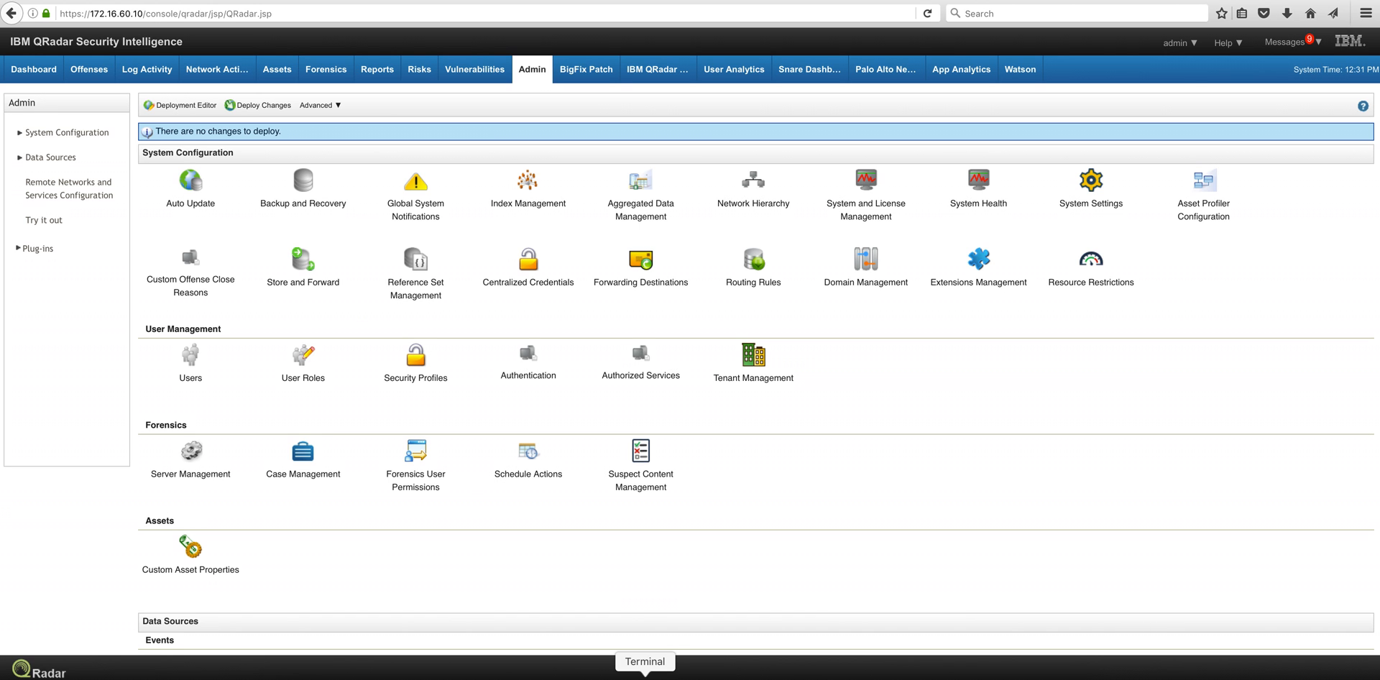
pyautogui.click(88, 68)
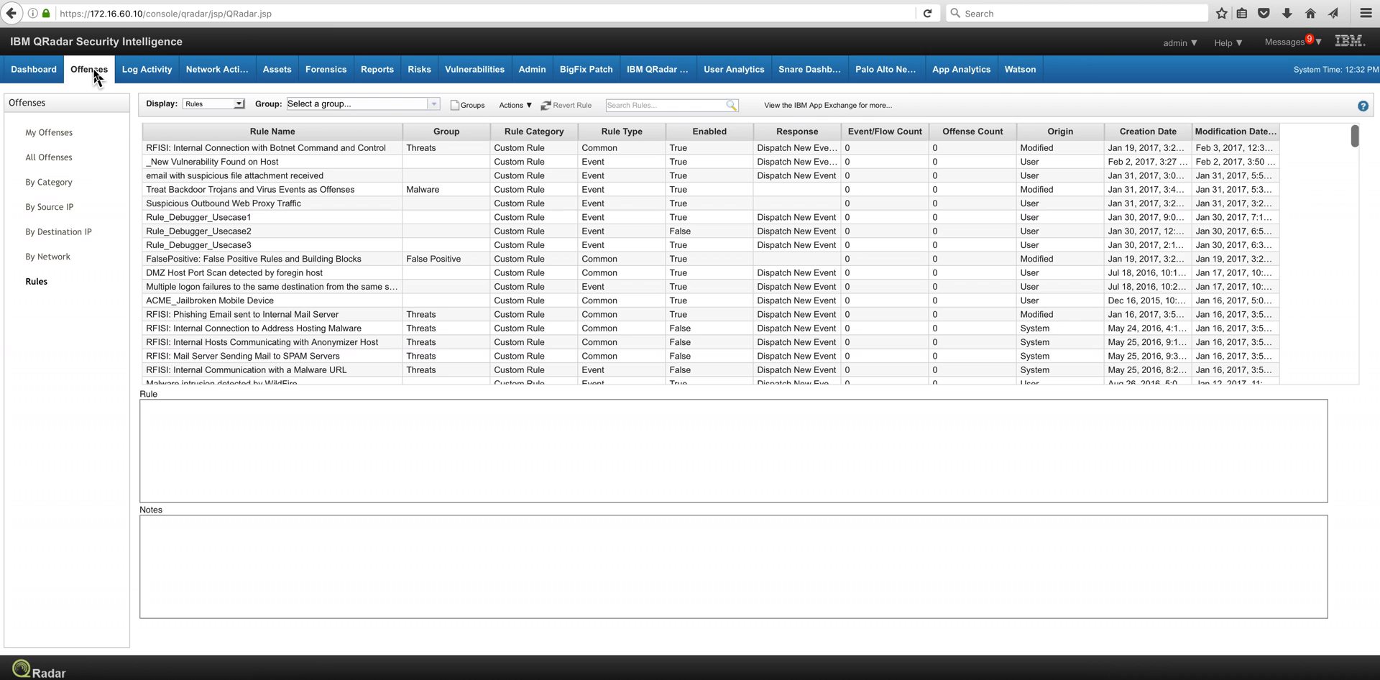
pyautogui.click(88, 70)
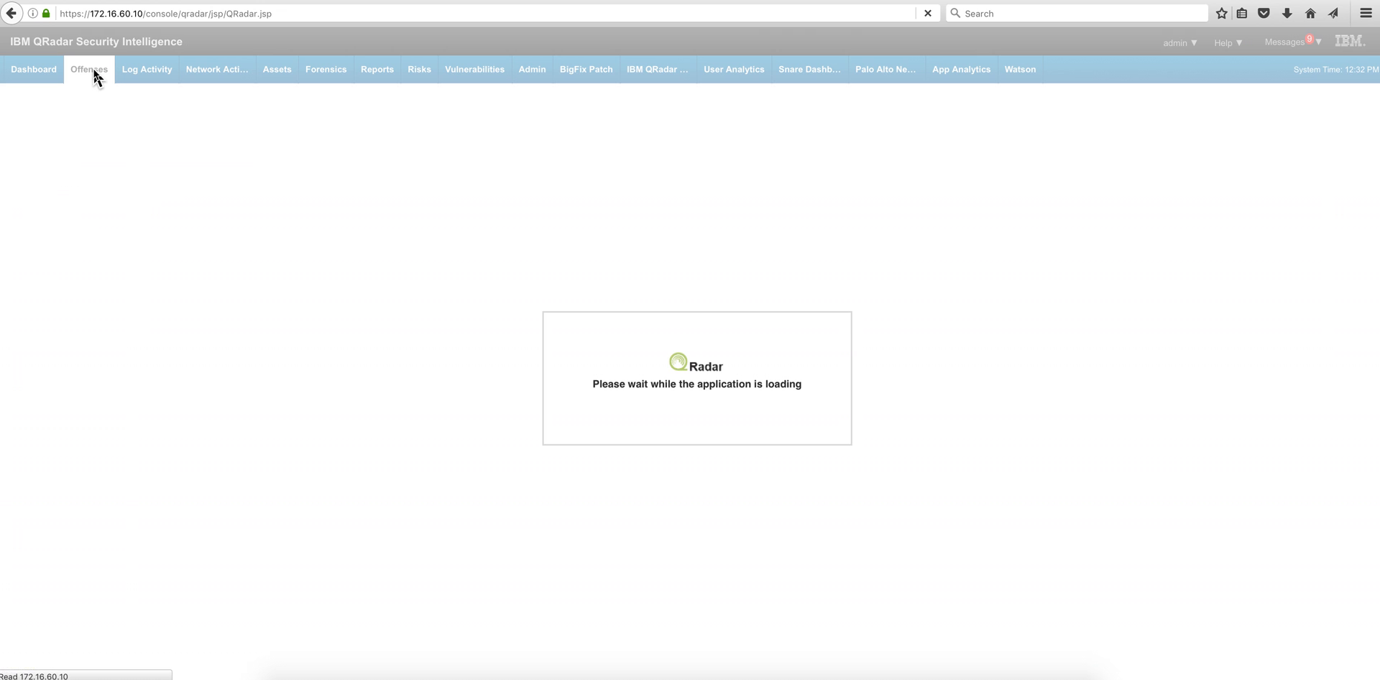
pyautogui.click(88, 70)
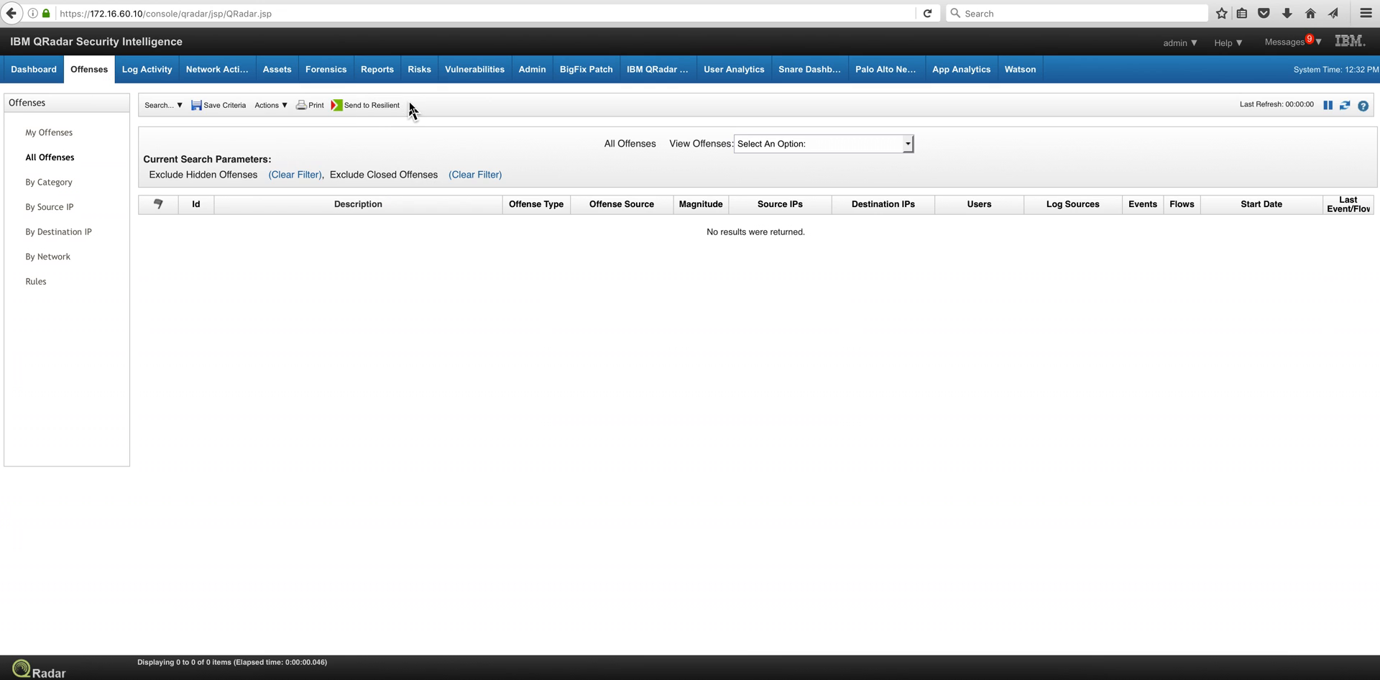
pyautogui.moveTo(521, 89)
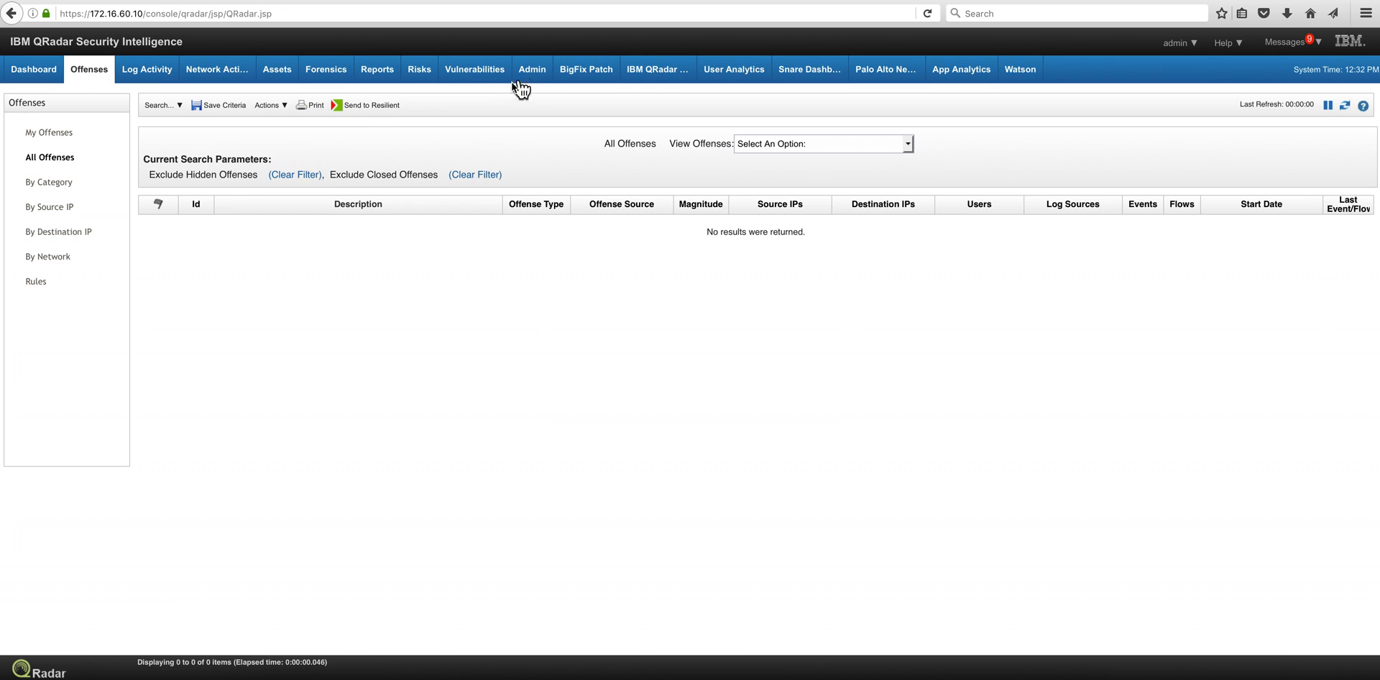
pyautogui.moveTo(146, 74)
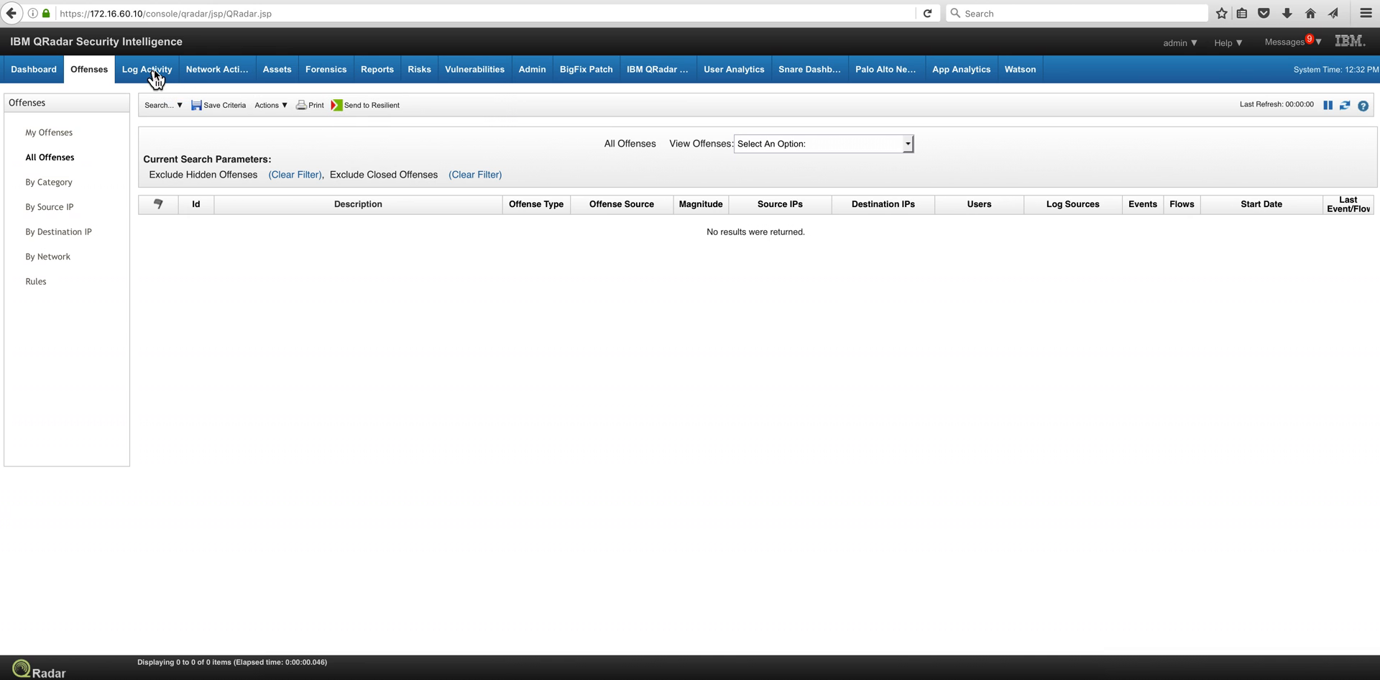
pyautogui.click(146, 68)
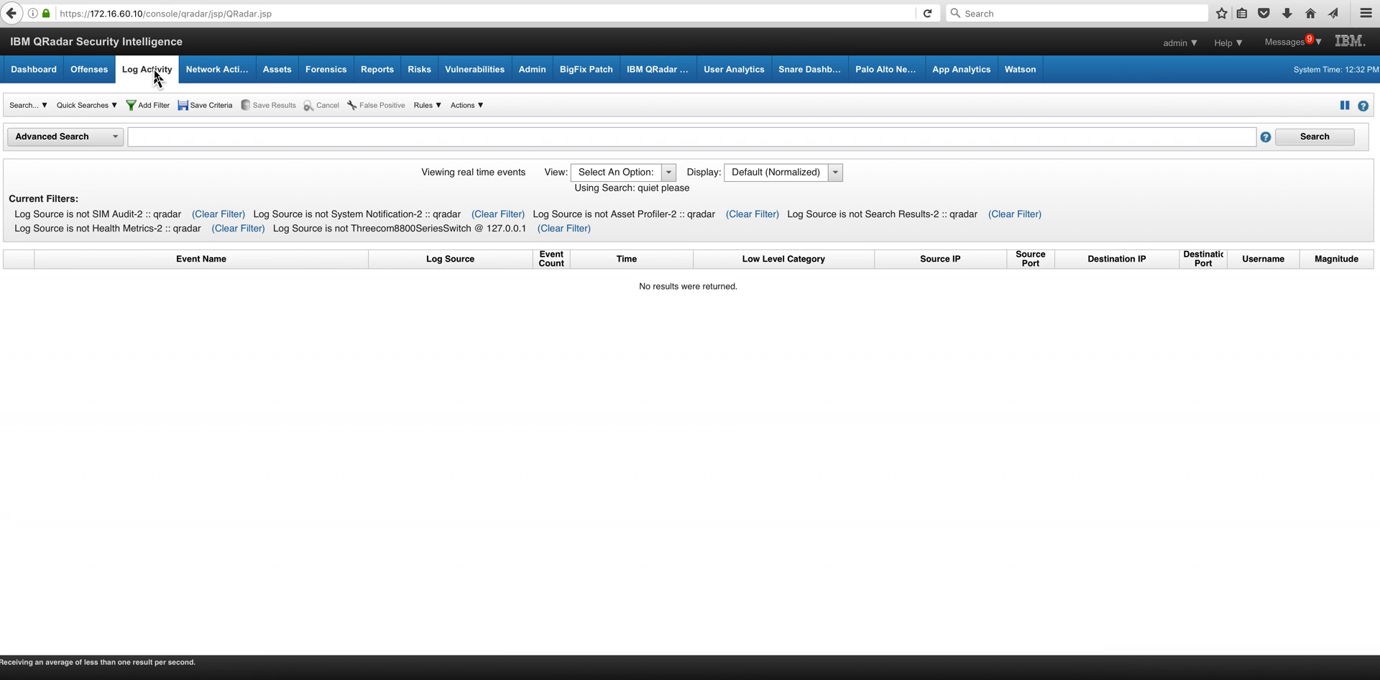
pyautogui.moveTo(643, 661)
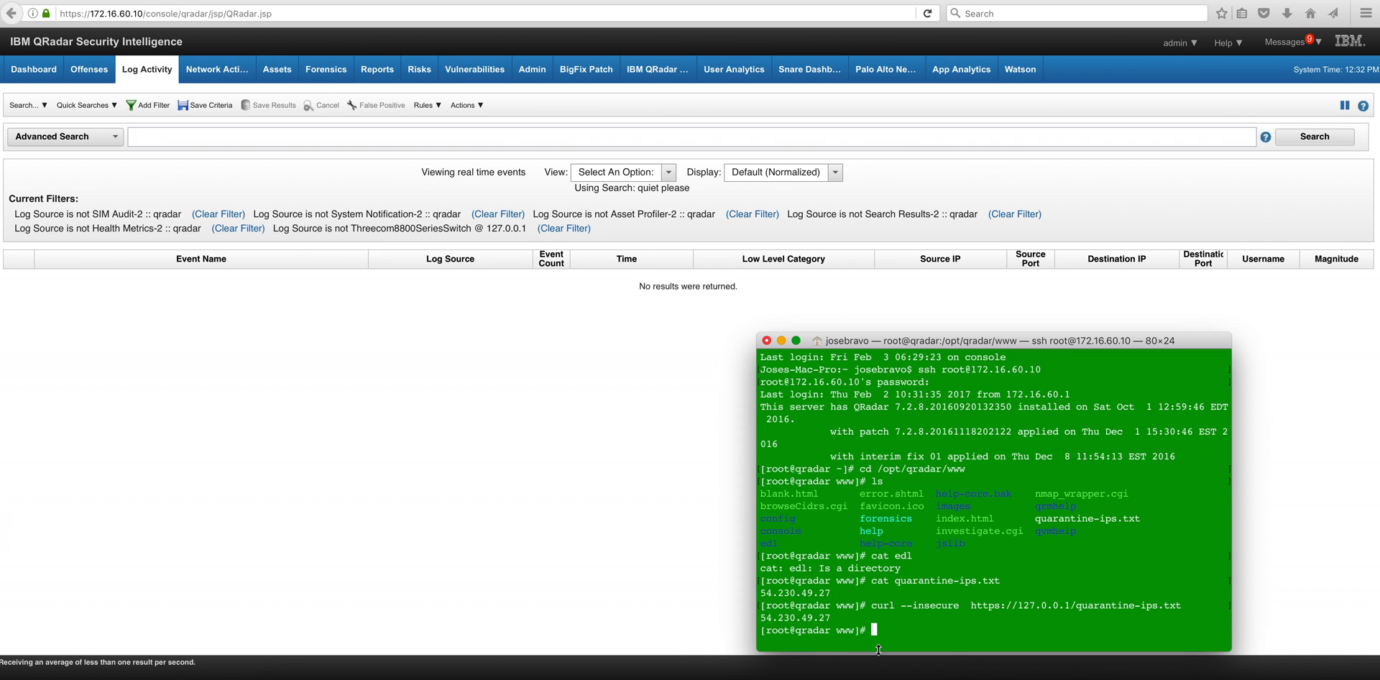
# Run ./proxy.sh from /demo/scripts to generate Blue Coat proxy traffic toward 54.230.49.27.
pyautogui.write('cd')
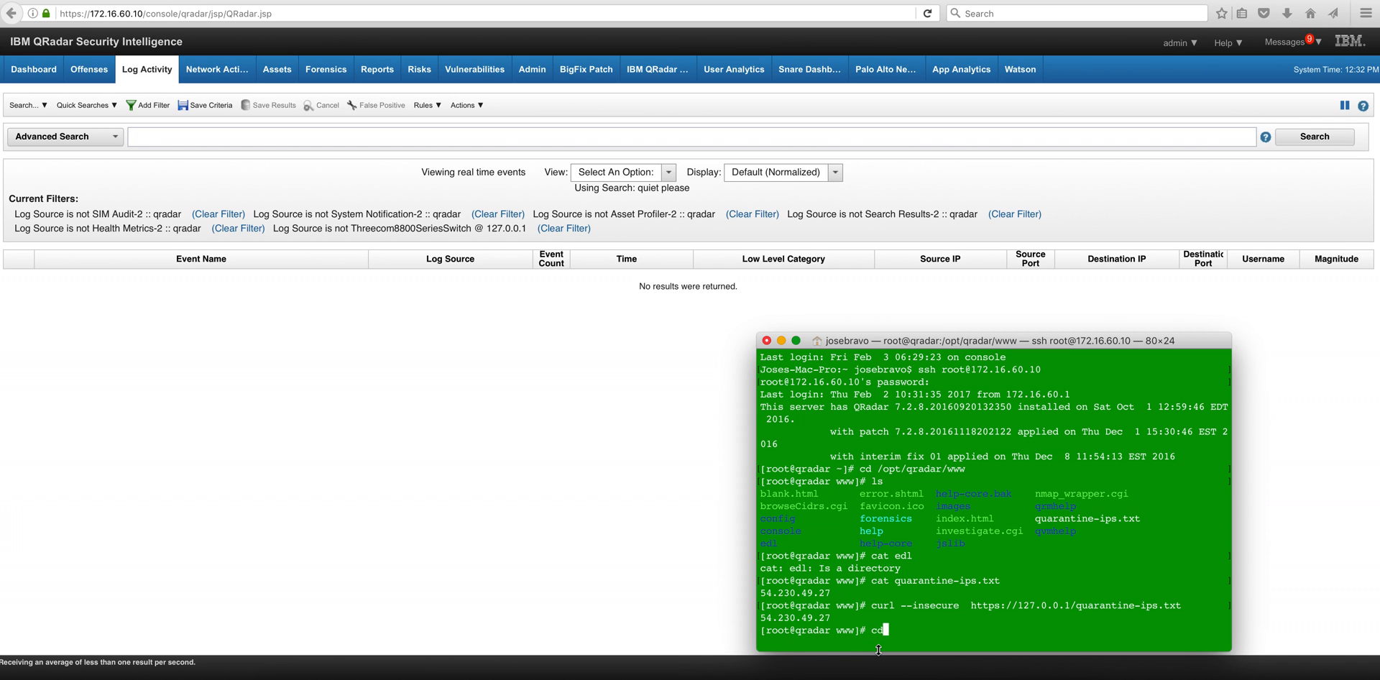
pyautogui.write('/demo/s')
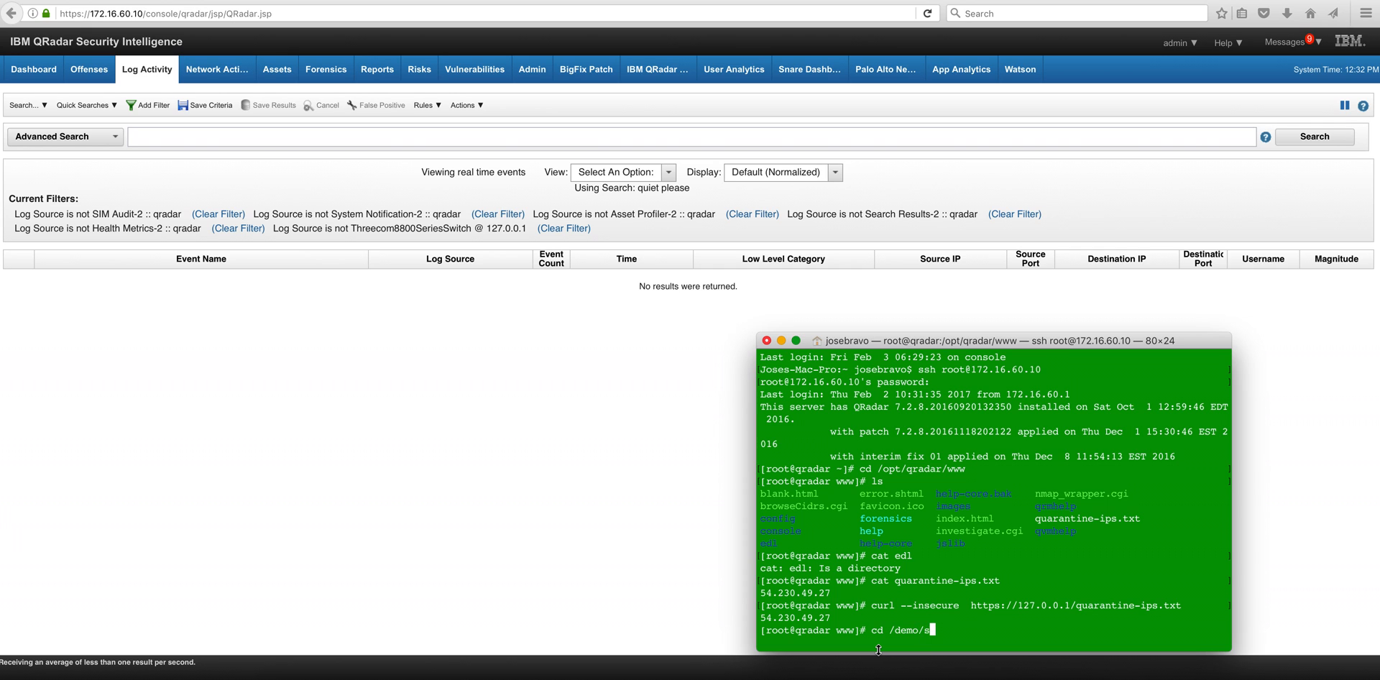
pyautogui.press('Return')
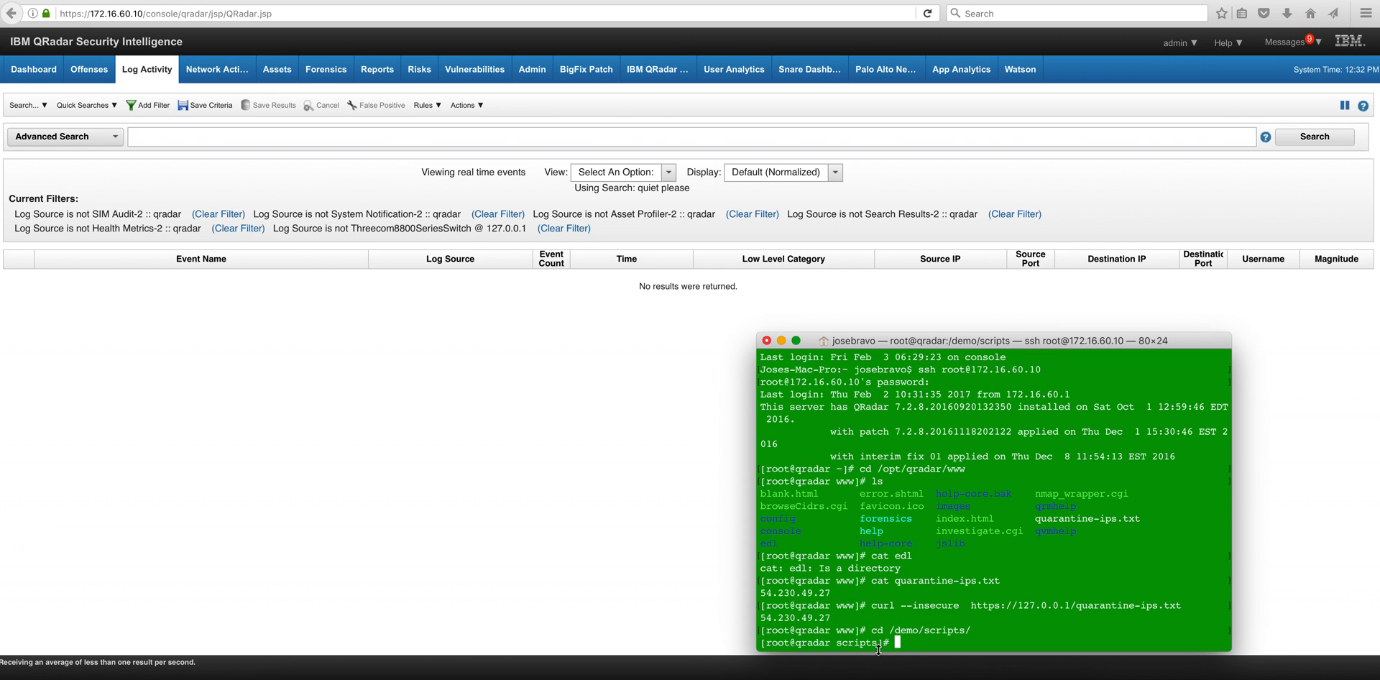
pyautogui.write('./')
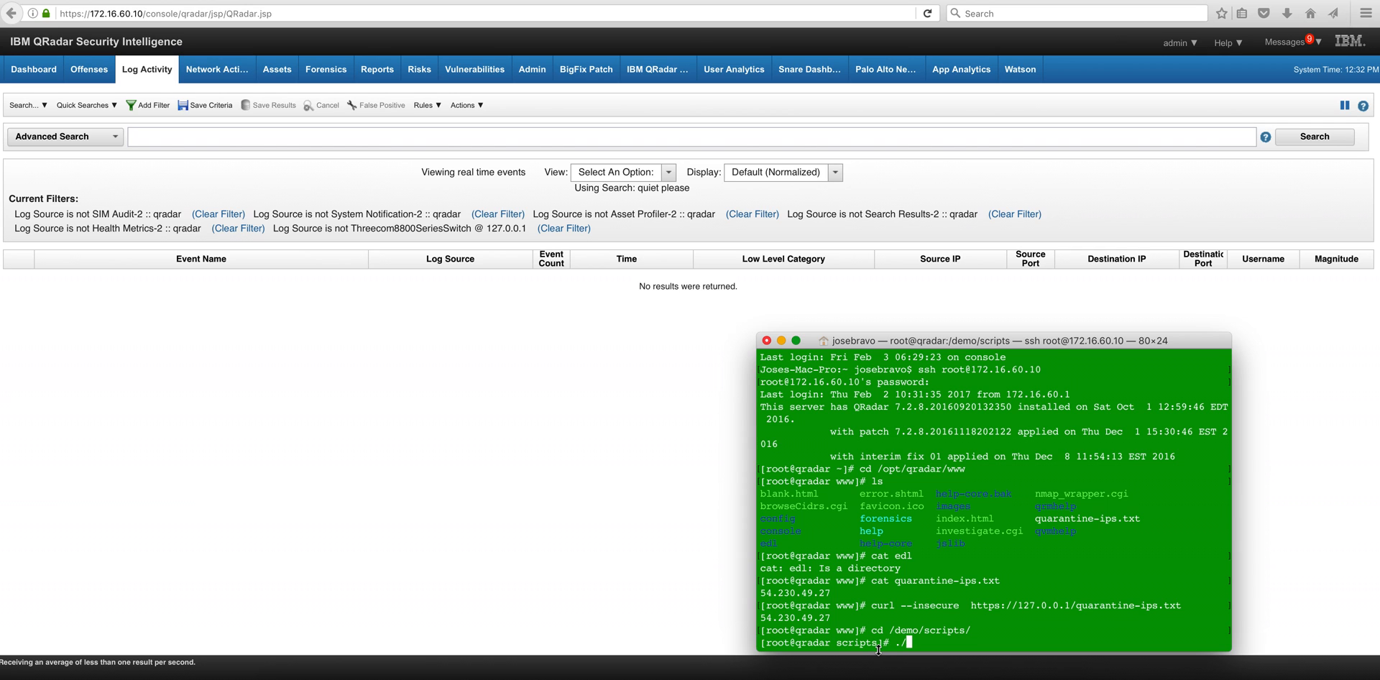
pyautogui.write('p')
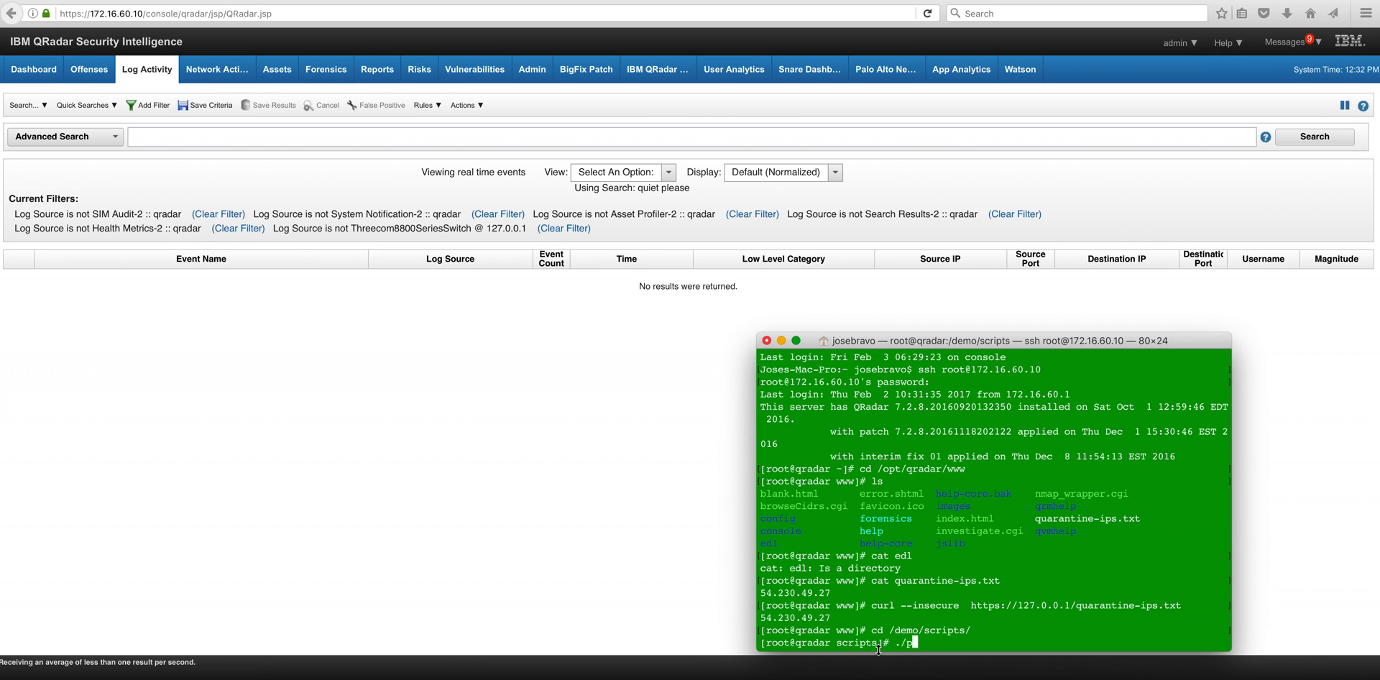
pyautogui.write('roxy.sh')
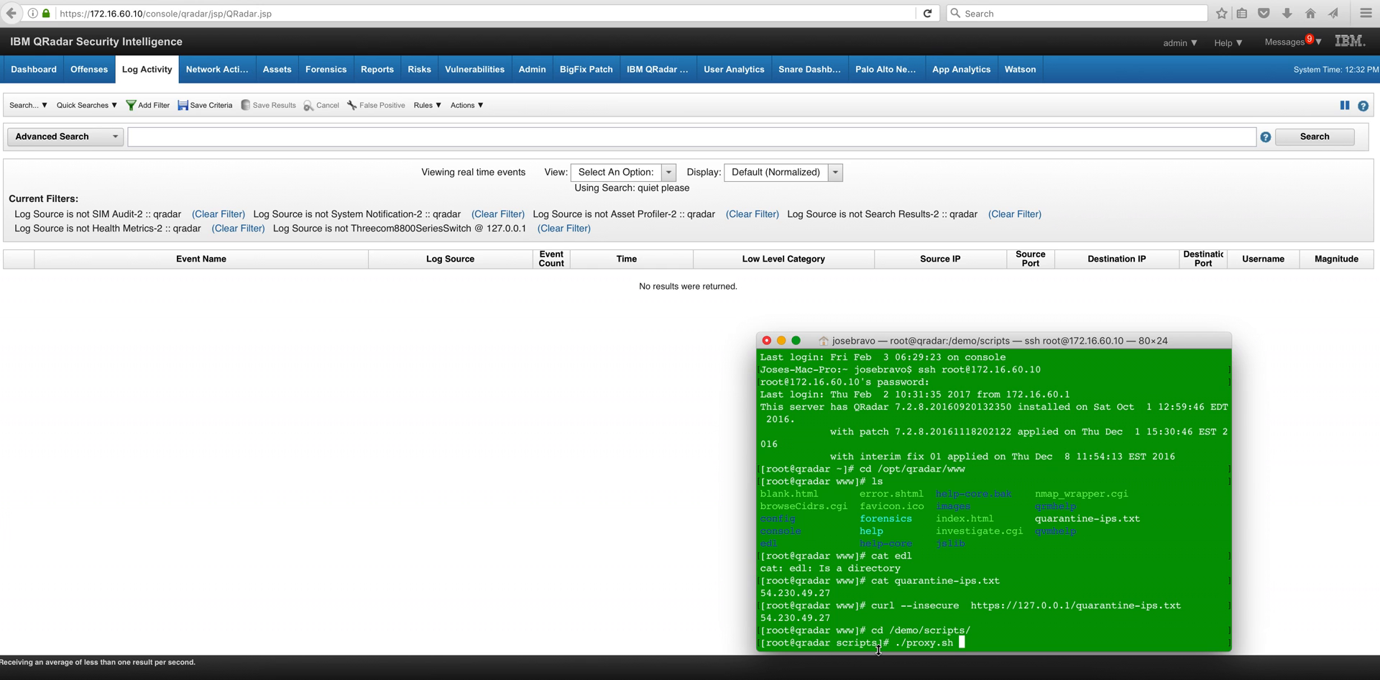
pyautogui.press('Return')
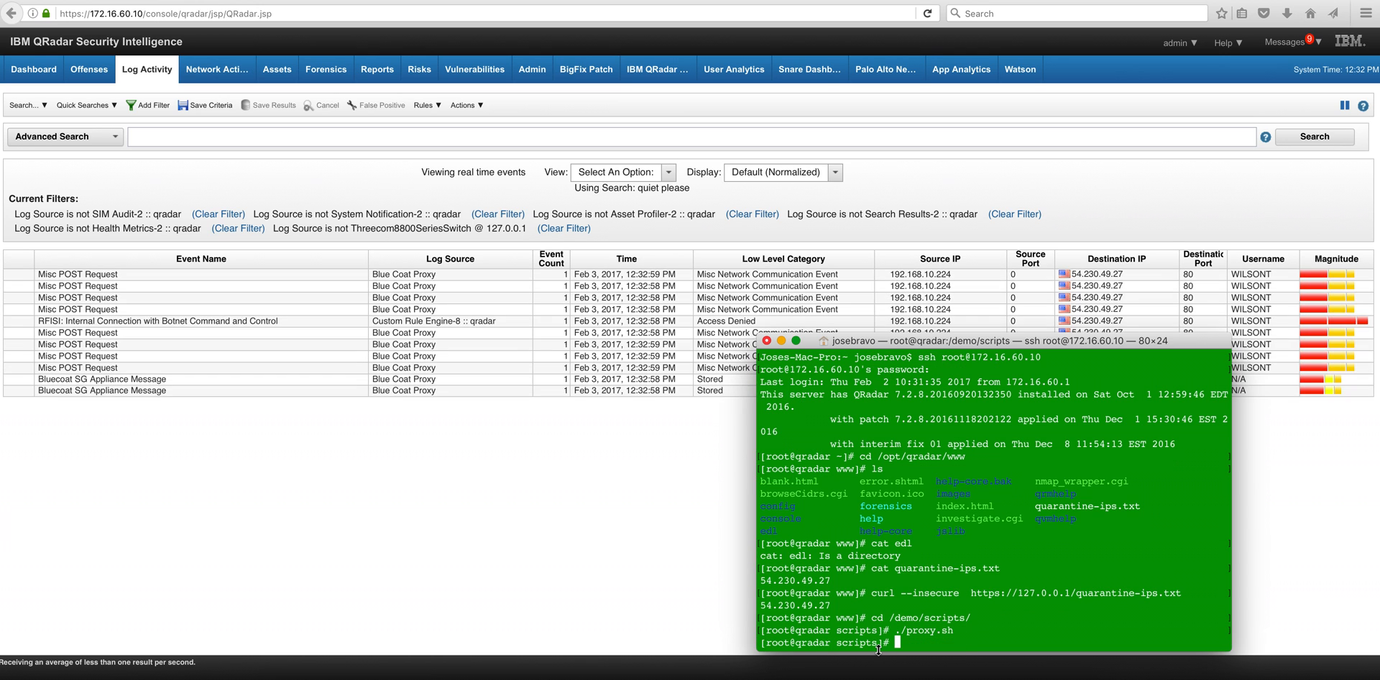
pyautogui.moveTo(184, 327)
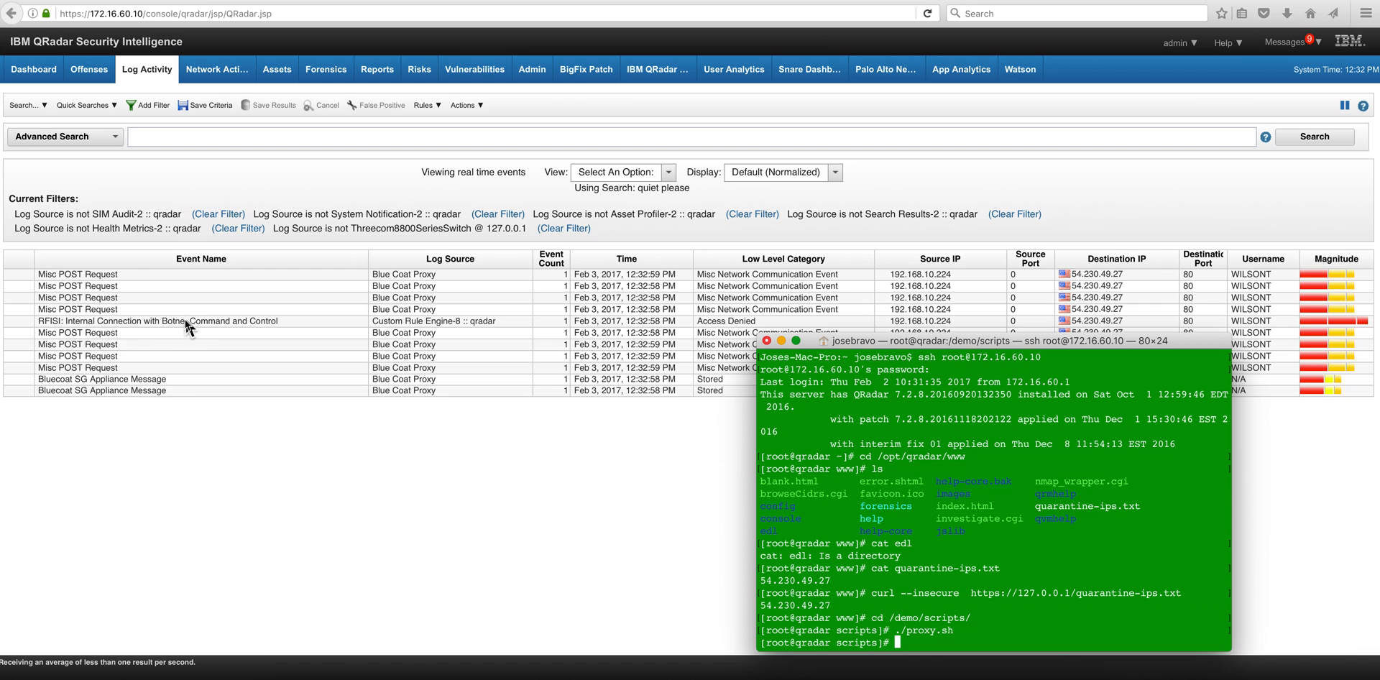
pyautogui.moveTo(223, 407)
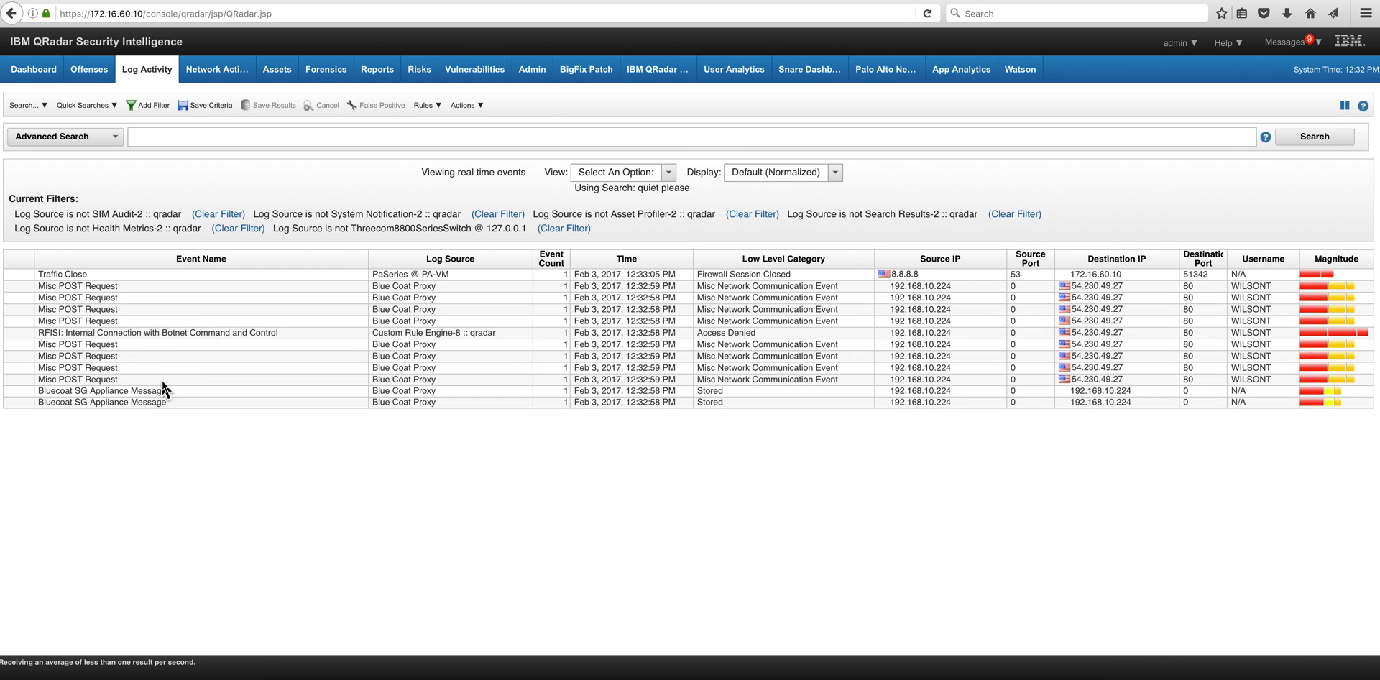
pyautogui.moveTo(153, 368)
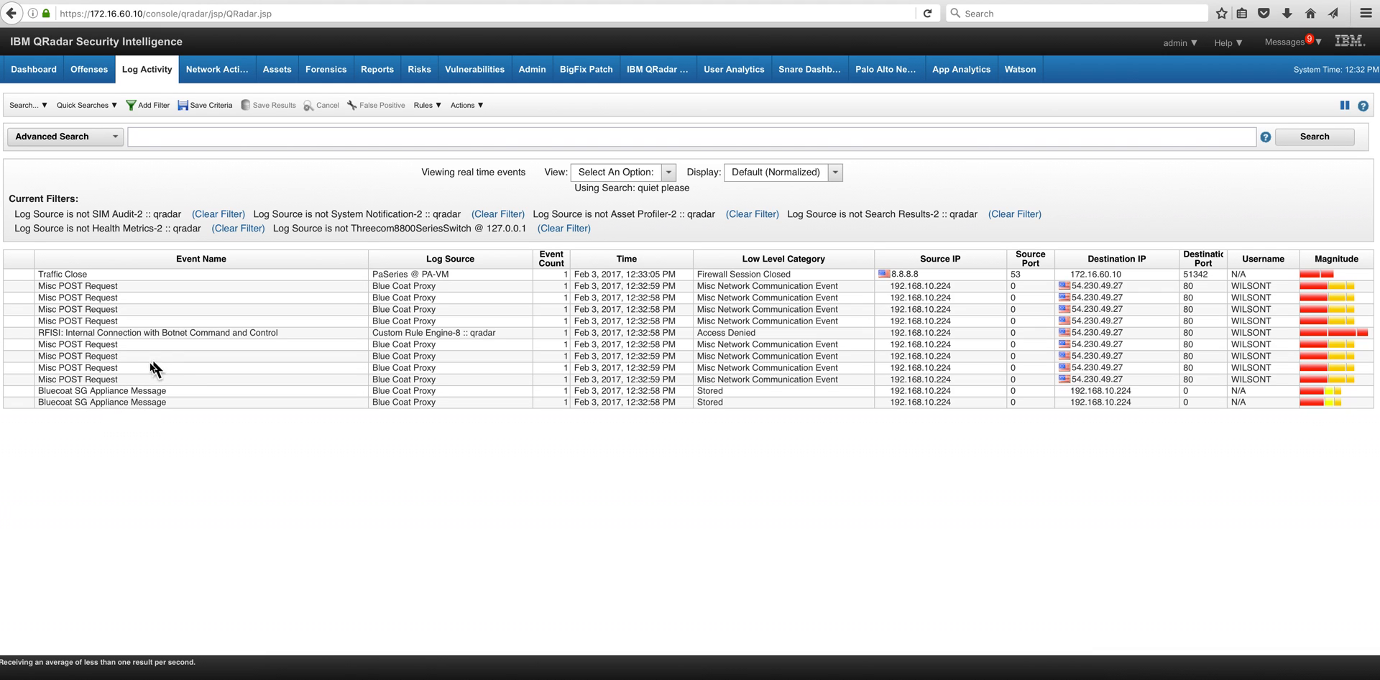
pyautogui.moveTo(159, 339)
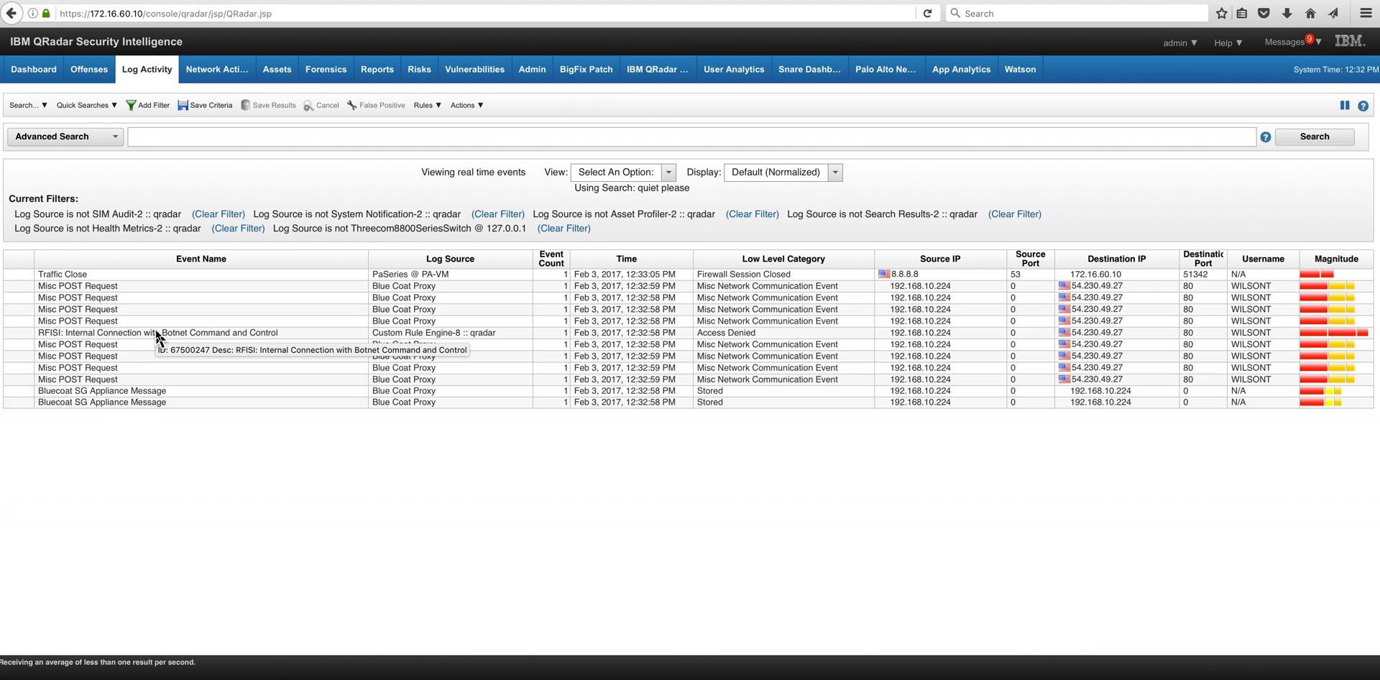
pyautogui.moveTo(84, 325)
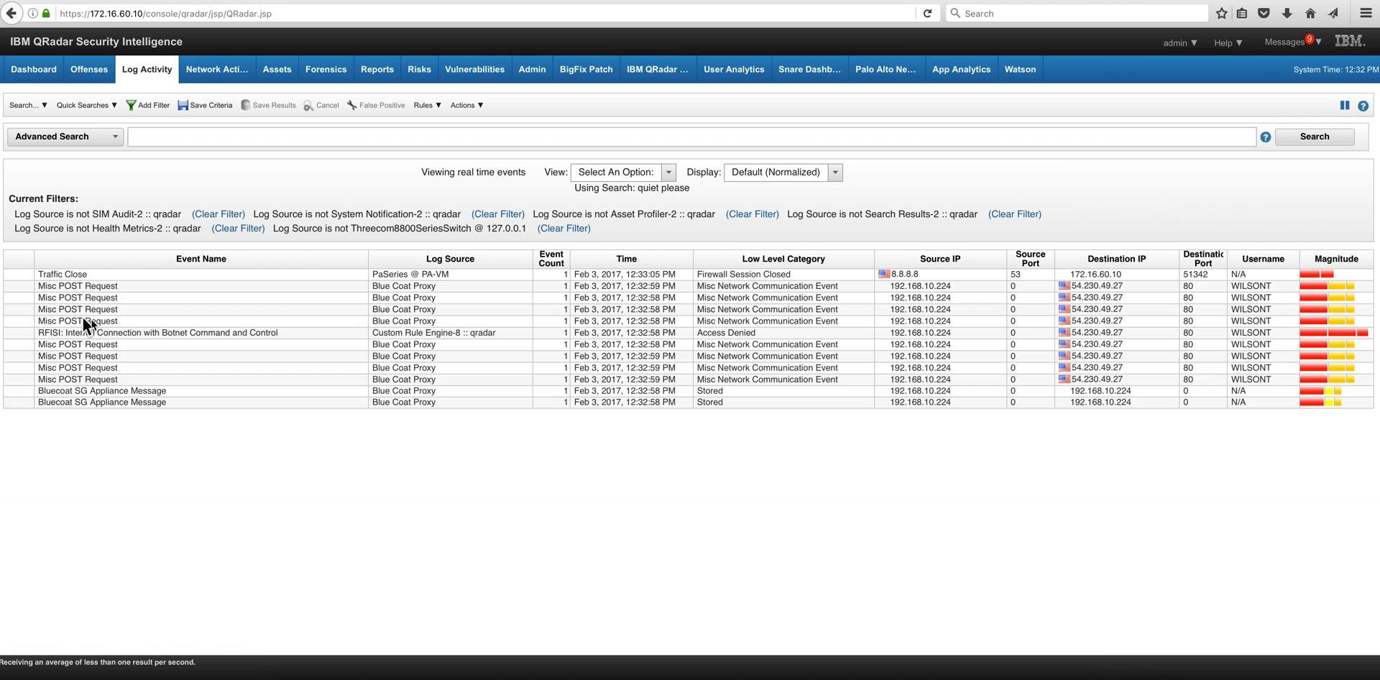
pyautogui.moveTo(189, 344)
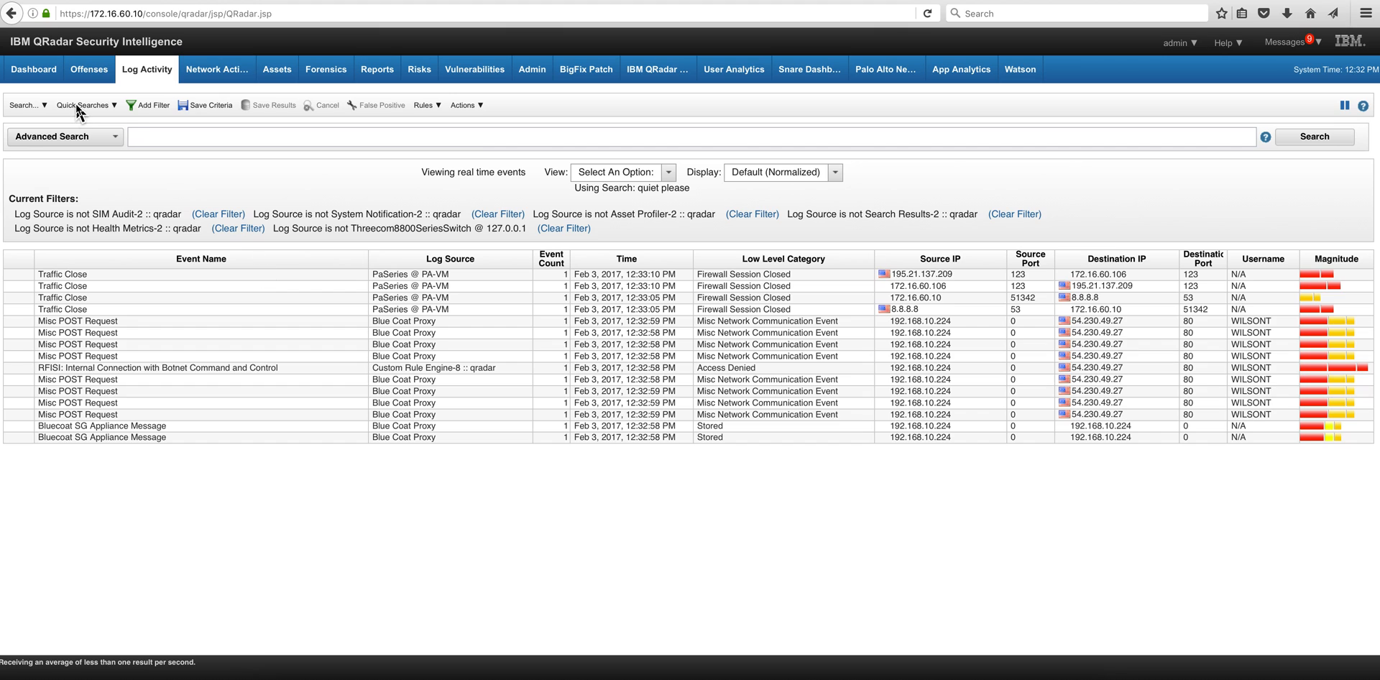
pyautogui.moveTo(84, 105)
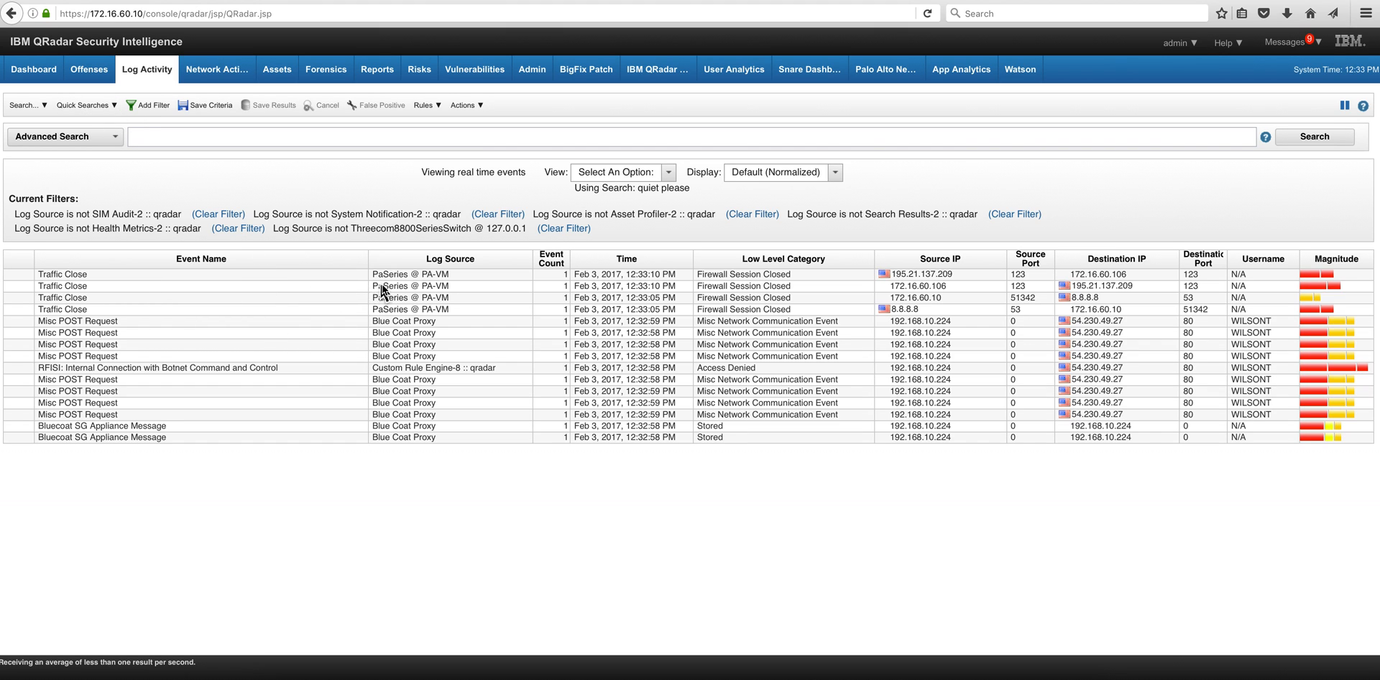
pyautogui.moveTo(419, 298)
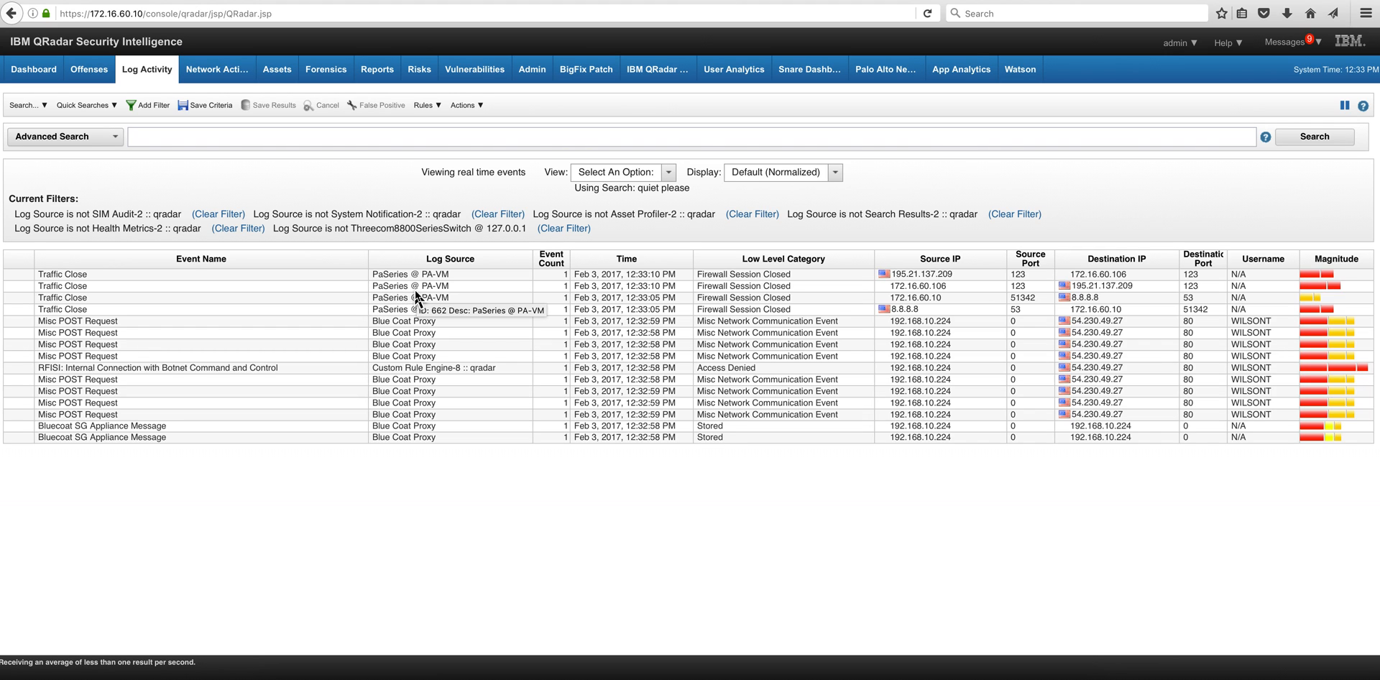
pyautogui.moveTo(389, 323)
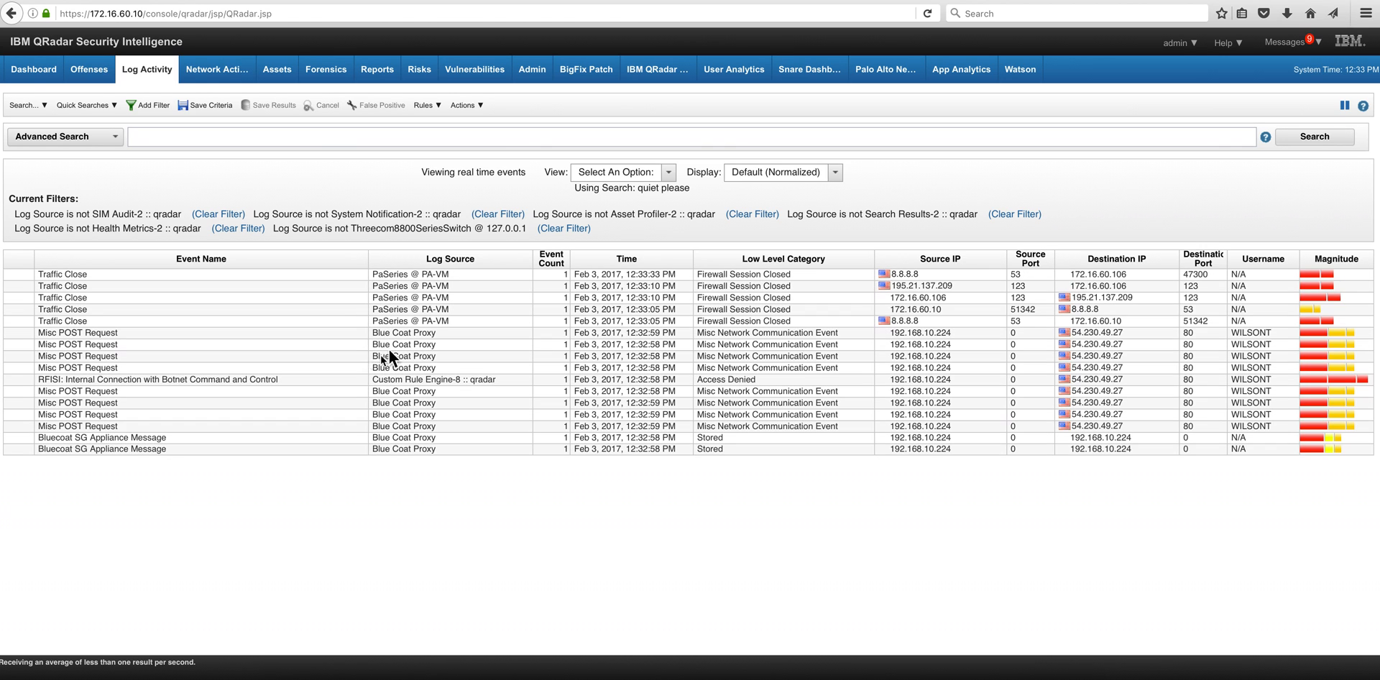
pyautogui.moveTo(92, 79)
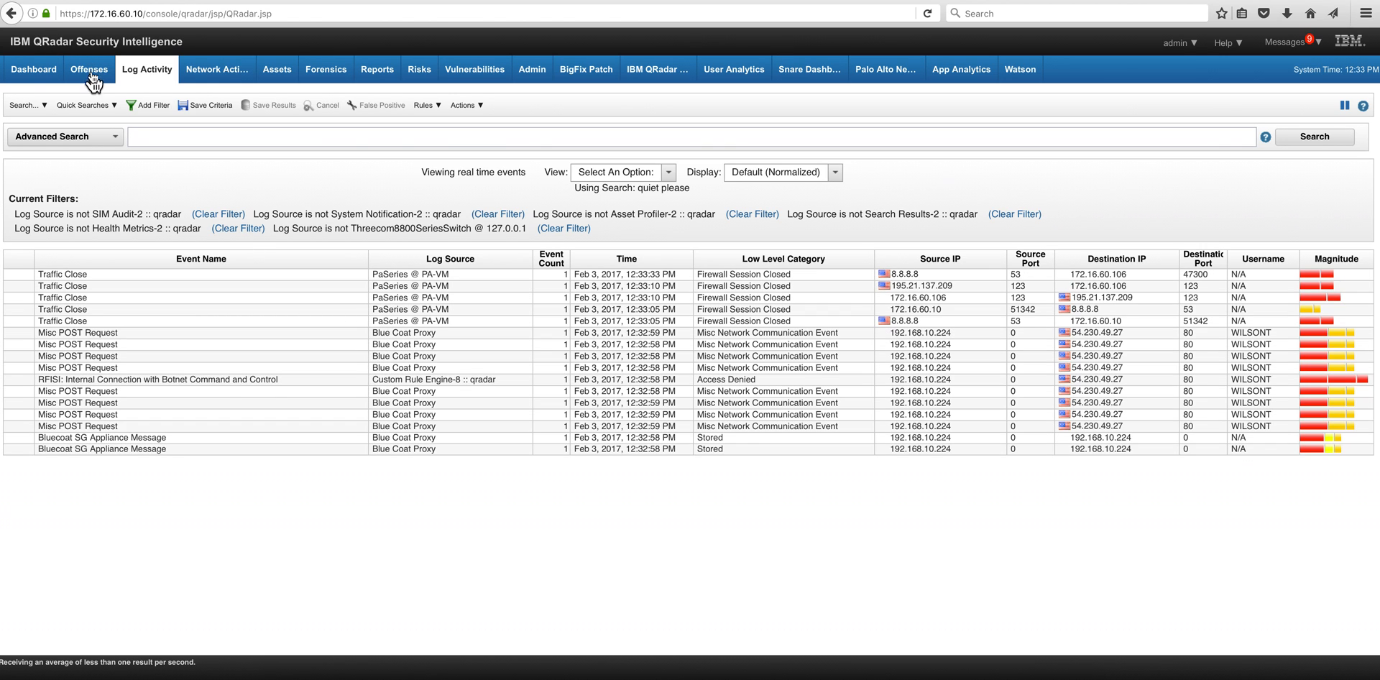
# Show all offenses, including offense 70 for the internal botnet command-and-control connection.
pyautogui.click(88, 68)
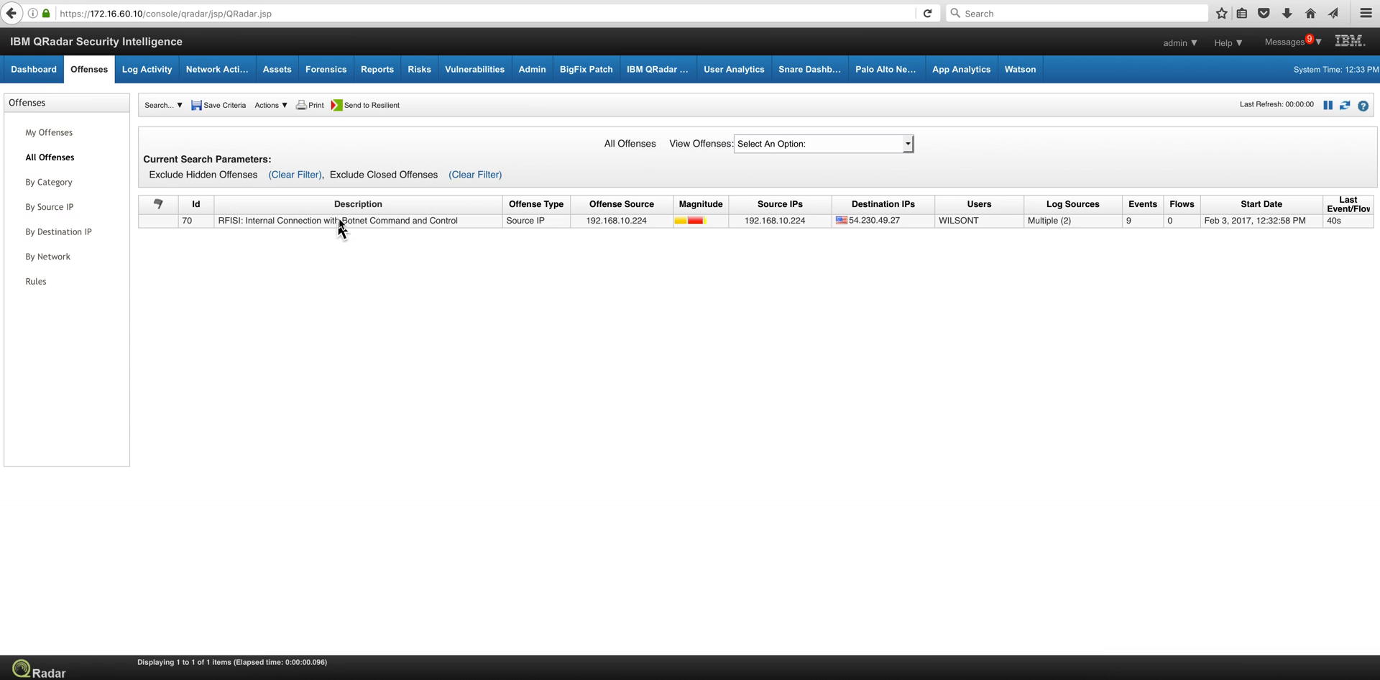
pyautogui.moveTo(342, 220)
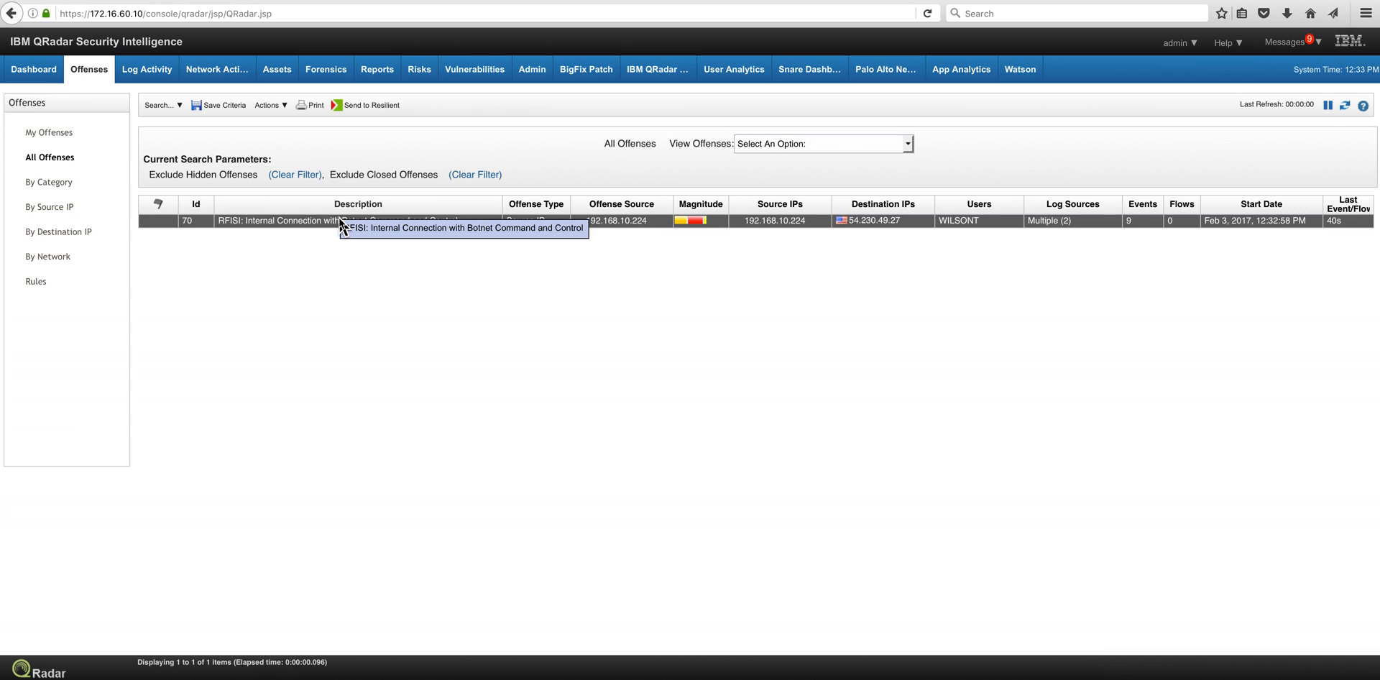
pyautogui.moveTo(858, 229)
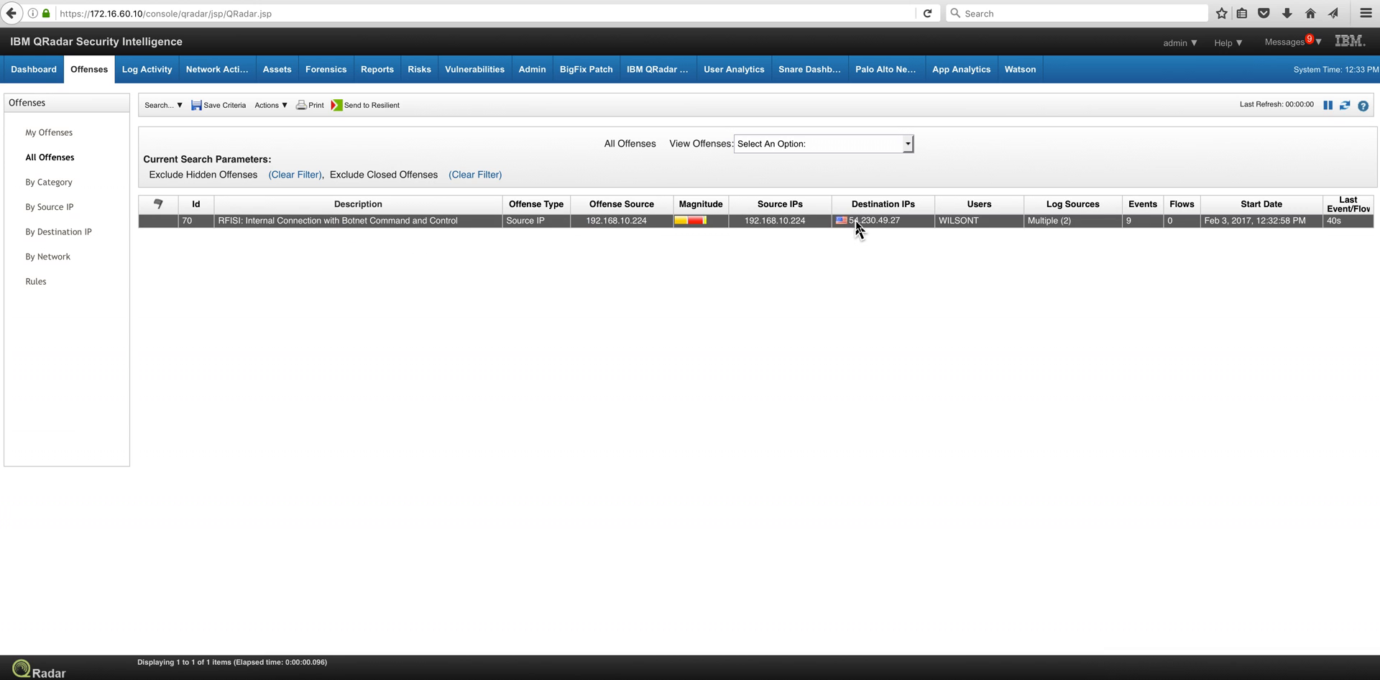
pyautogui.moveTo(897, 235)
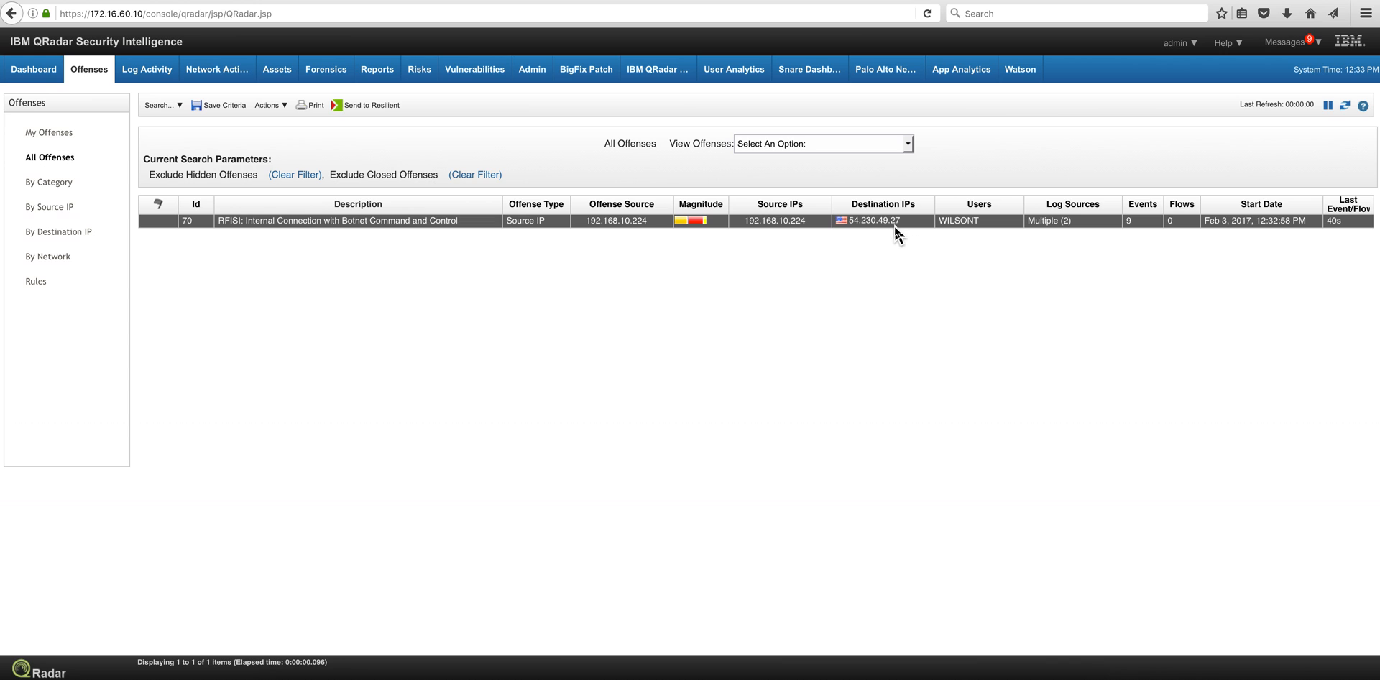
pyautogui.moveTo(294, 90)
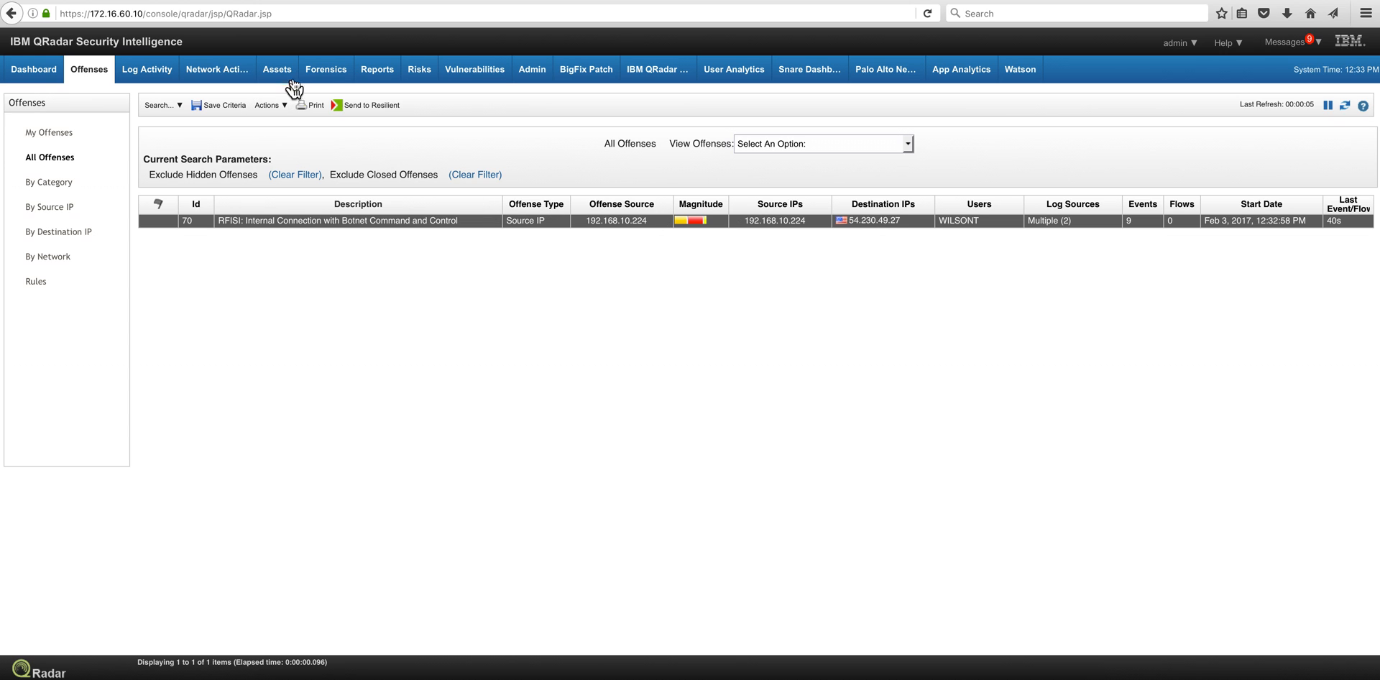
pyautogui.moveTo(530, 74)
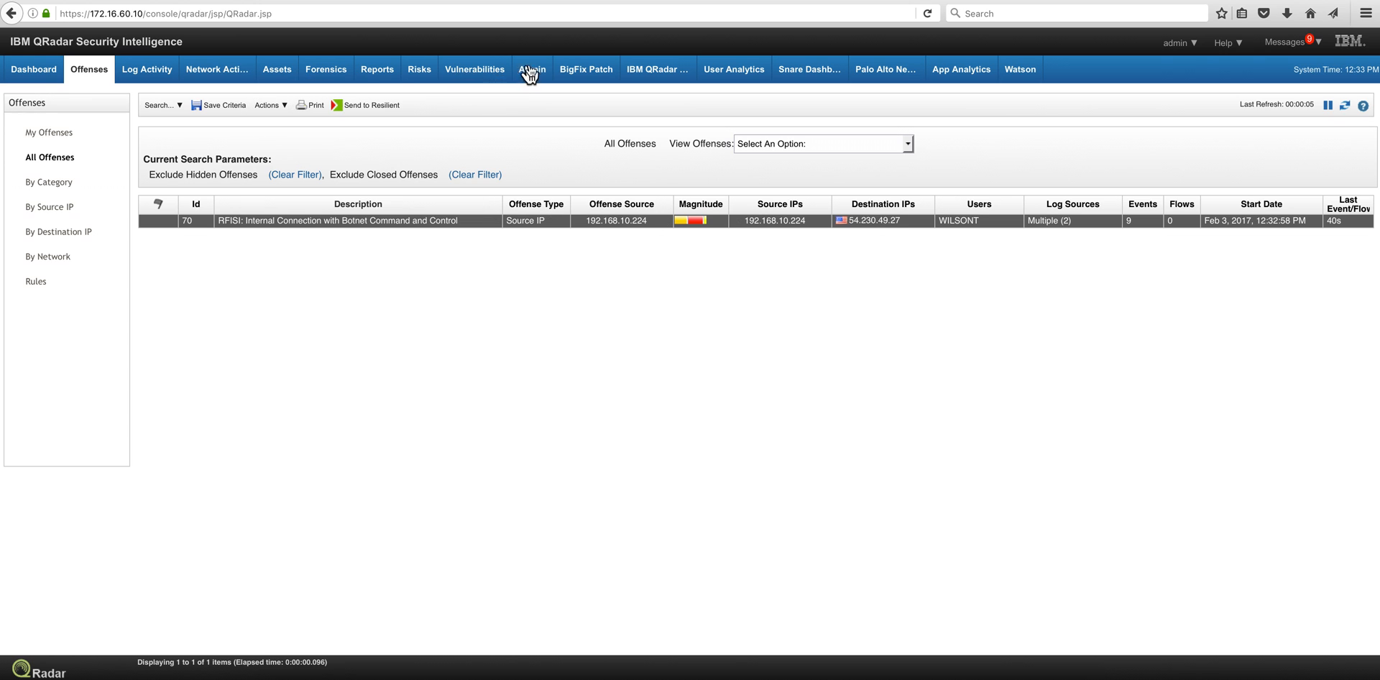
# Open Reference Set Management from Admin, sorted by name, with quarantine-ips in view.
pyautogui.click(532, 70)
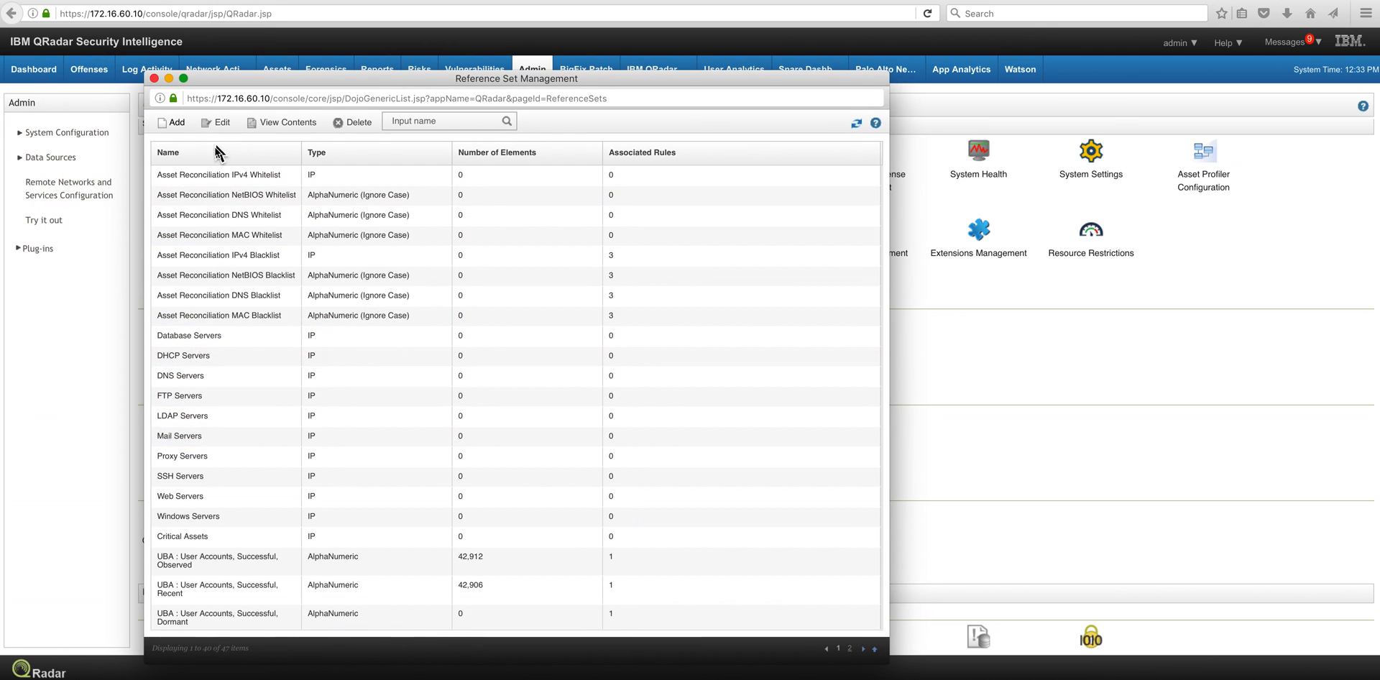
pyautogui.click(169, 152)
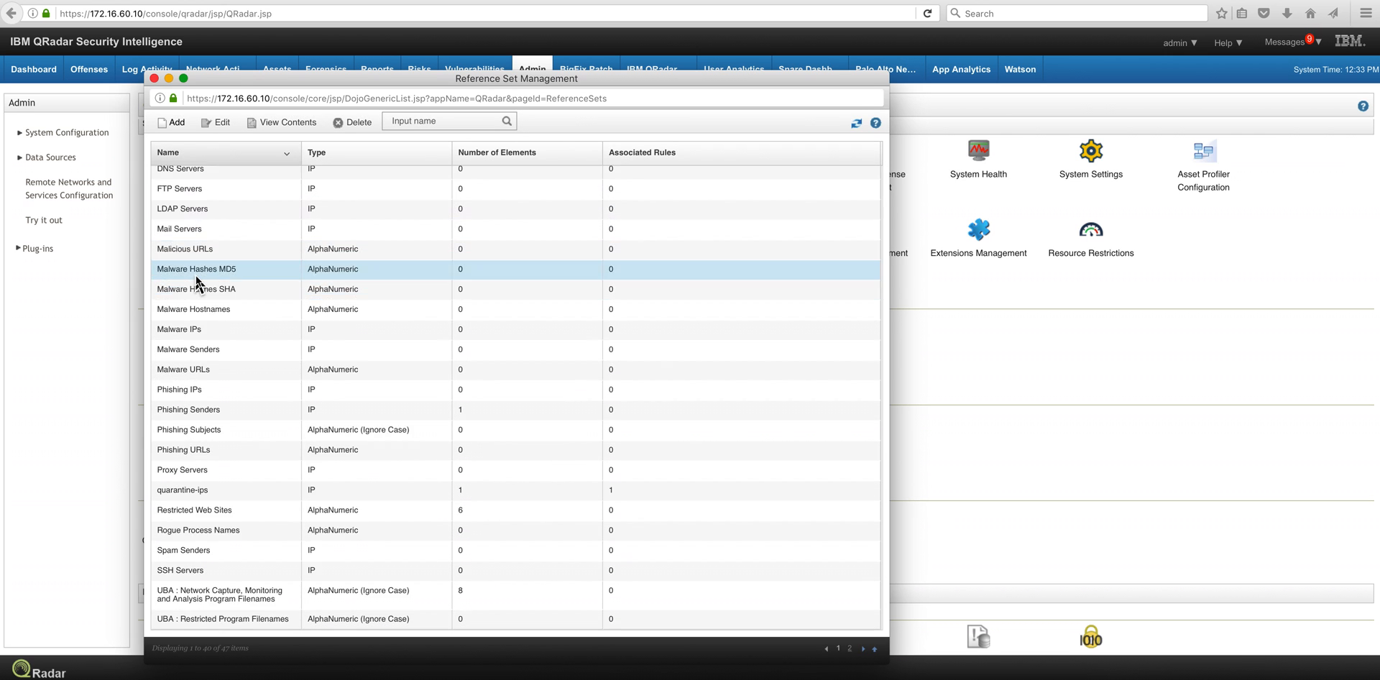
pyautogui.scroll(3)
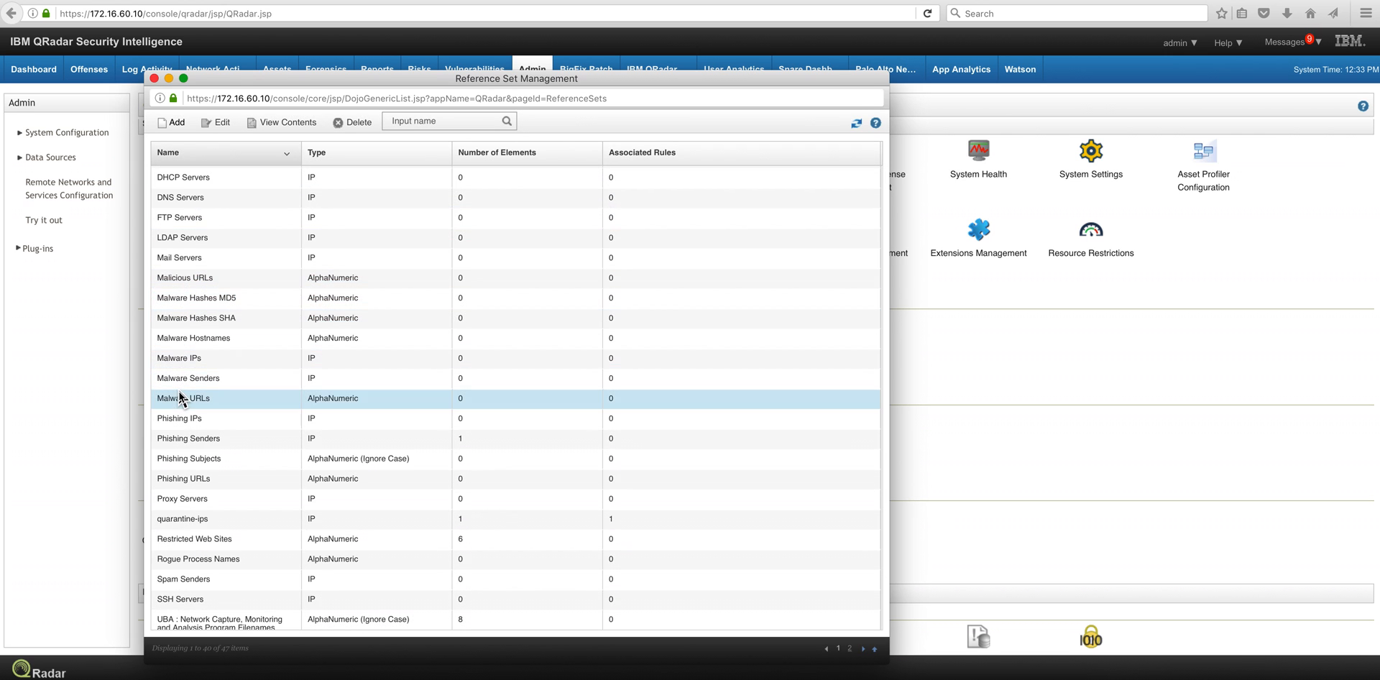
pyautogui.click(182, 499)
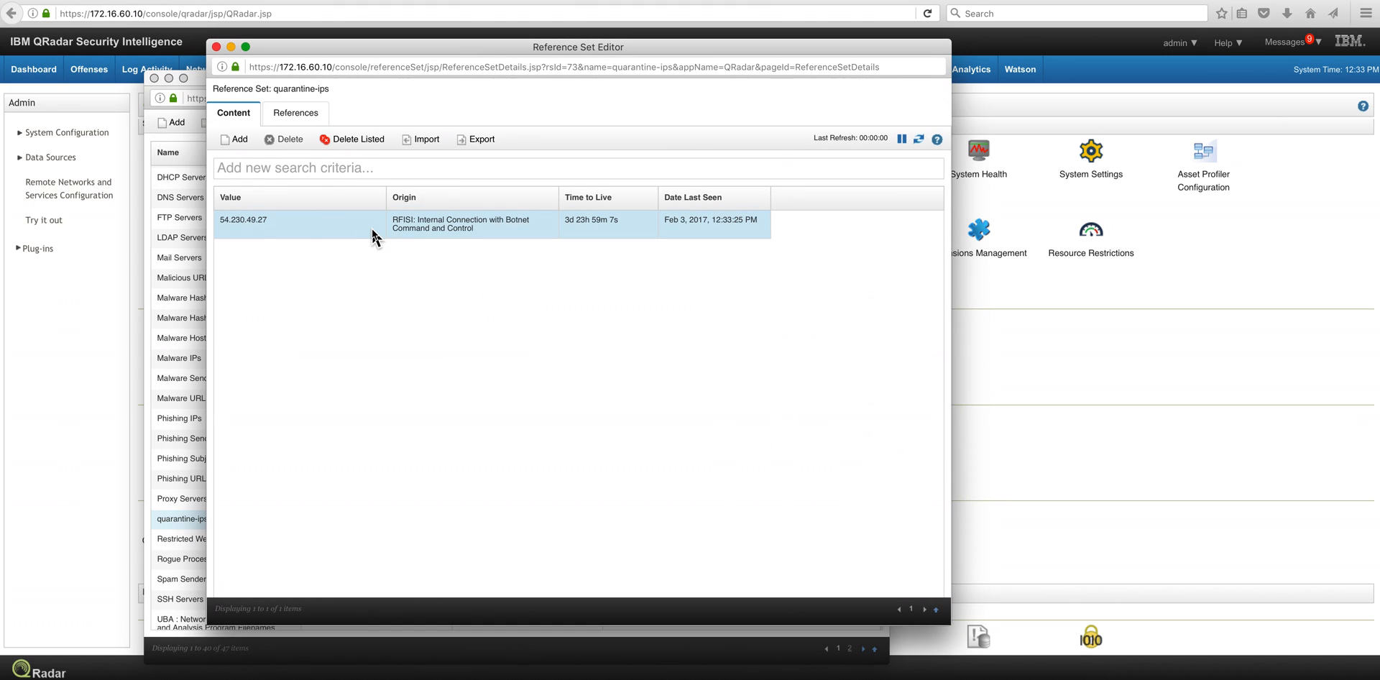
pyautogui.moveTo(438, 235)
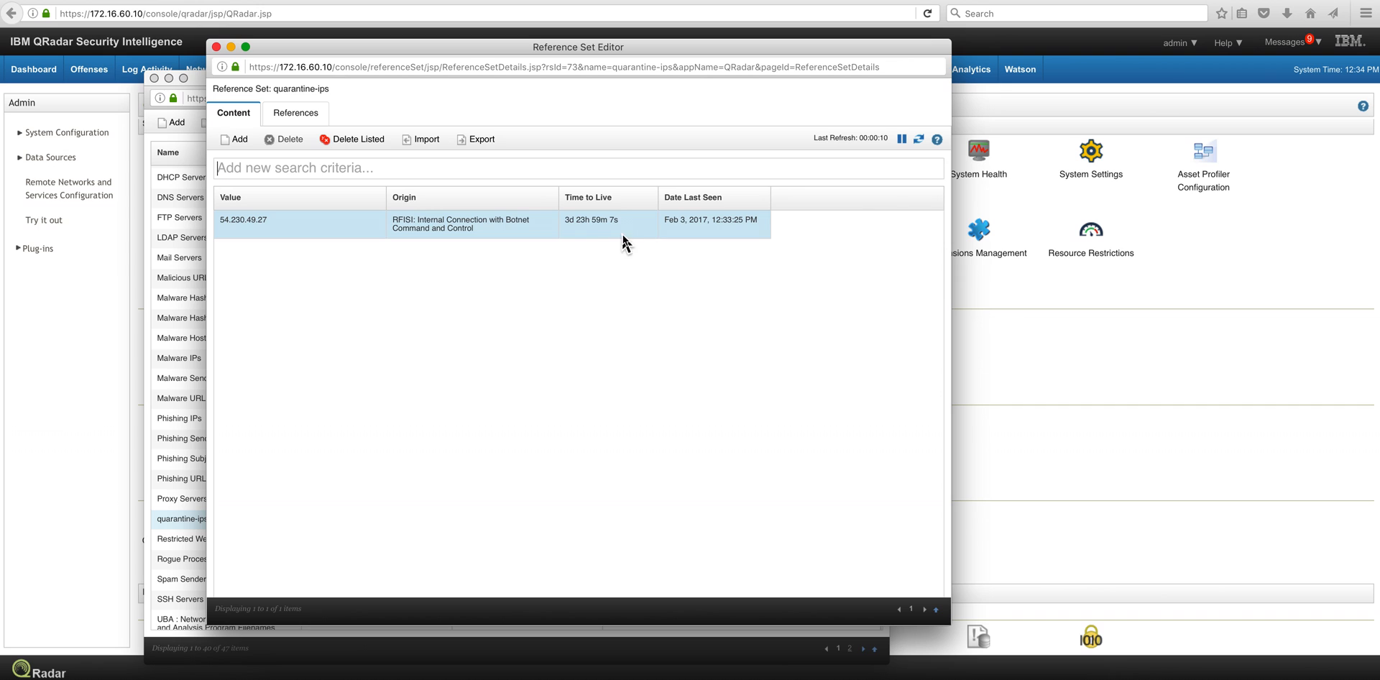
pyautogui.moveTo(601, 237)
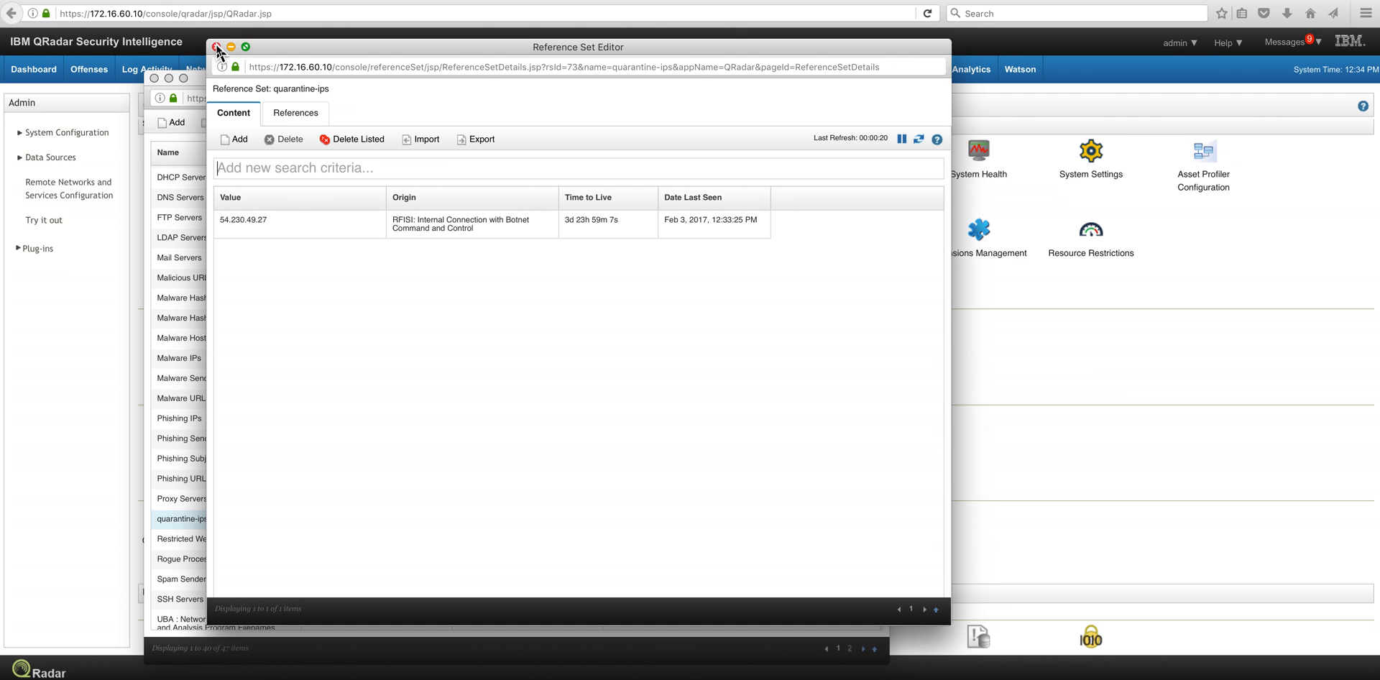
pyautogui.click(219, 47)
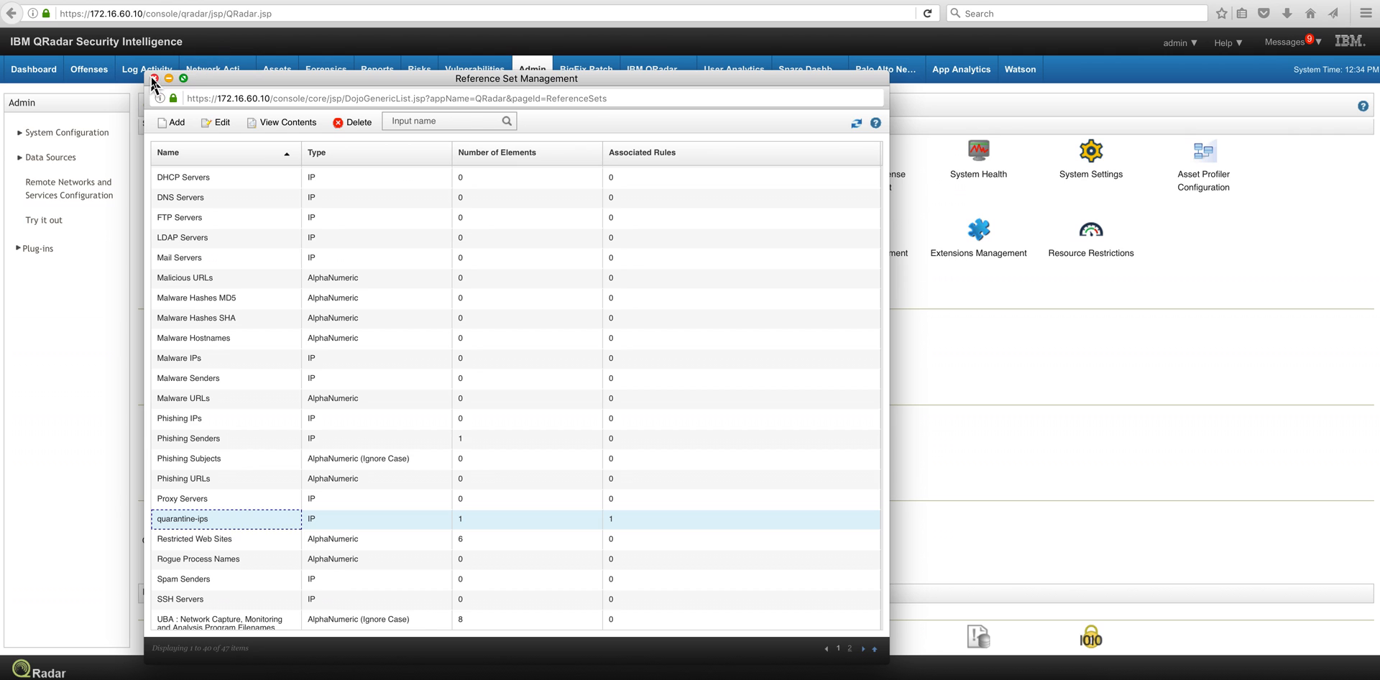
# Close the Reference Set Management window to return to Admin system configuration.
pyautogui.click(153, 81)
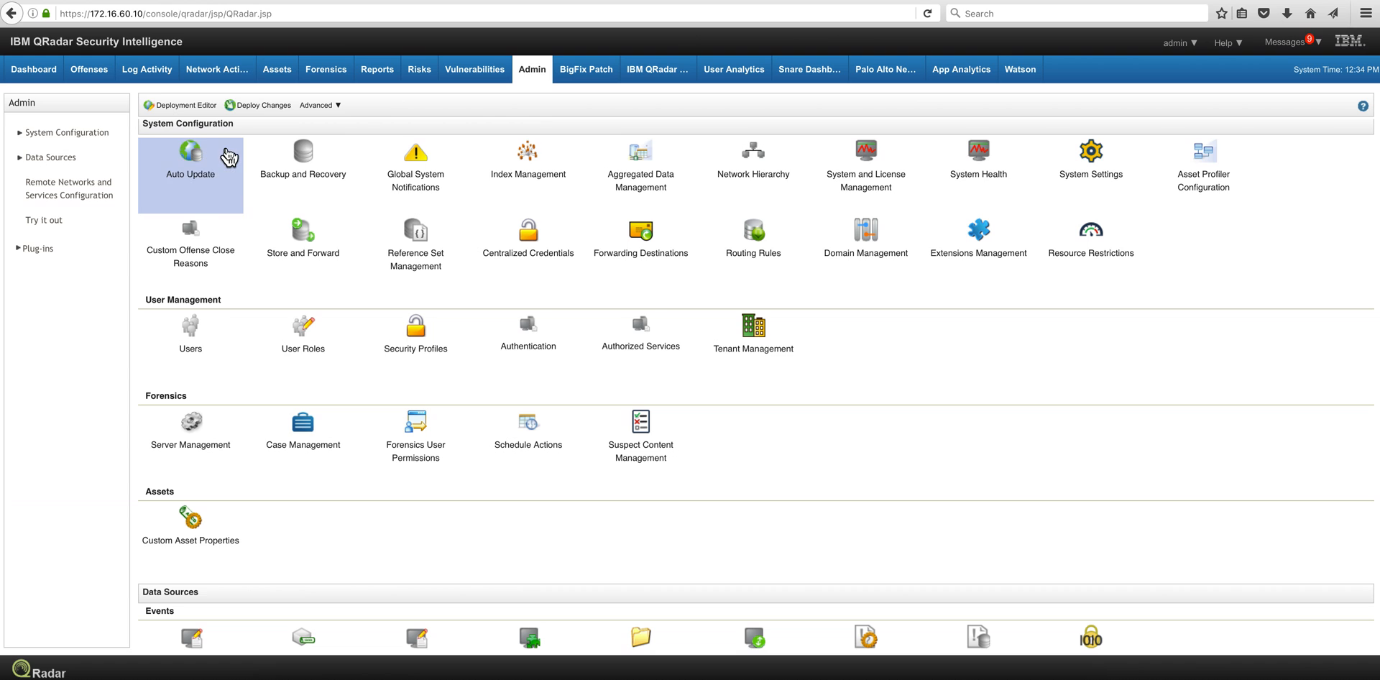
pyautogui.moveTo(302, 253)
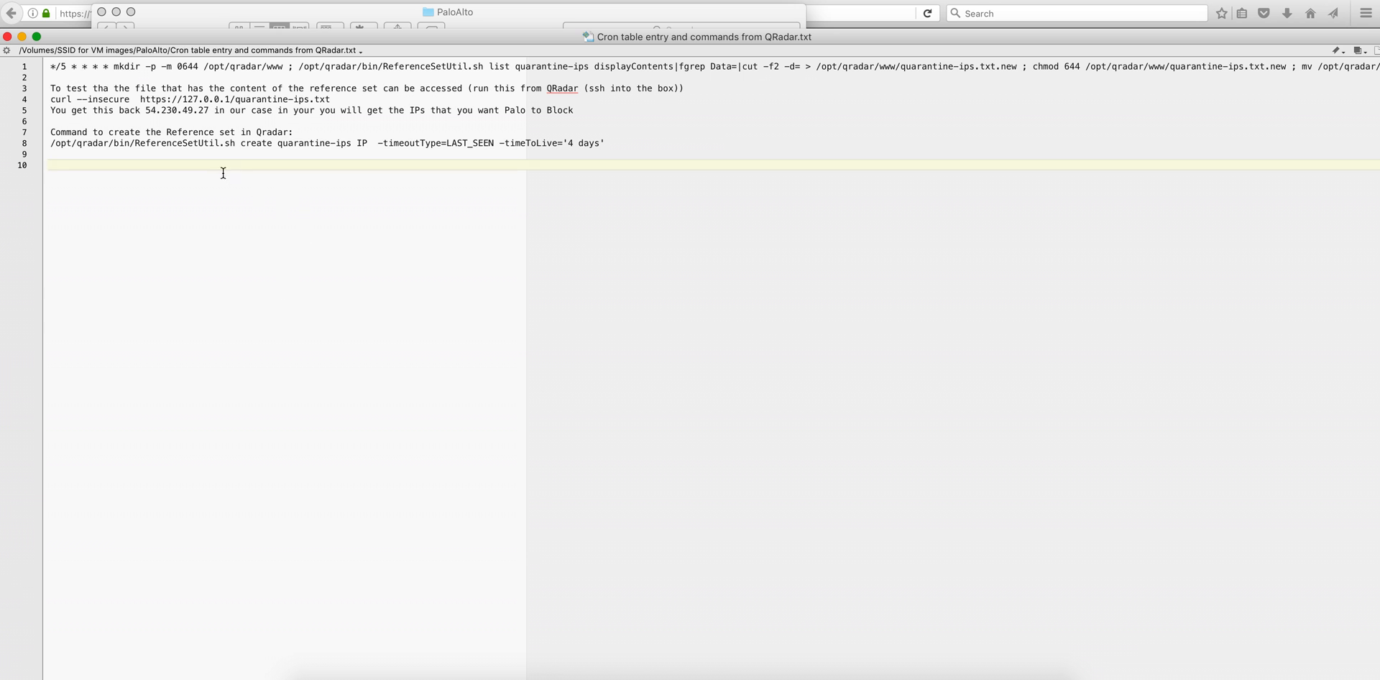
pyautogui.moveTo(138, 141)
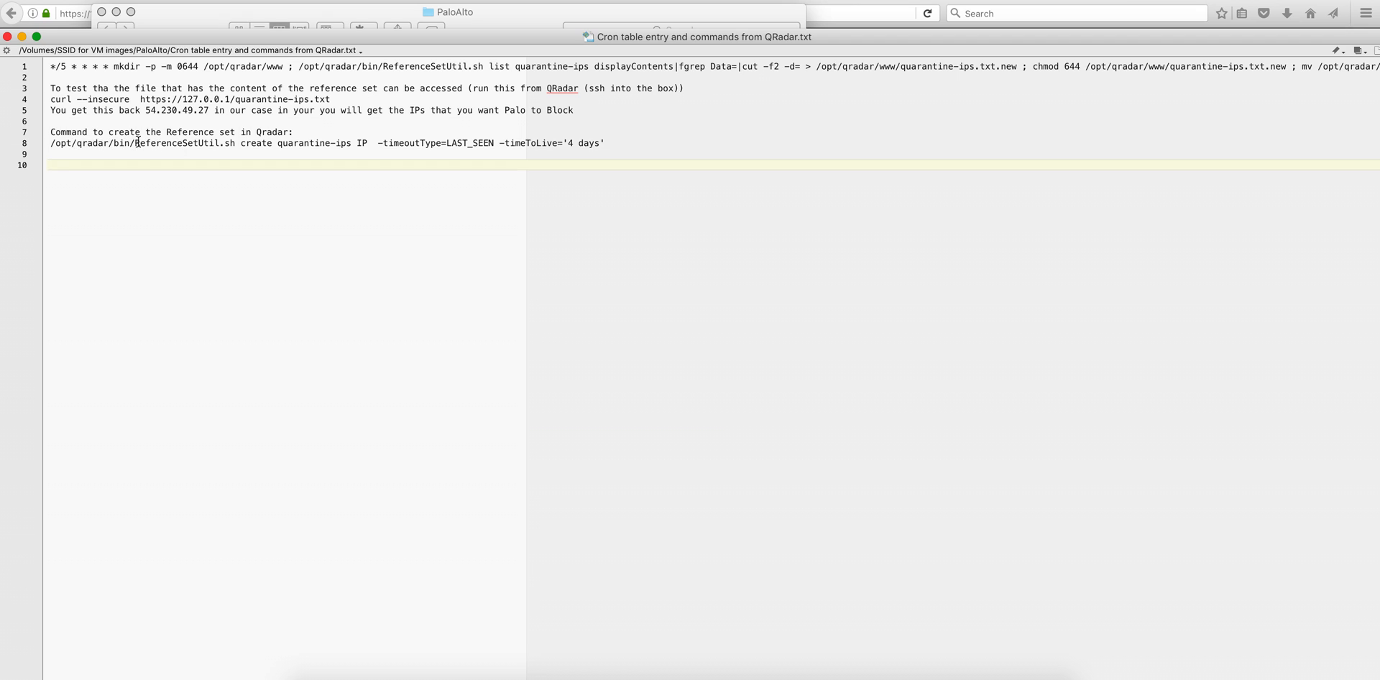
pyautogui.moveTo(368, 141)
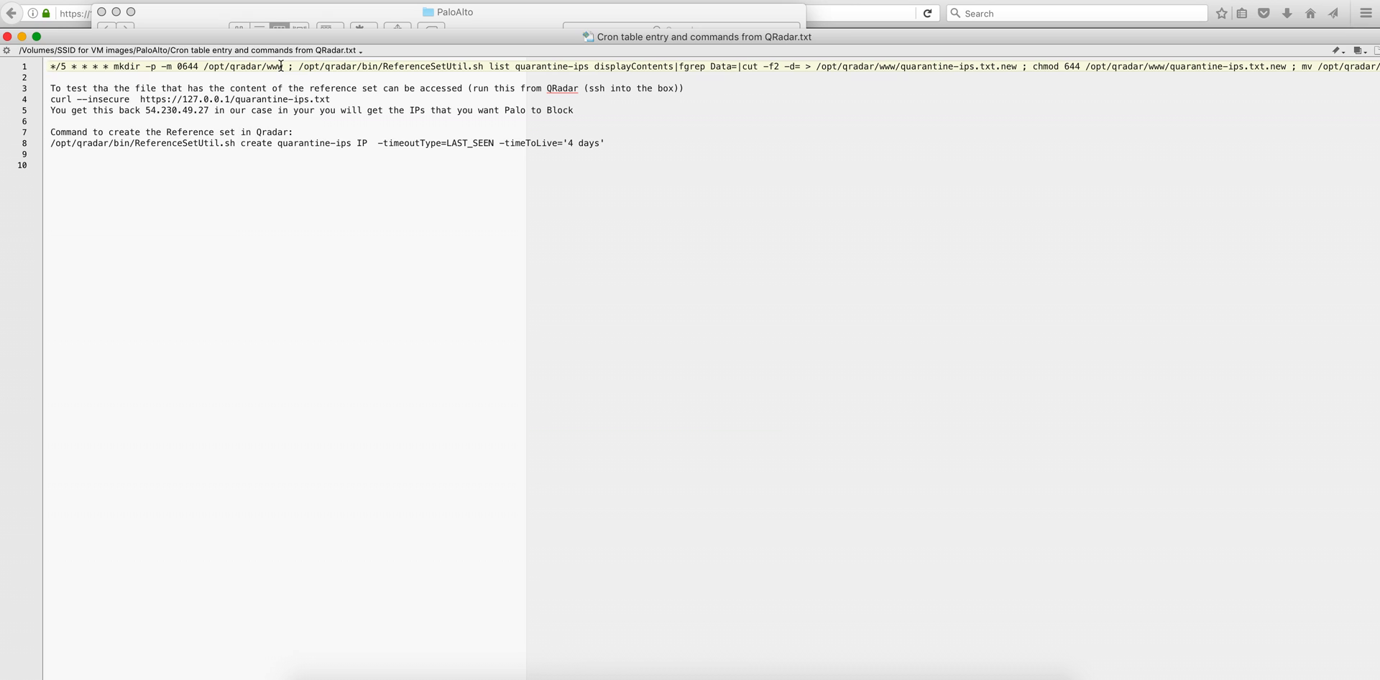
pyautogui.moveTo(323, 67)
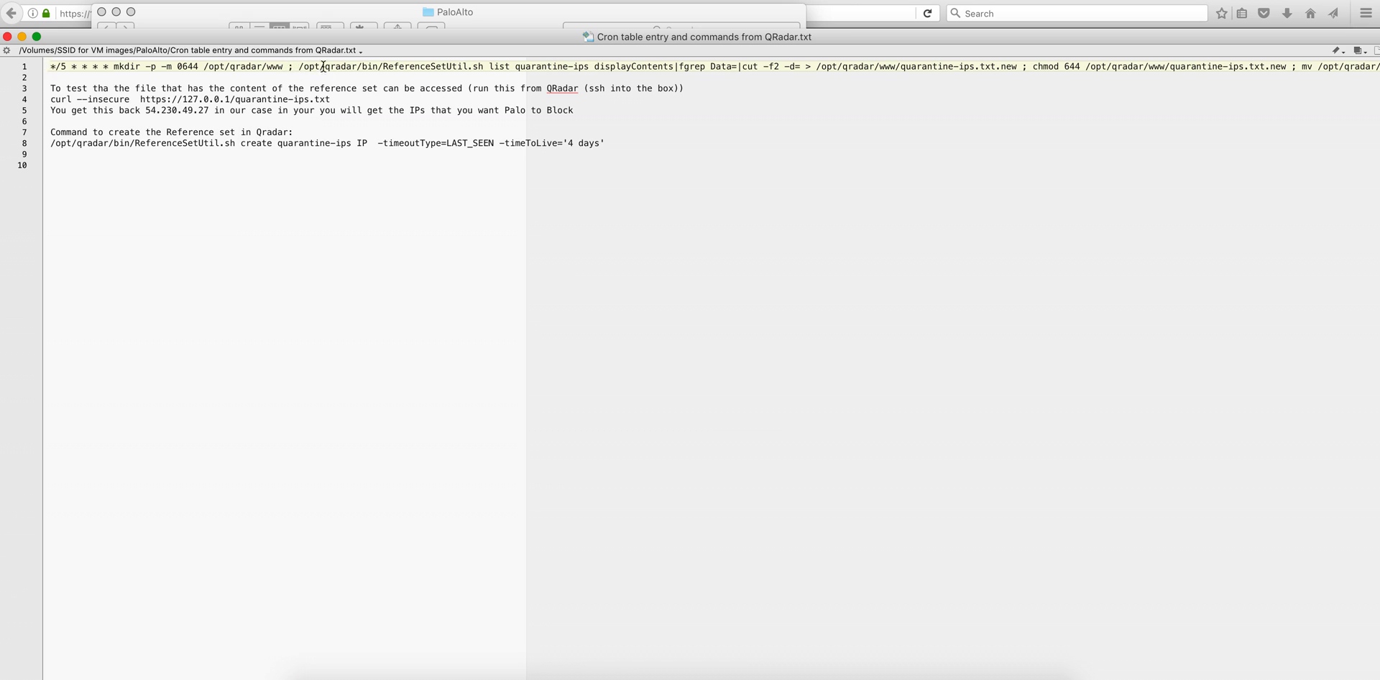
pyautogui.moveTo(431, 68)
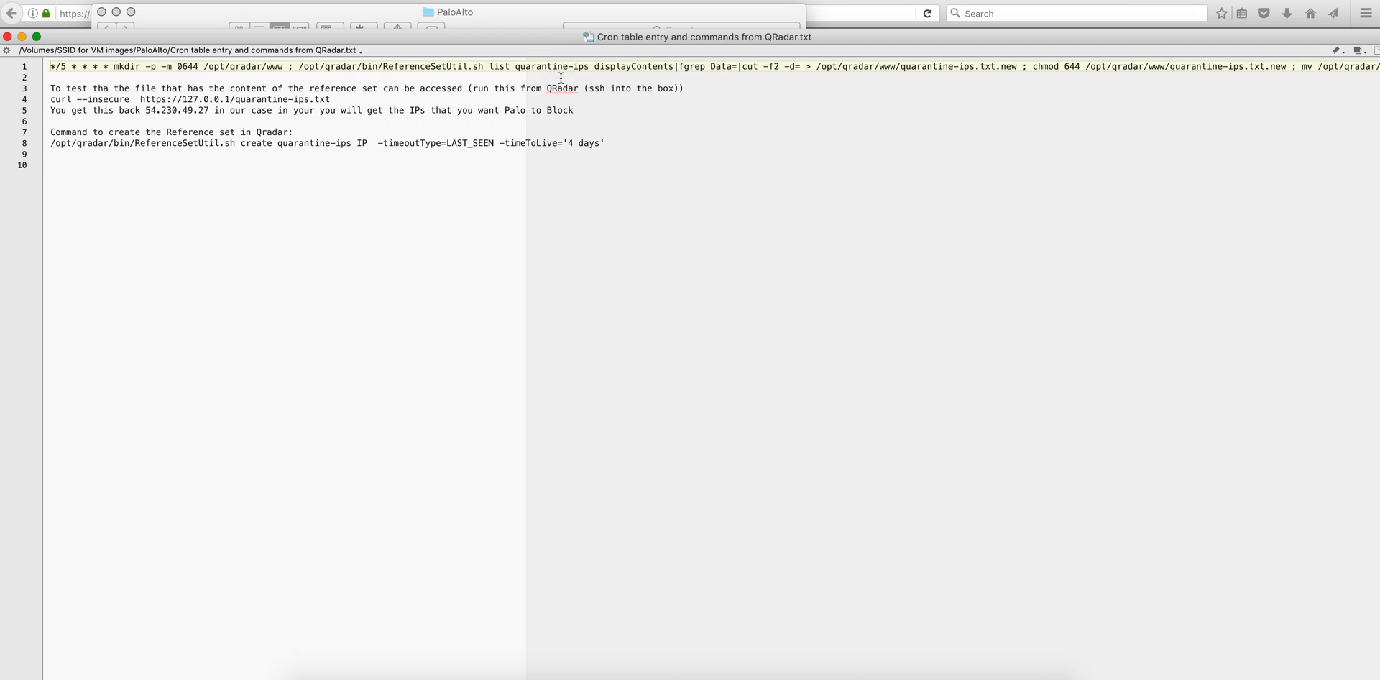
pyautogui.moveTo(639, 74)
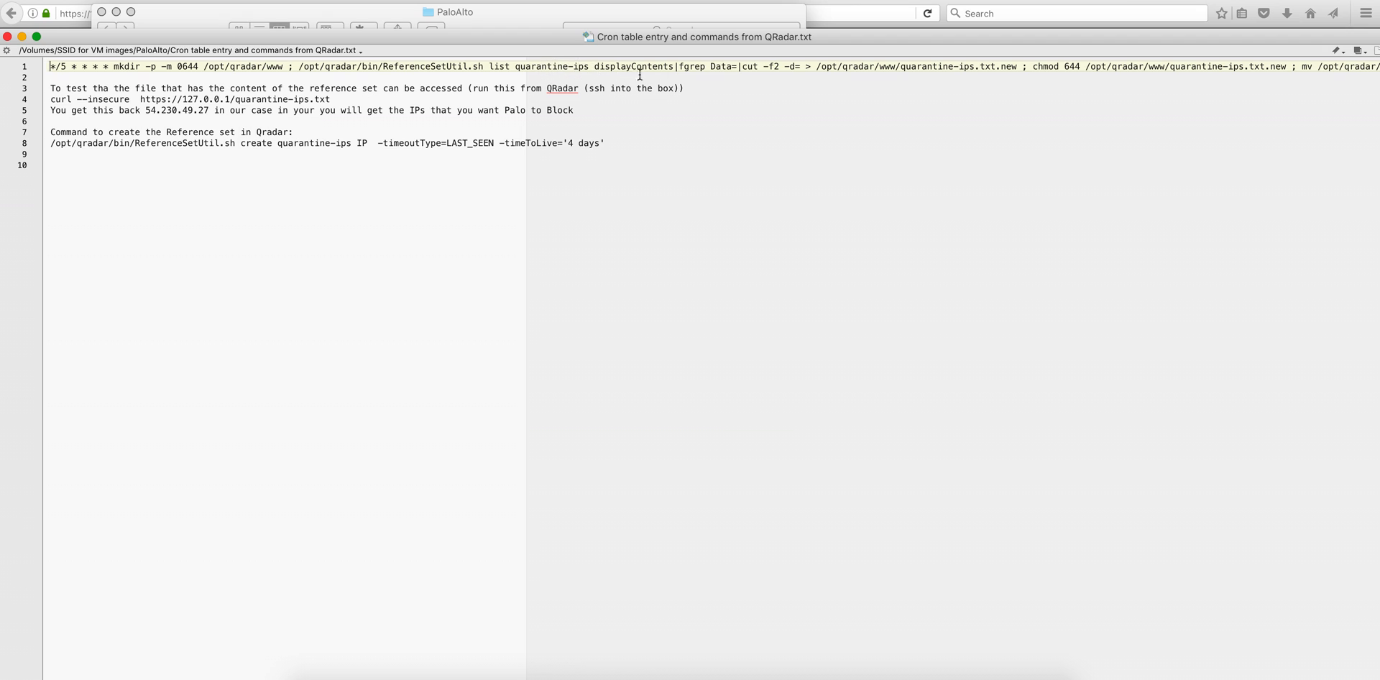
pyautogui.moveTo(737, 64)
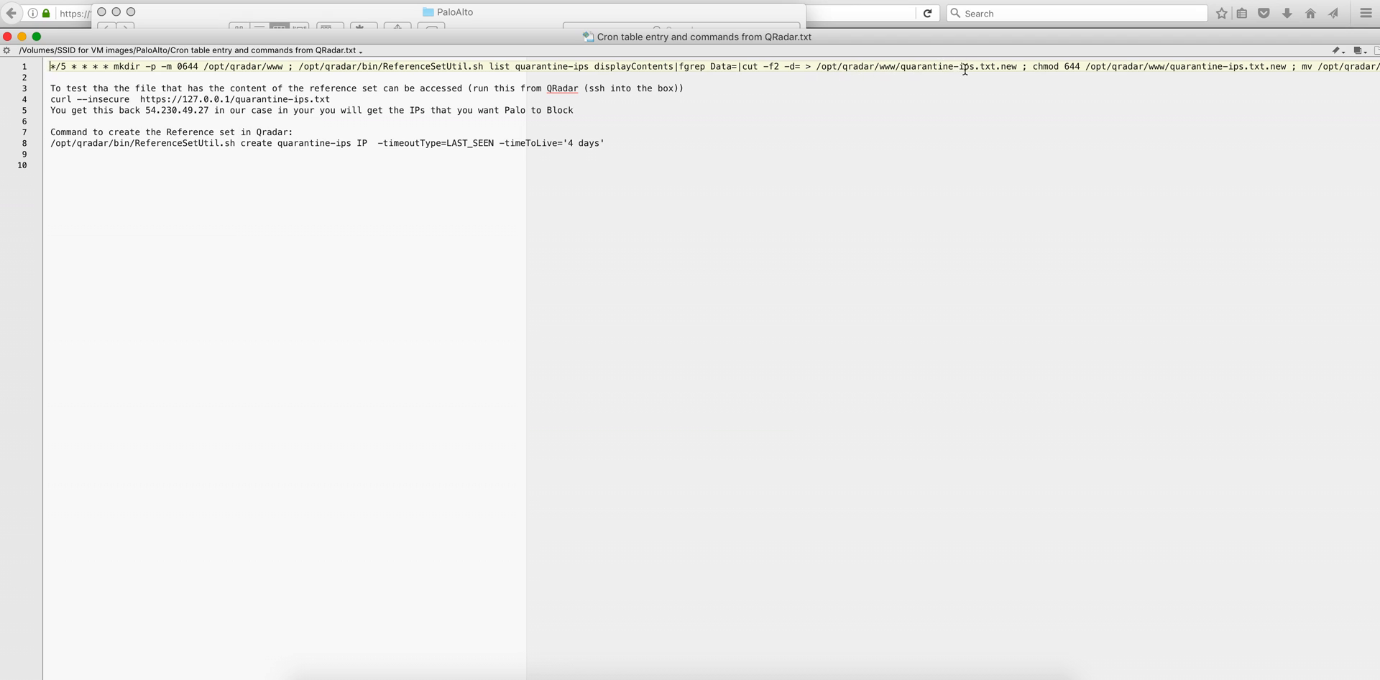
pyautogui.moveTo(1063, 74)
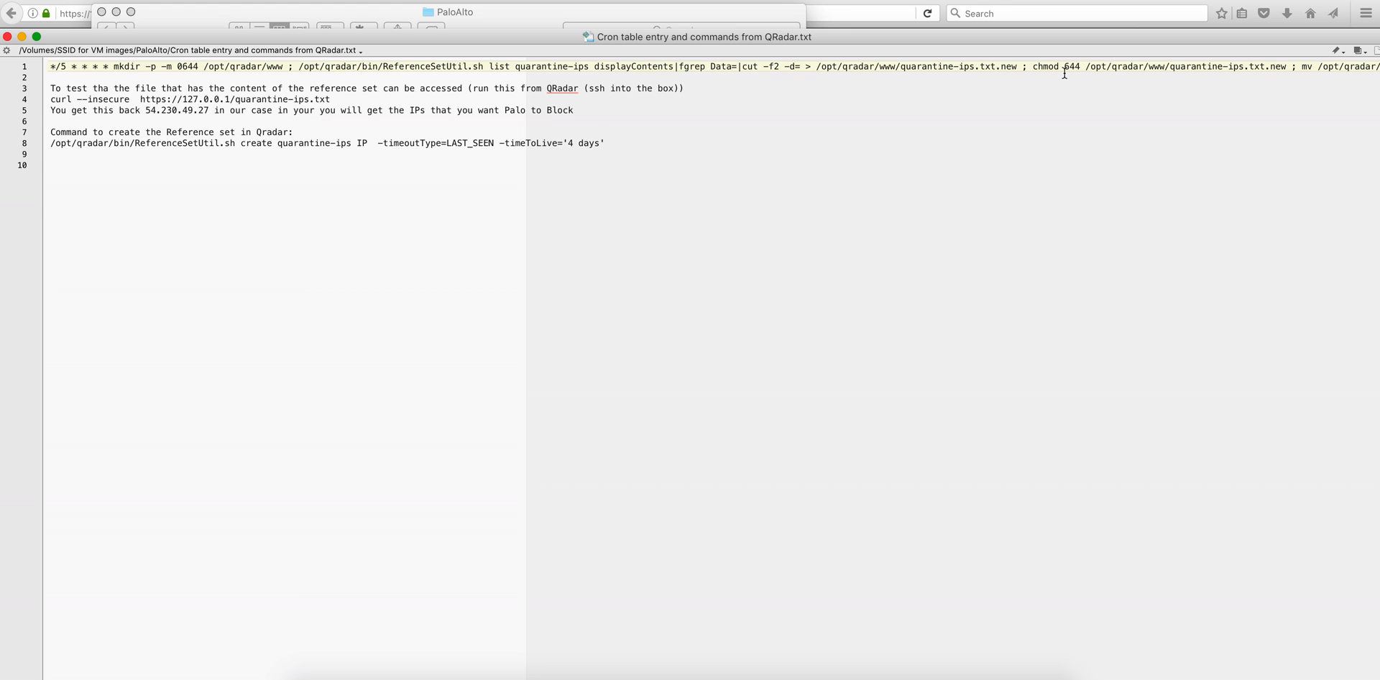
pyautogui.hscroll(3)
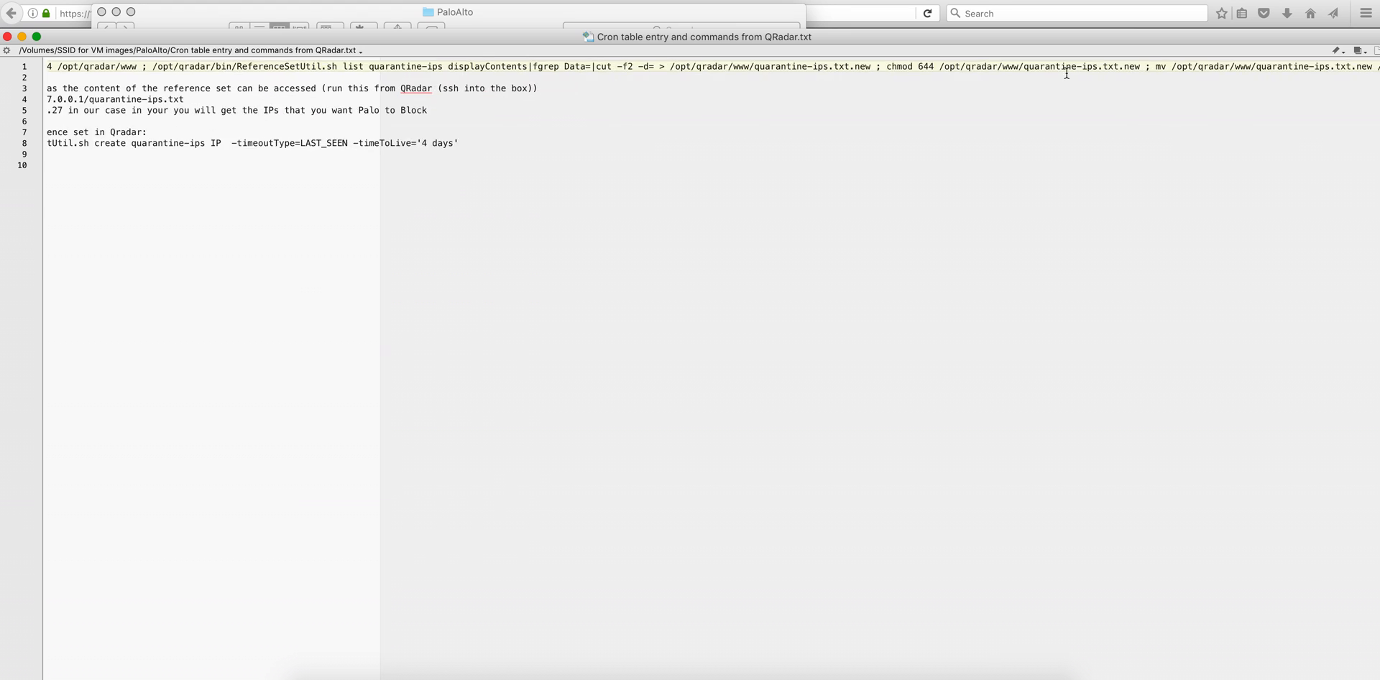
pyautogui.hscroll(3)
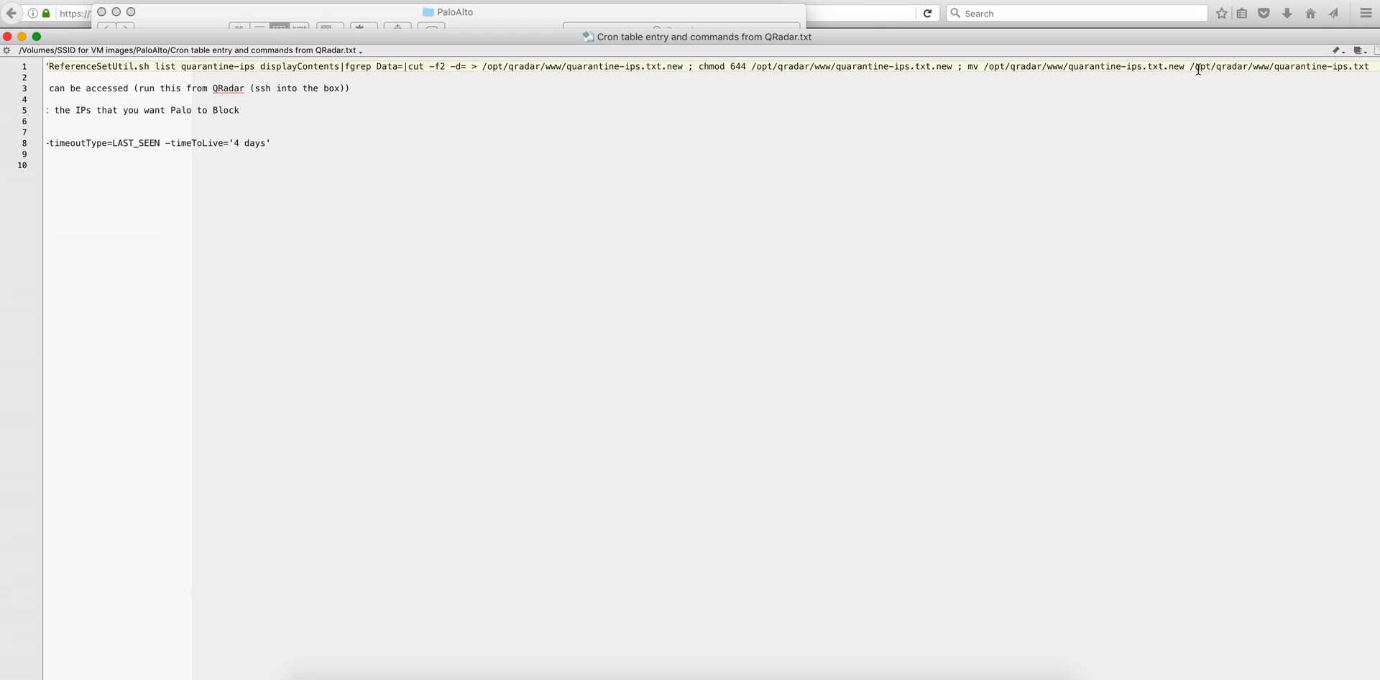
pyautogui.moveTo(1260, 68)
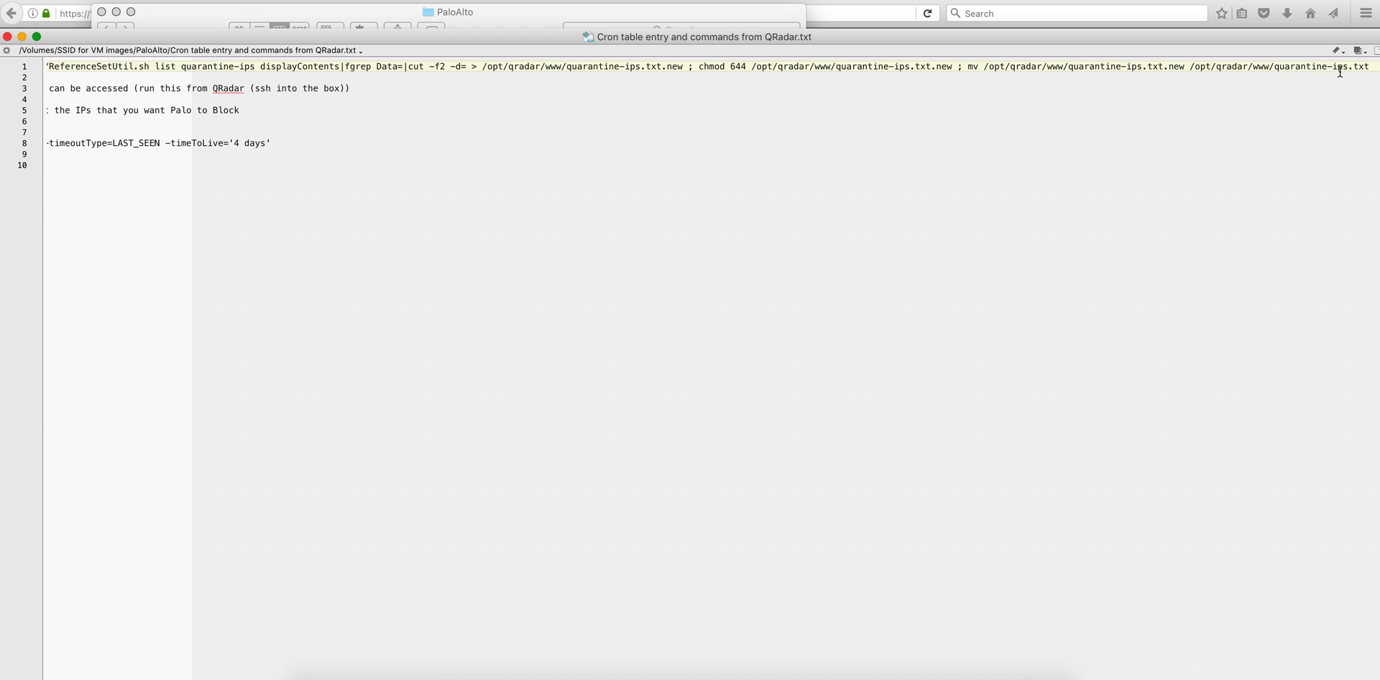
pyautogui.moveTo(922, 303)
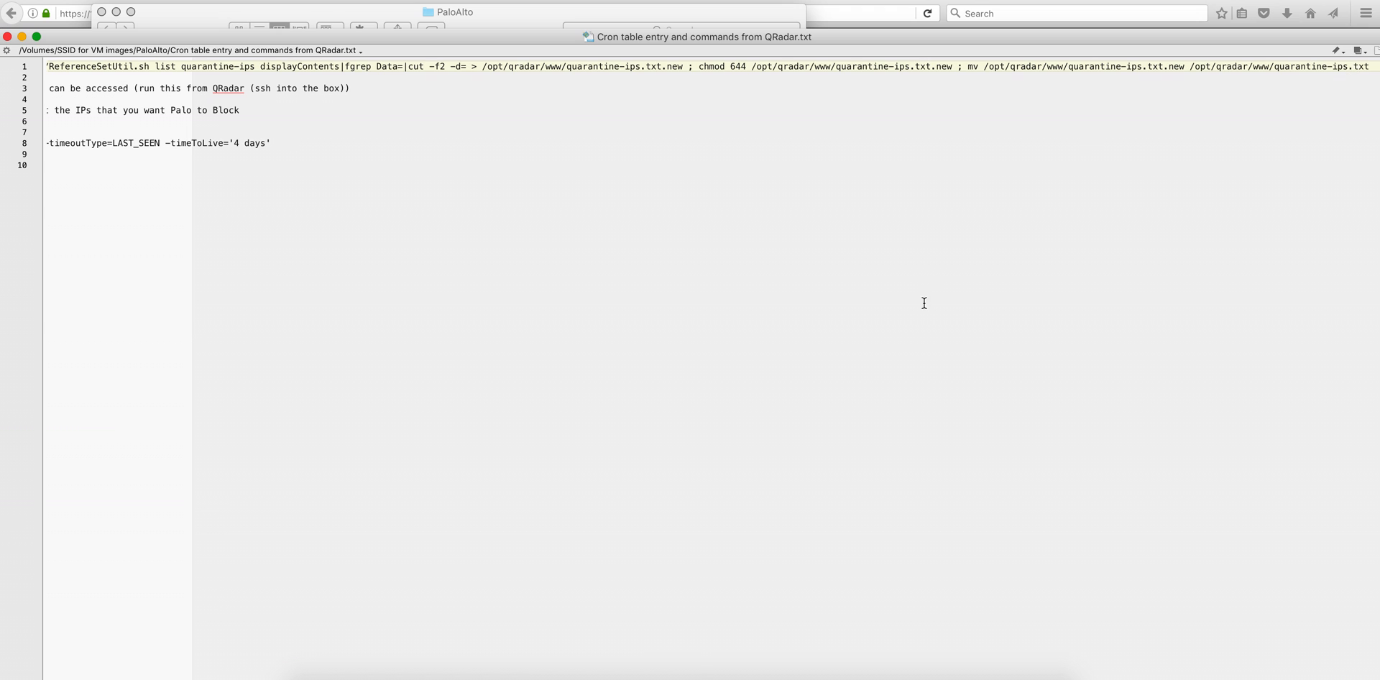
pyautogui.moveTo(669, 677)
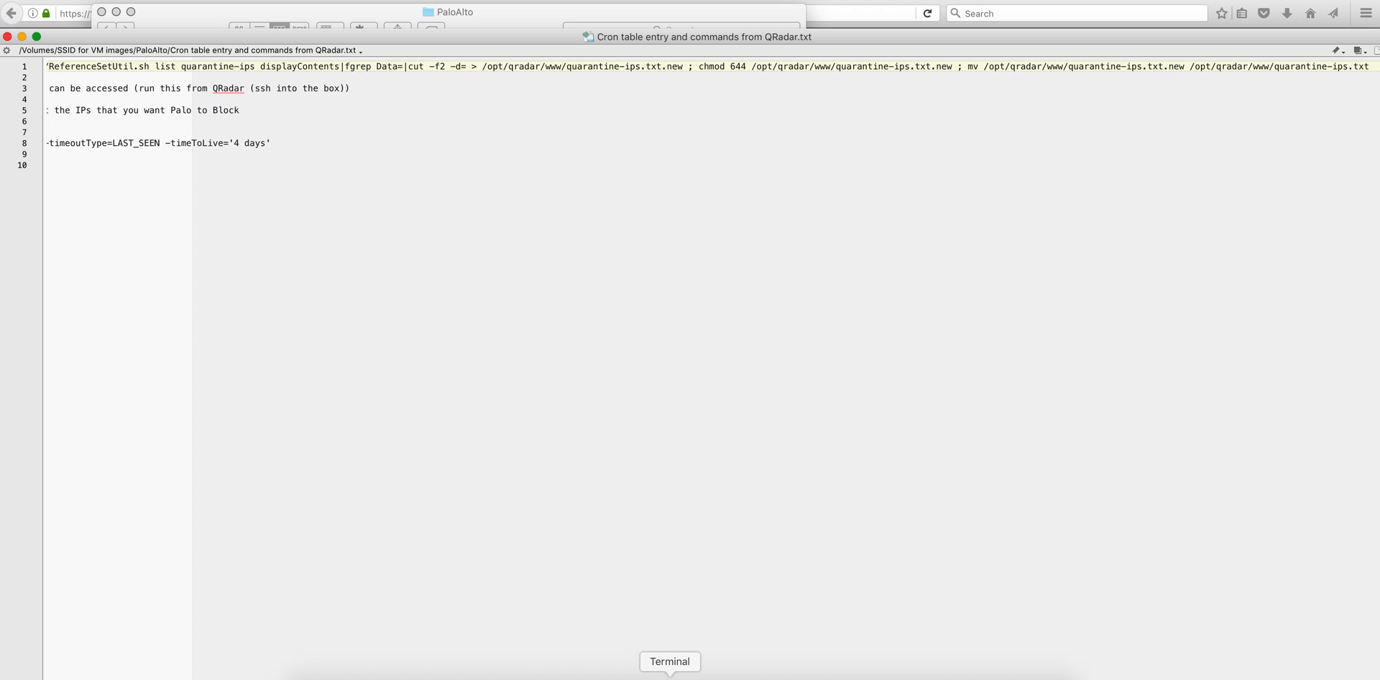
# Change the QRadar terminal session into the /opt/qradar/www directory.
pyautogui.click(669, 661)
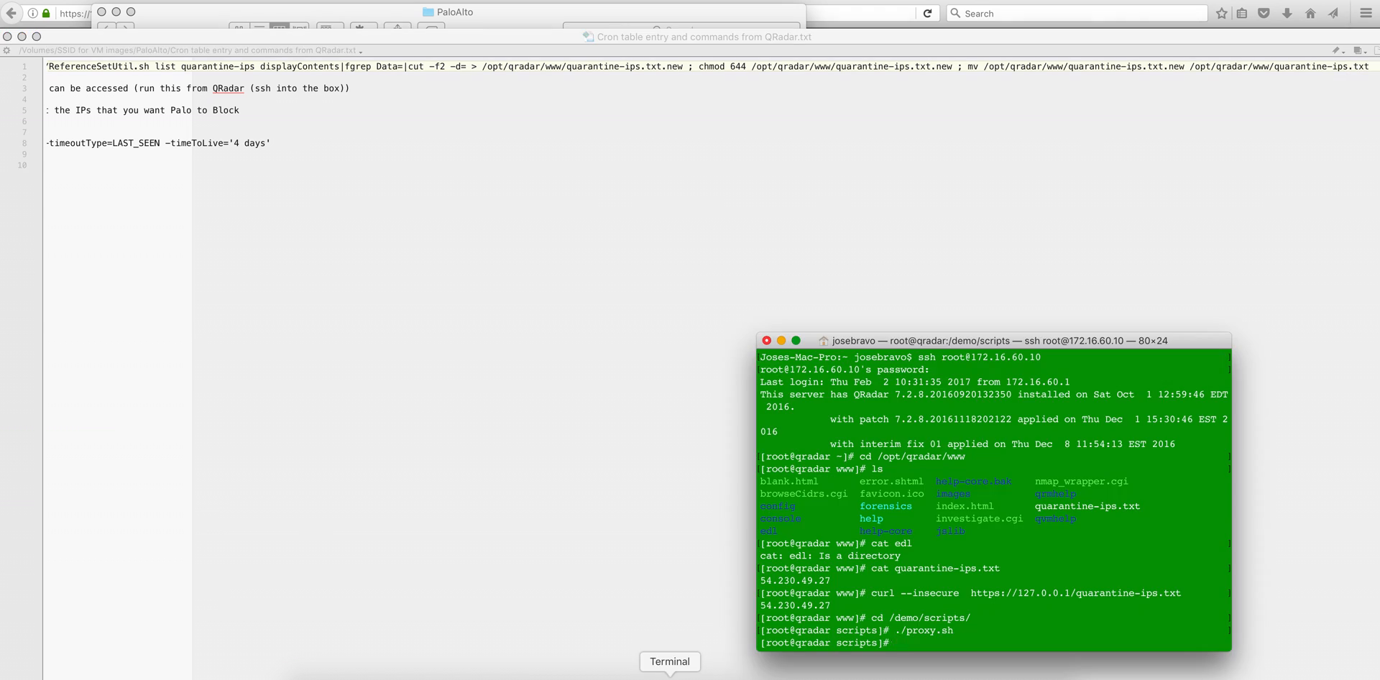
pyautogui.write('cd')
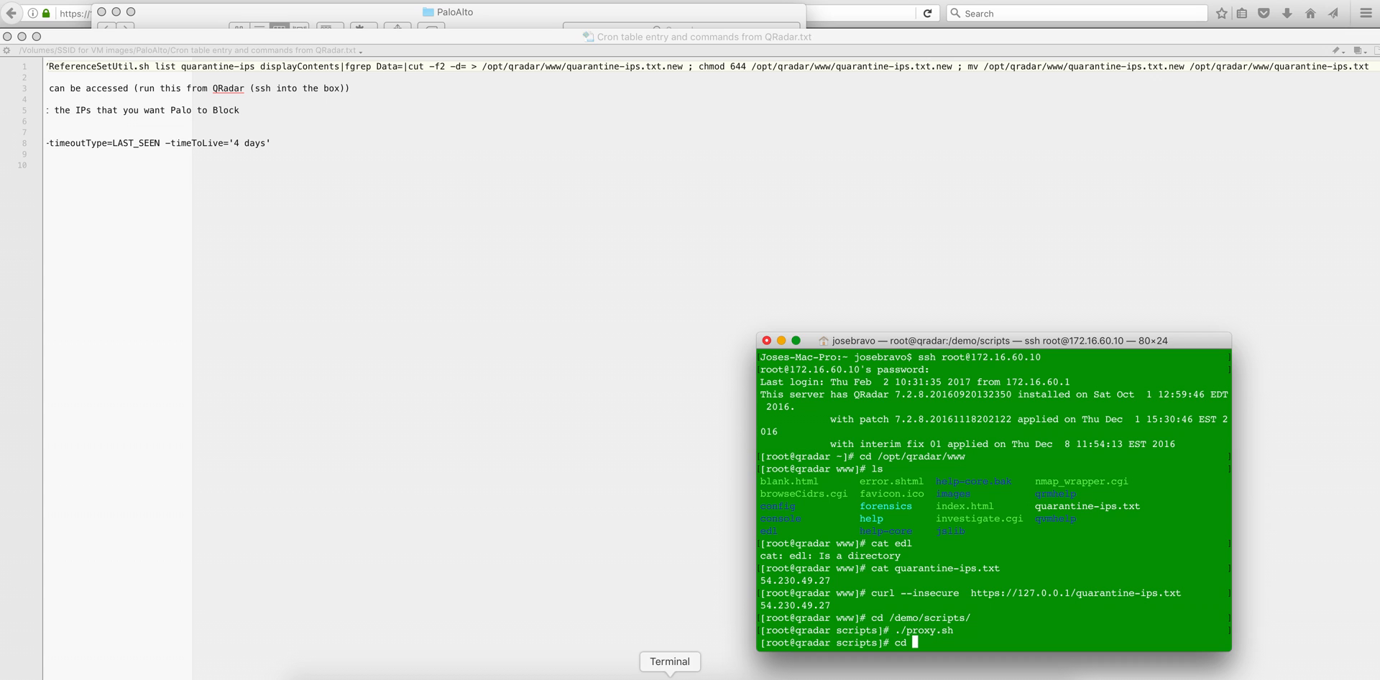
pyautogui.write('/opt')
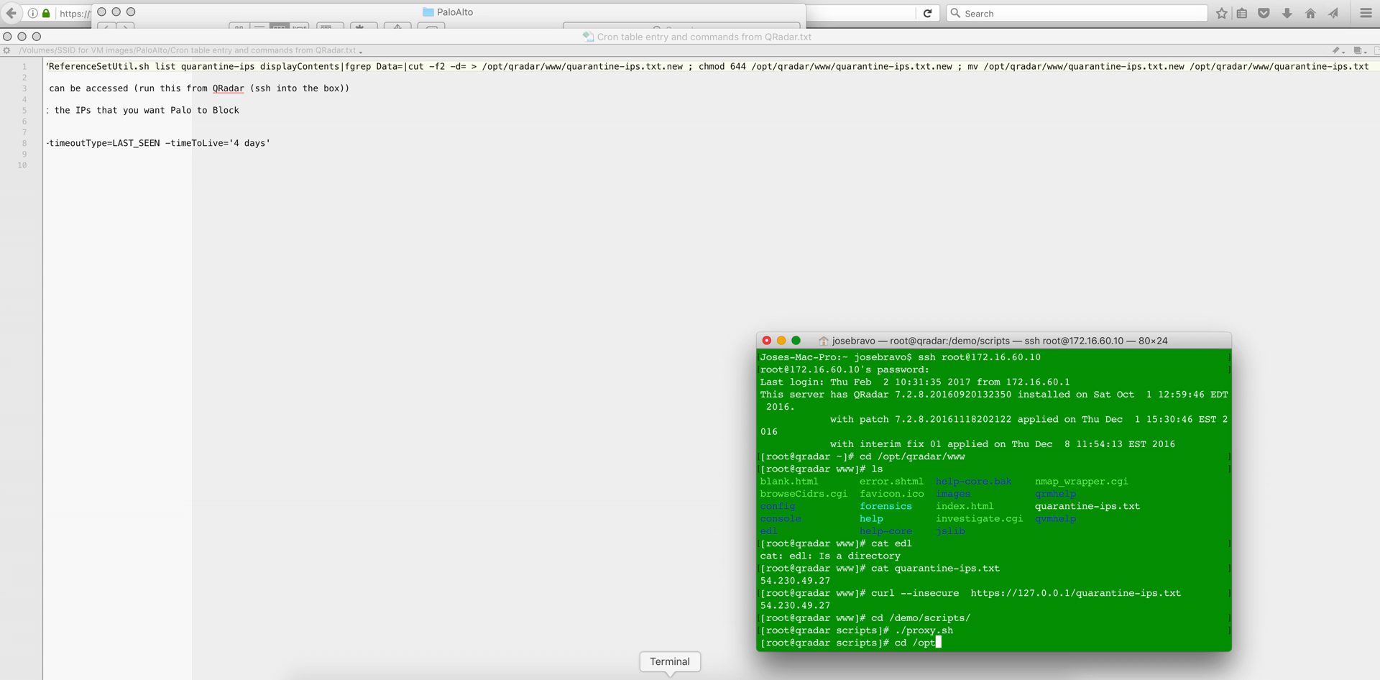
pyautogui.write('/qradar')
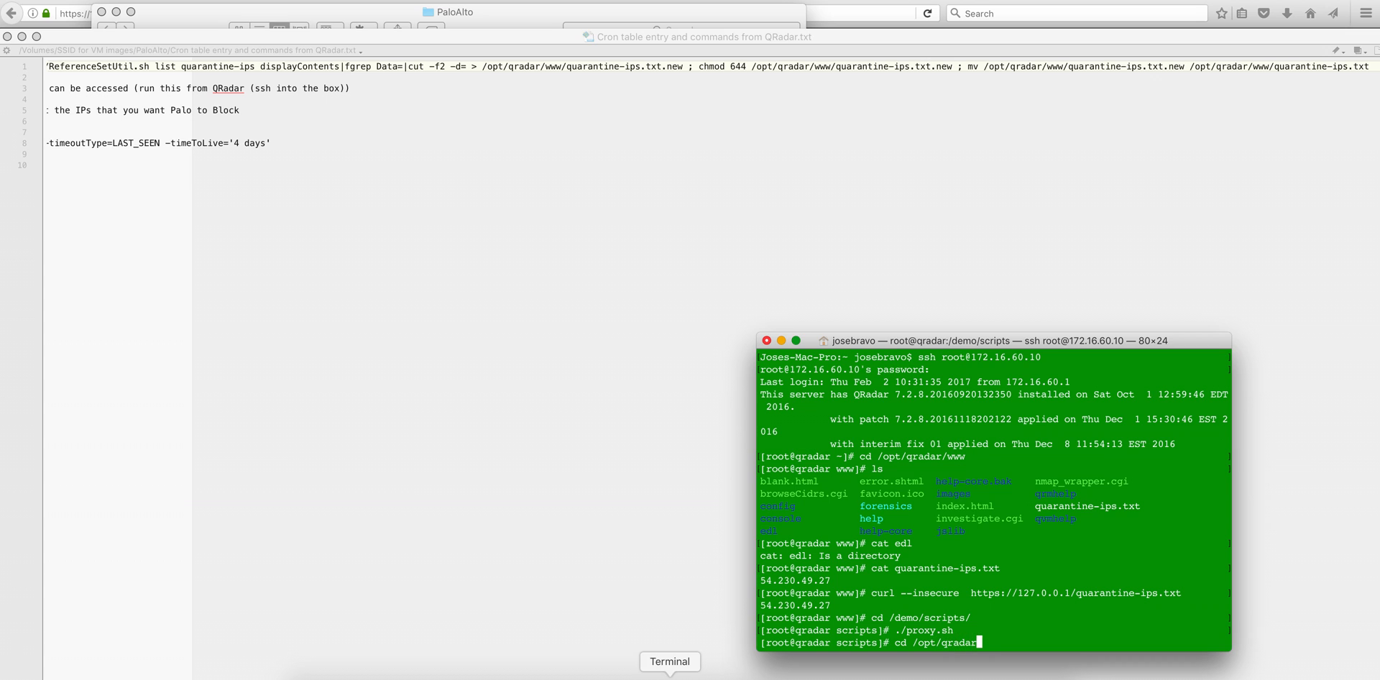
pyautogui.write('ww')
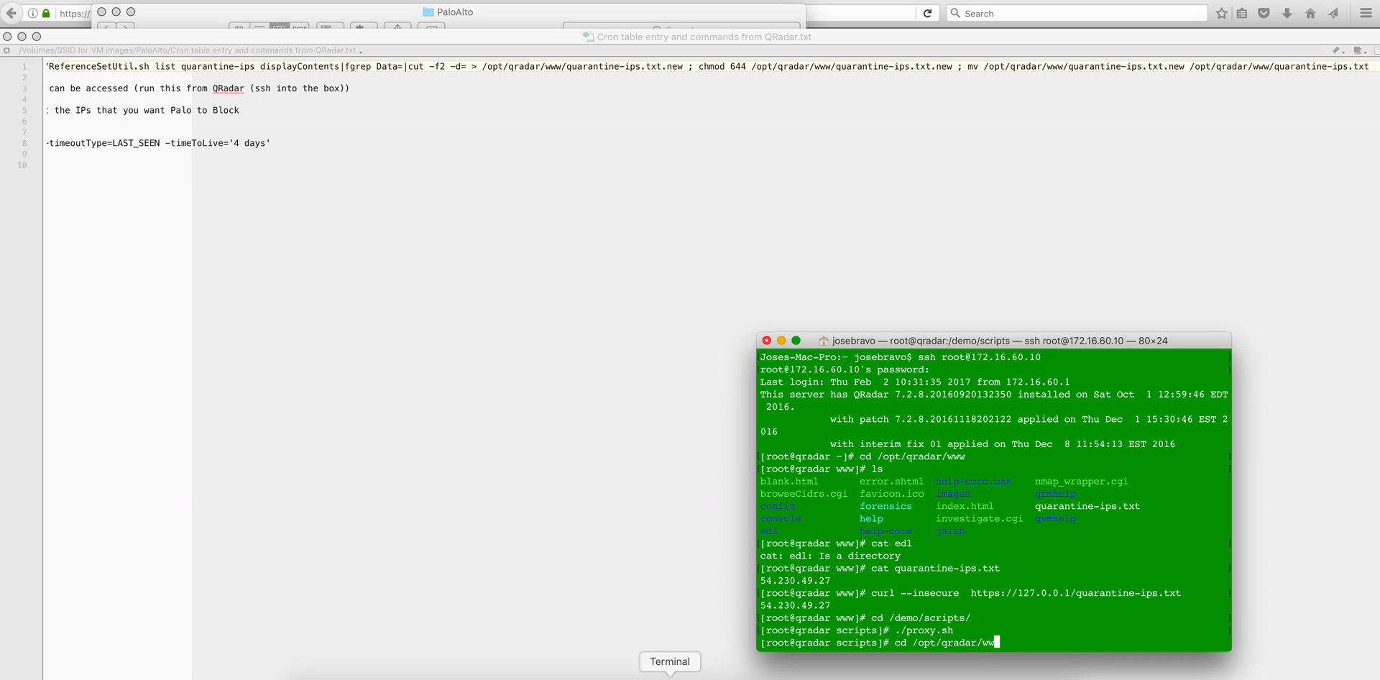
pyautogui.press('Return')
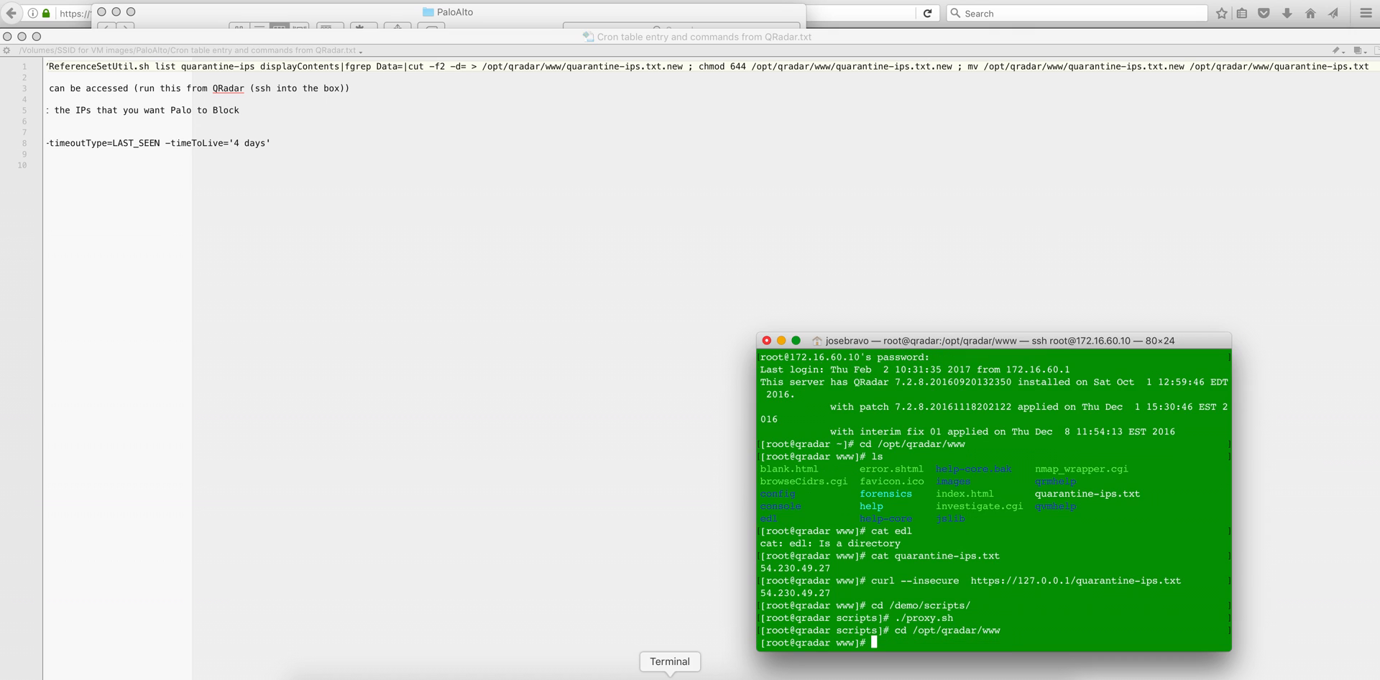
# List the qu* files and print quarantine-ips.txt, showing 54.230.49.27.
pyautogui.write('ls e')
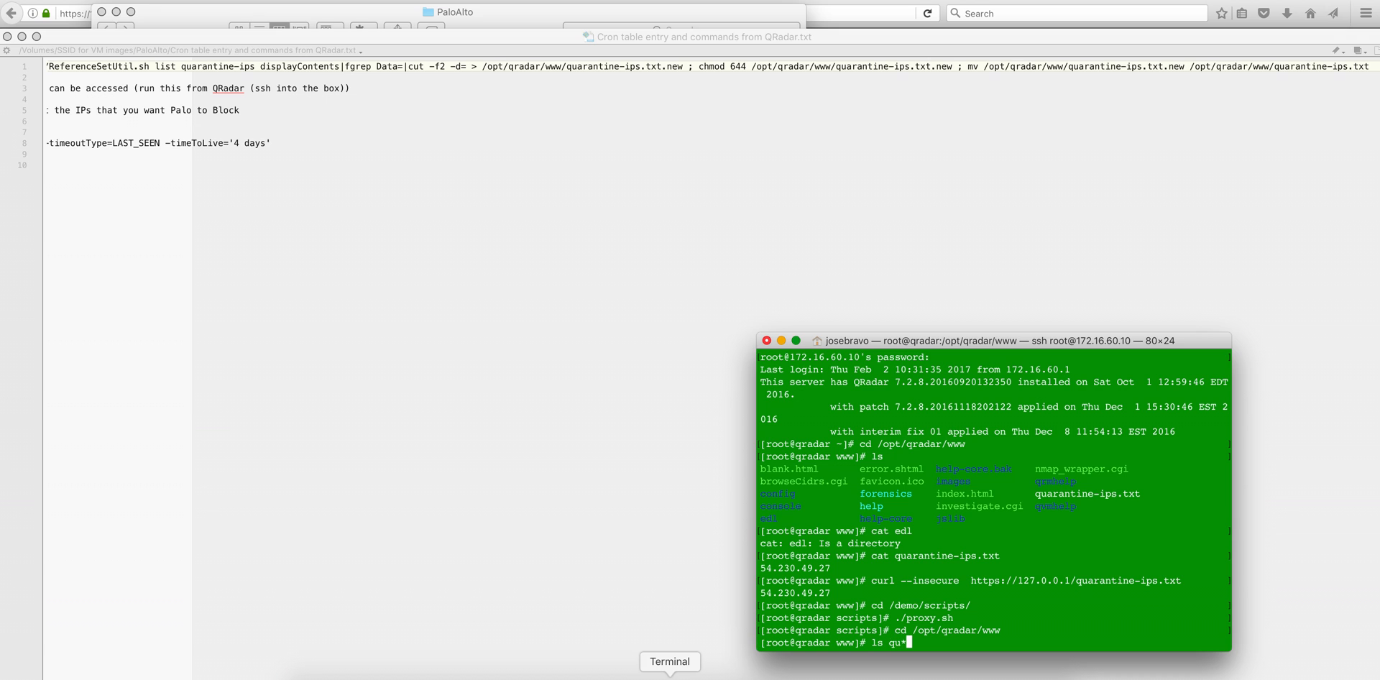
pyautogui.press('Return')
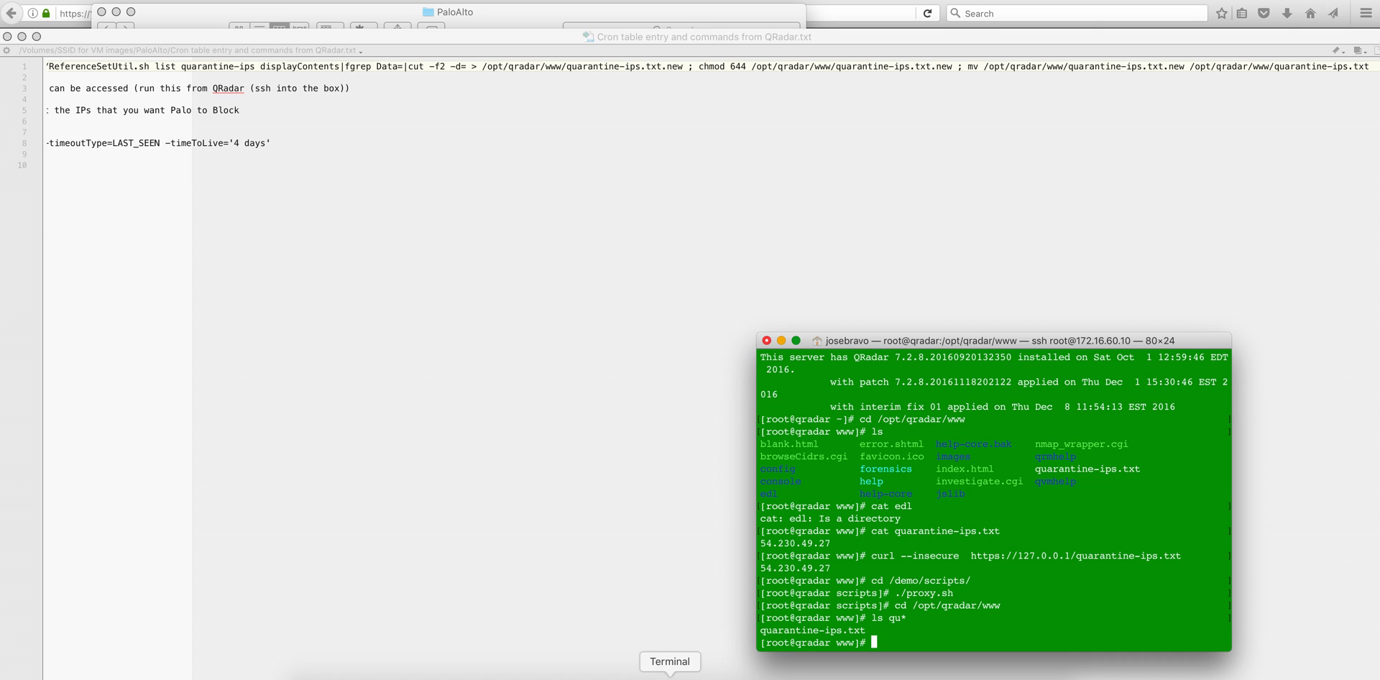
pyautogui.write('cat')
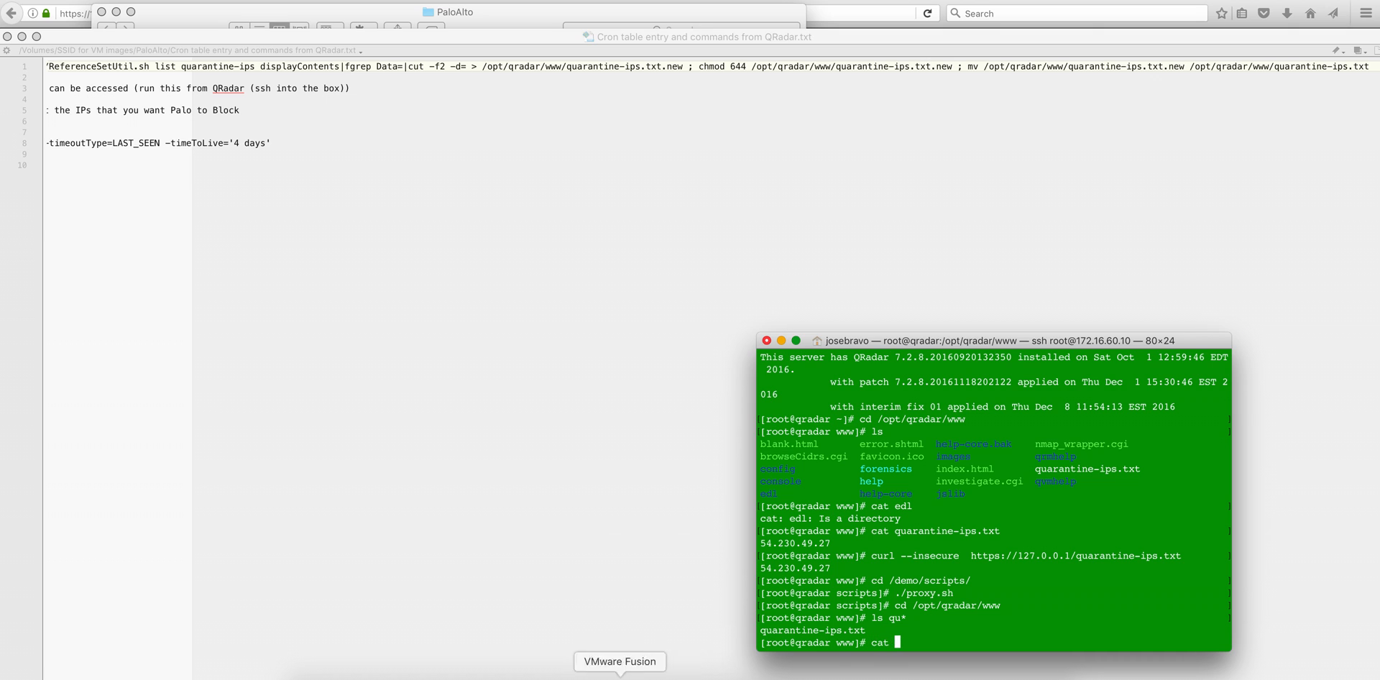
pyautogui.write('quarantine-ips.txt')
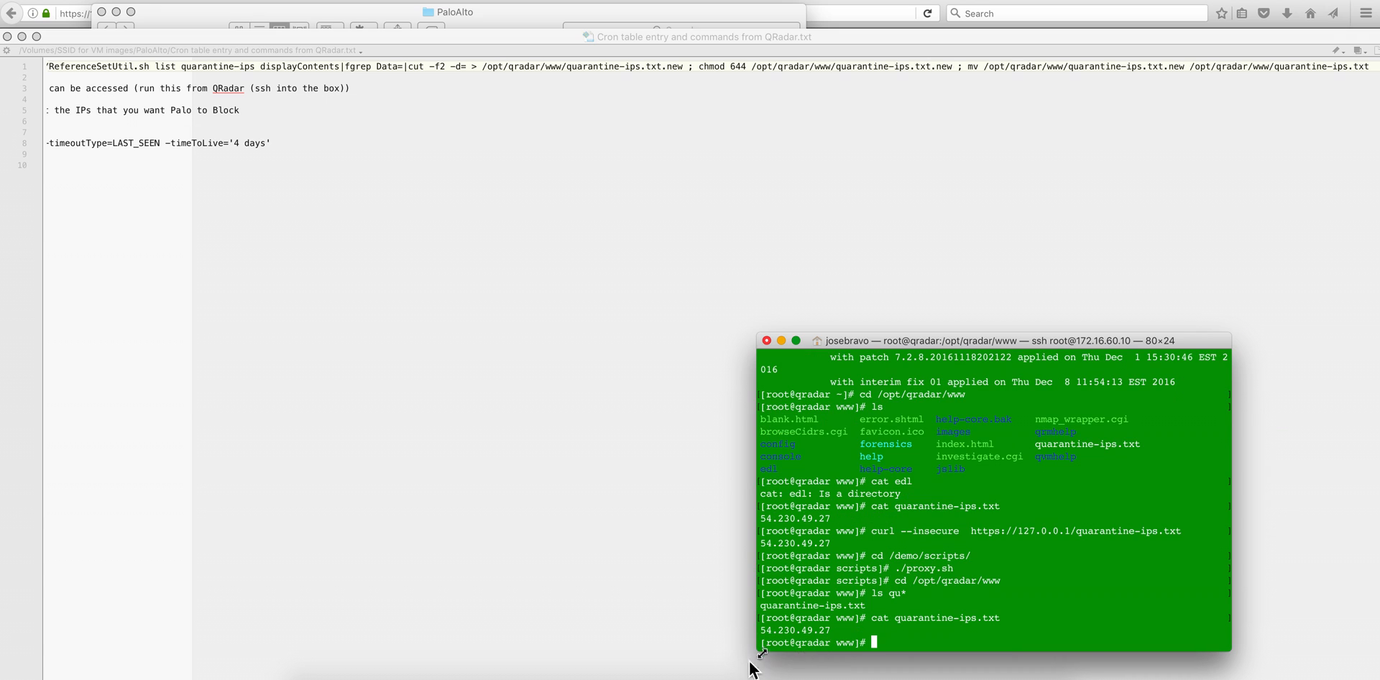
pyautogui.moveTo(826, 651)
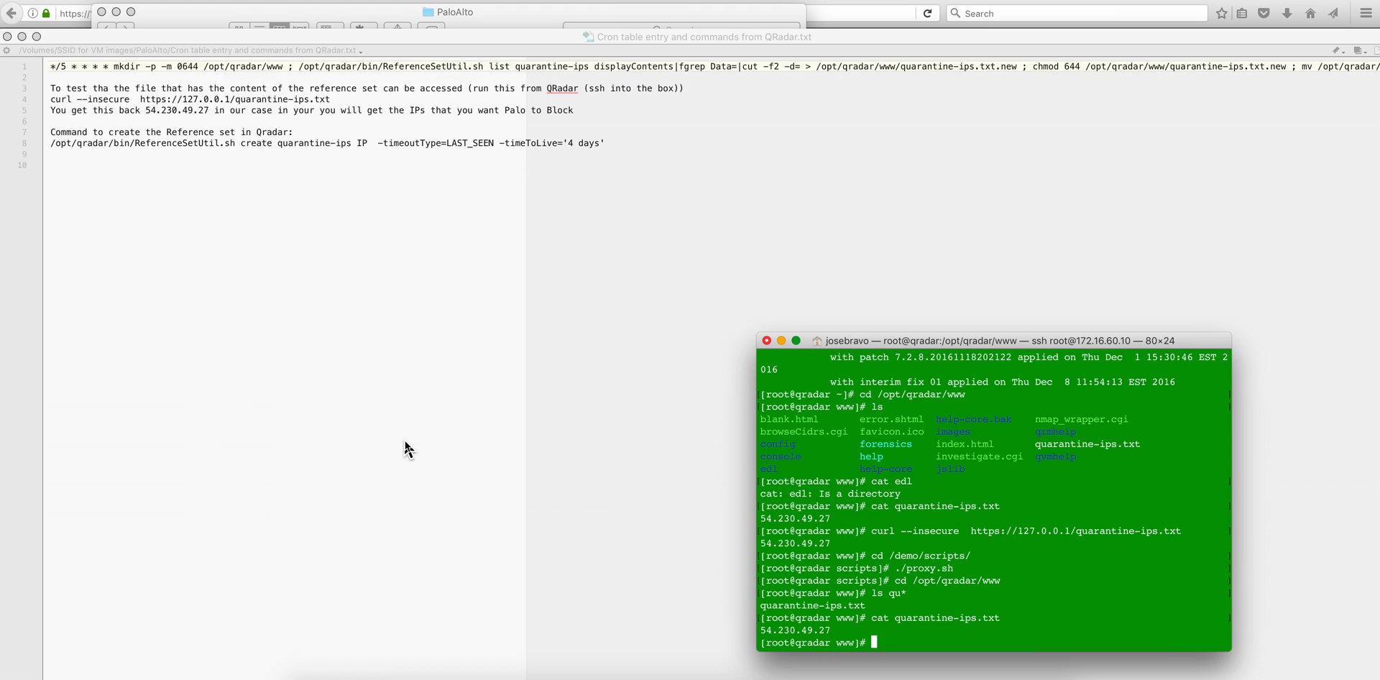
pyautogui.moveTo(344, 101)
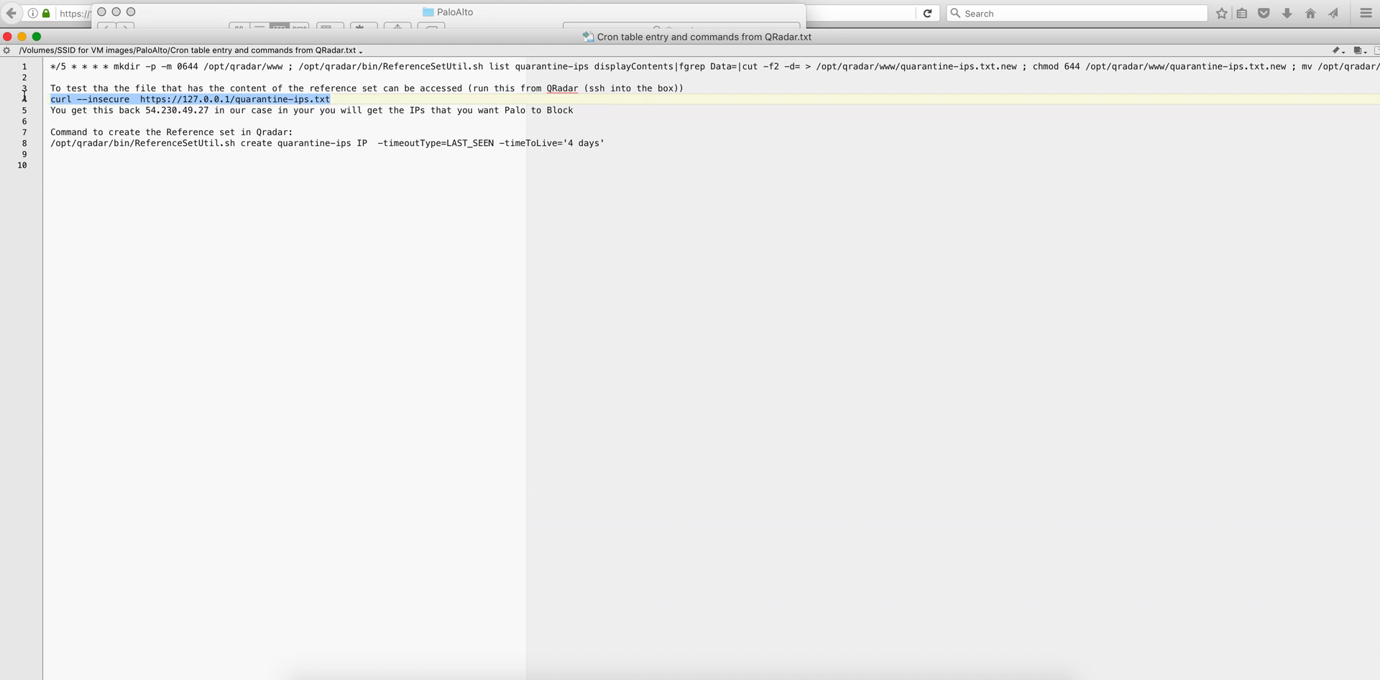
pyautogui.moveTo(463, 427)
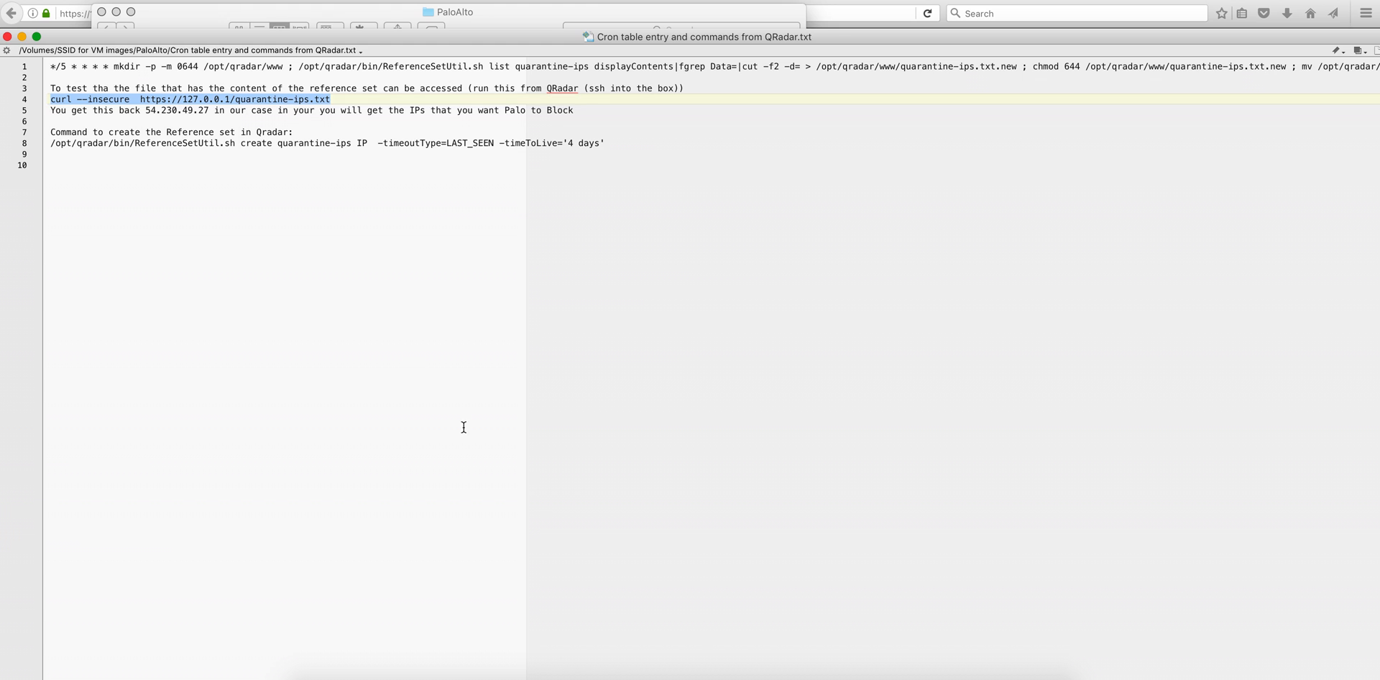
pyautogui.click(669, 660)
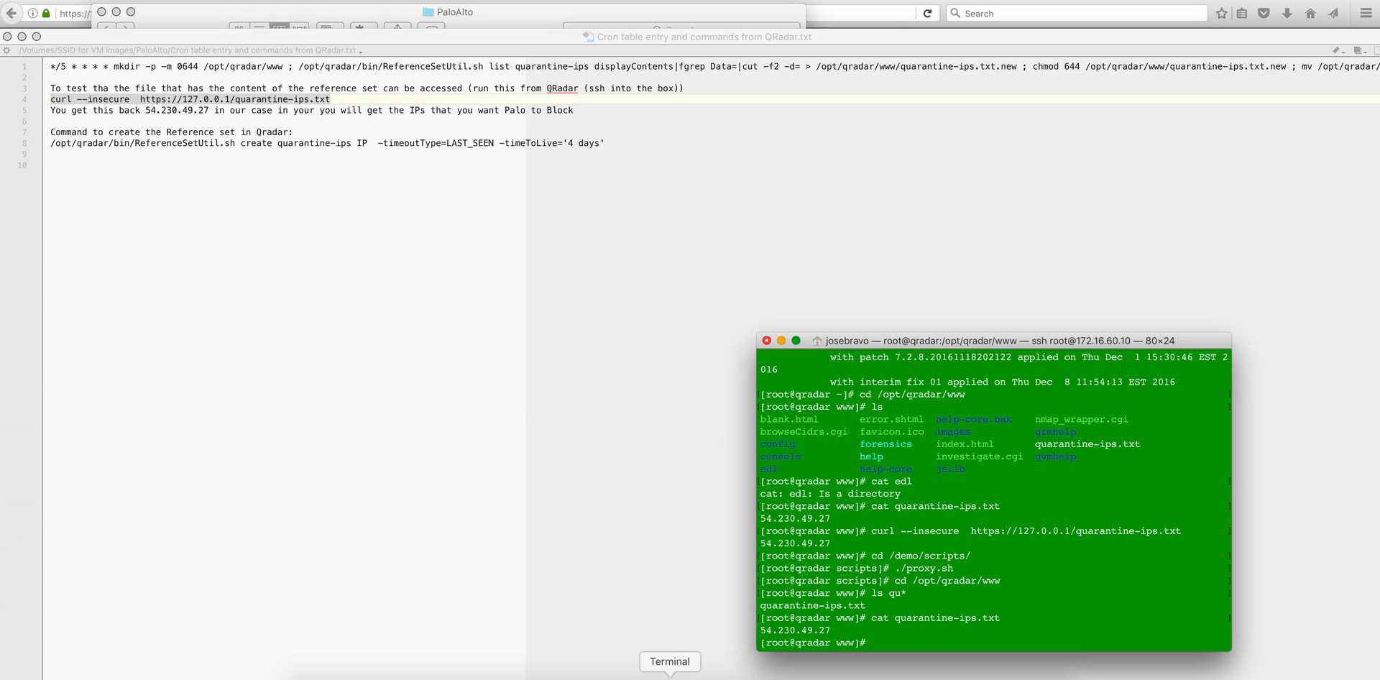
pyautogui.write('curl --insecure  https://127.0.0.1/quarantine-ips.txt')
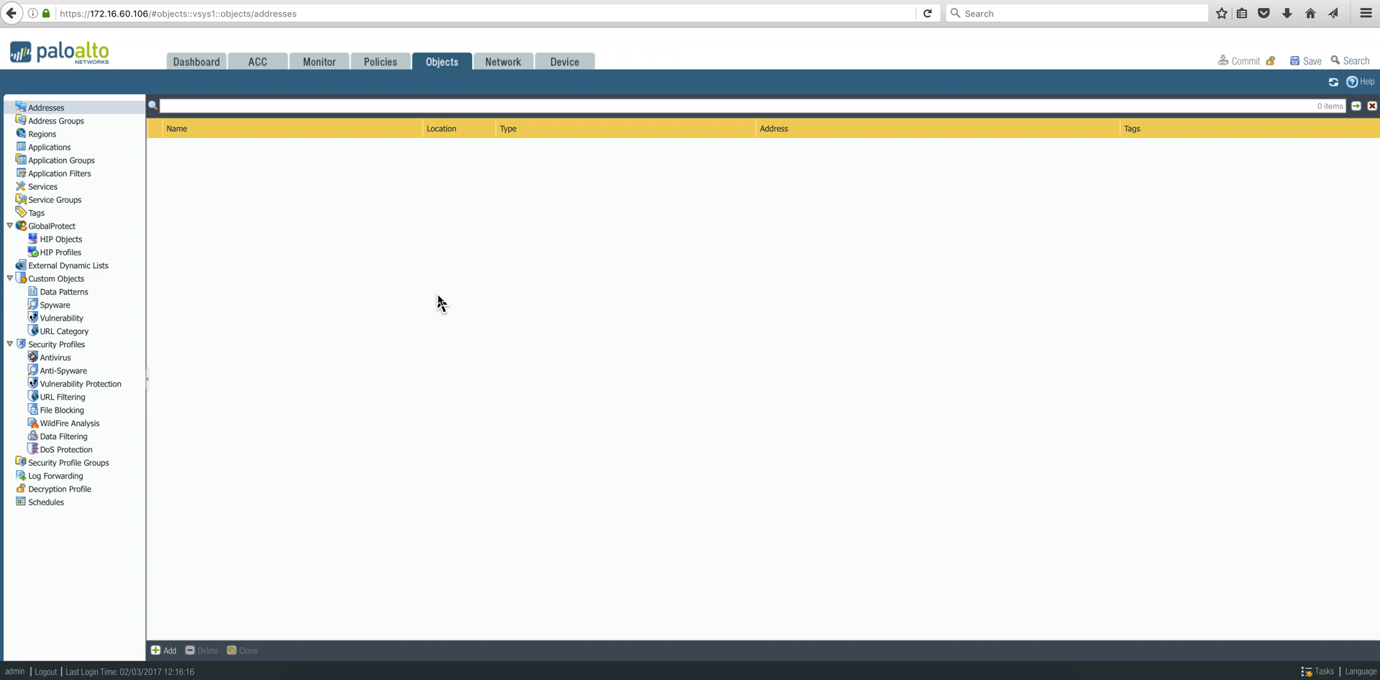
pyautogui.moveTo(440, 101)
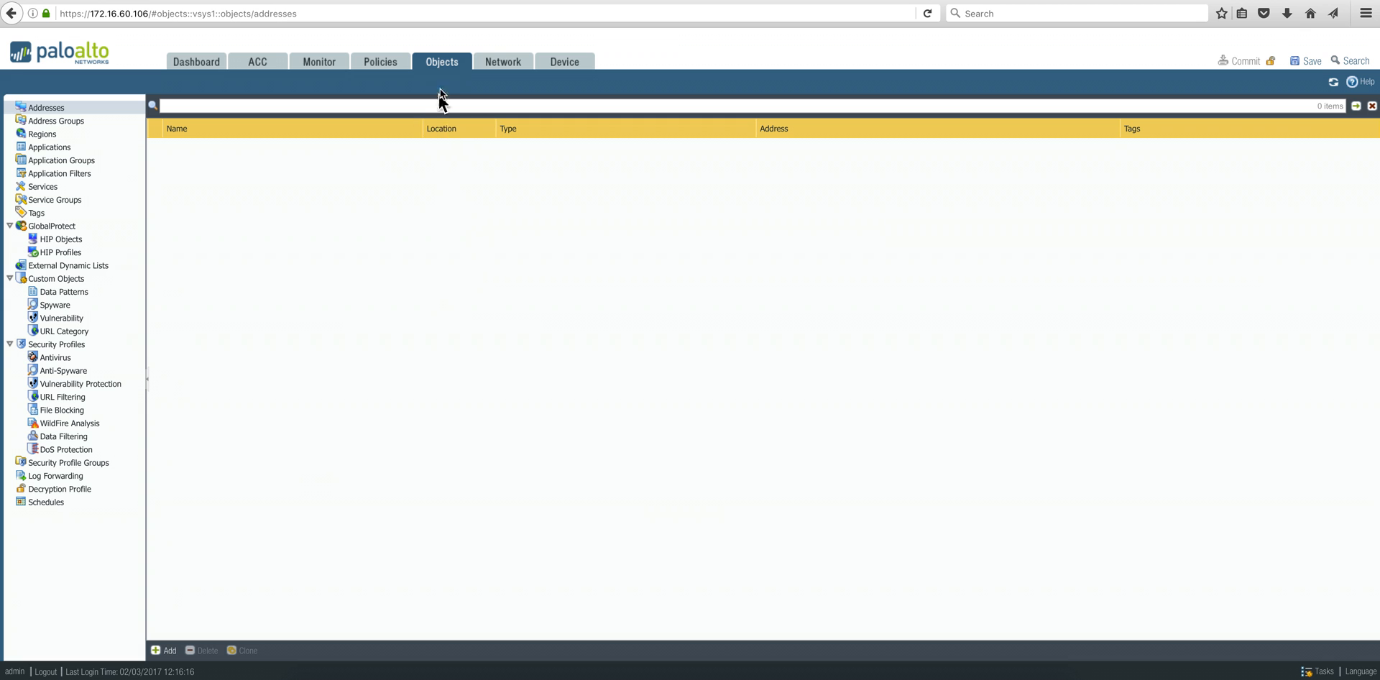
pyautogui.moveTo(67, 266)
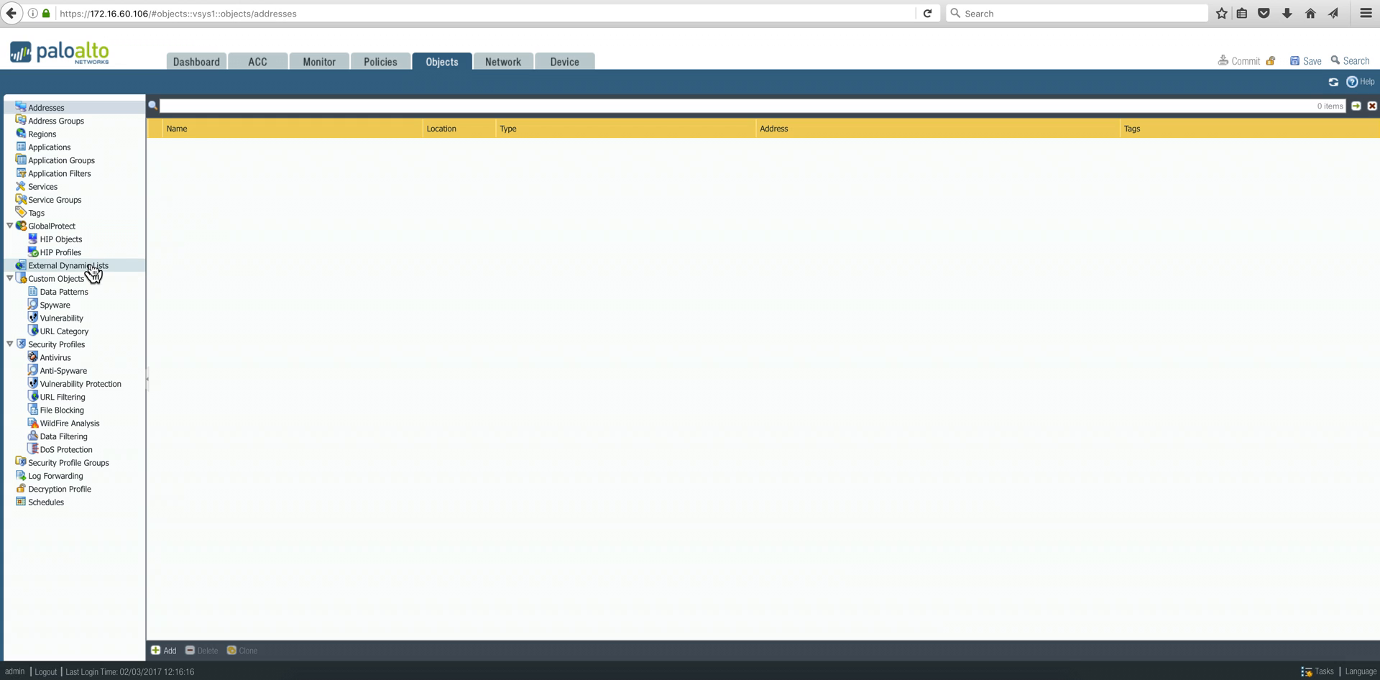
pyautogui.click(69, 266)
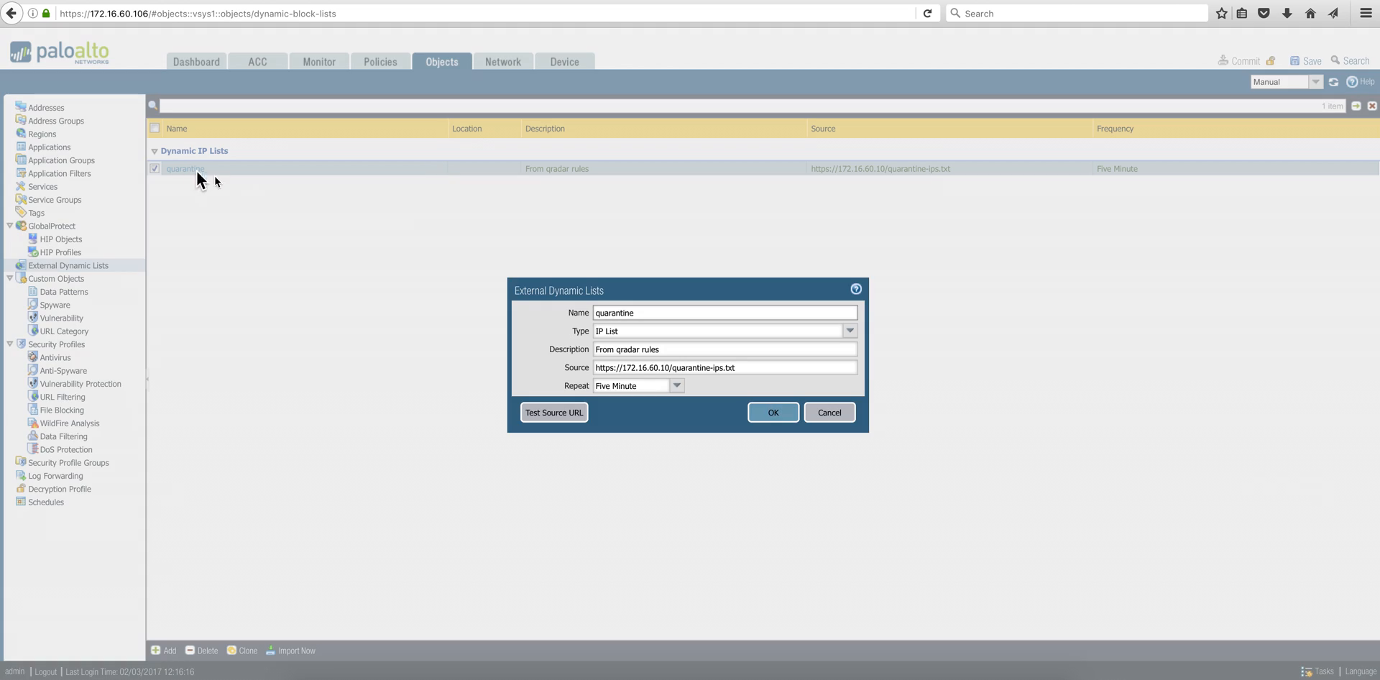
pyautogui.moveTo(645, 378)
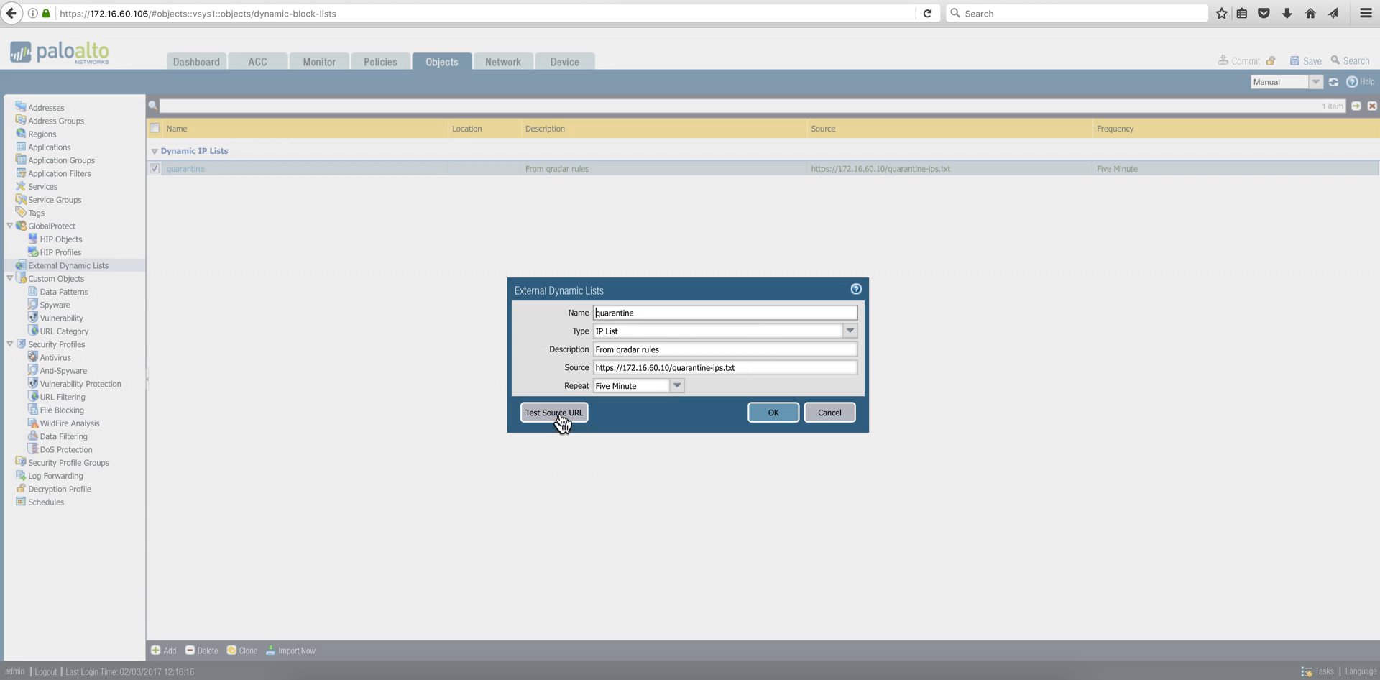
pyautogui.click(554, 412)
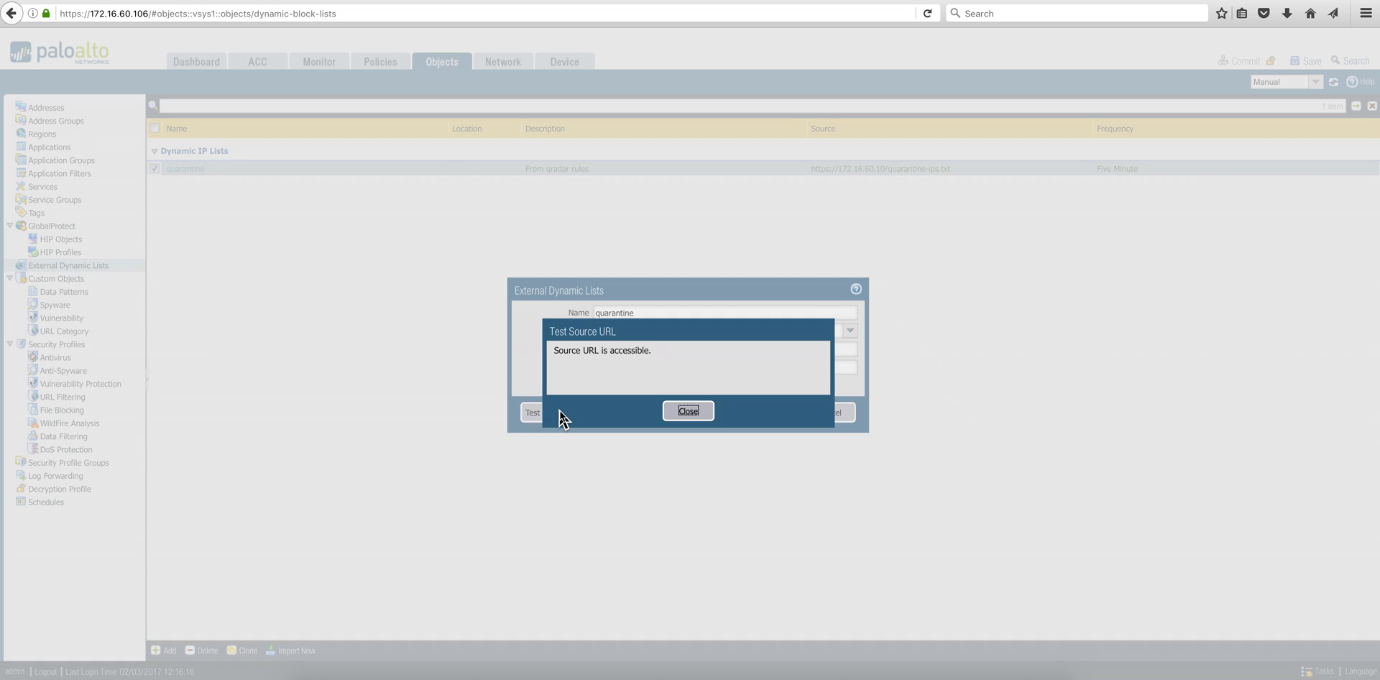
pyautogui.click(687, 411)
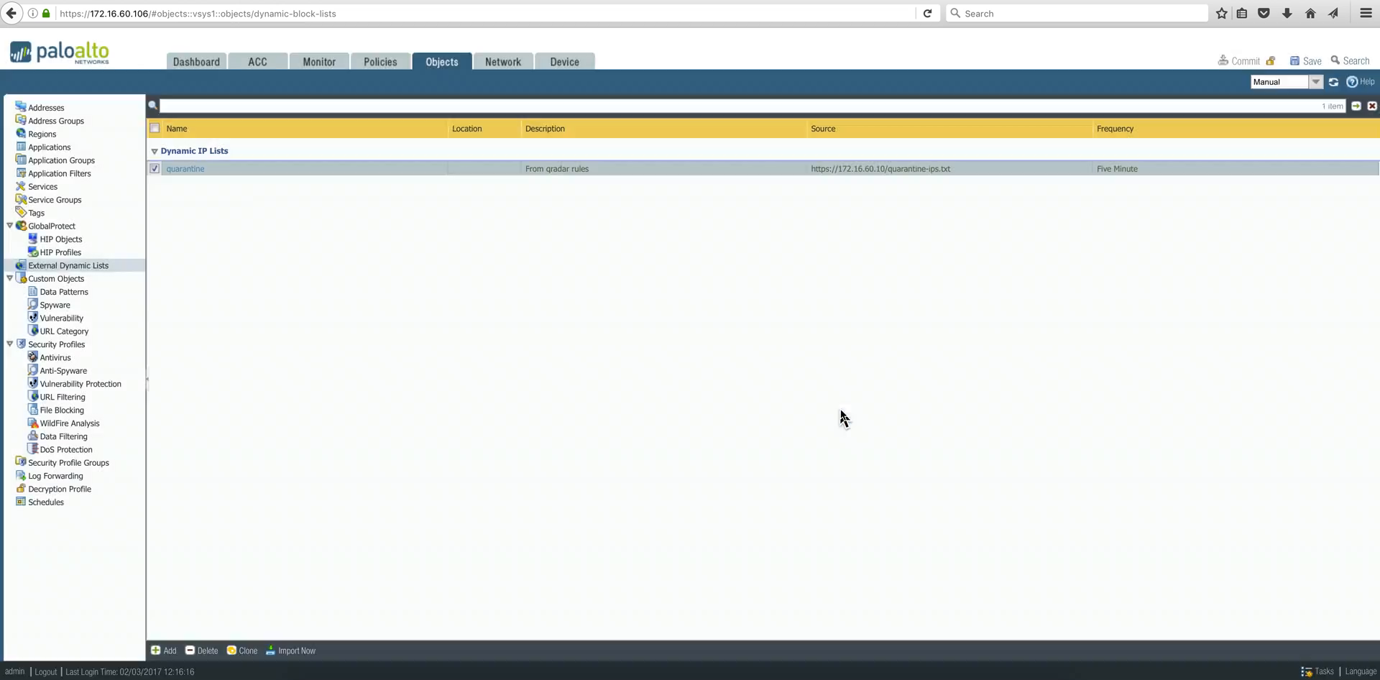
pyautogui.moveTo(393, 72)
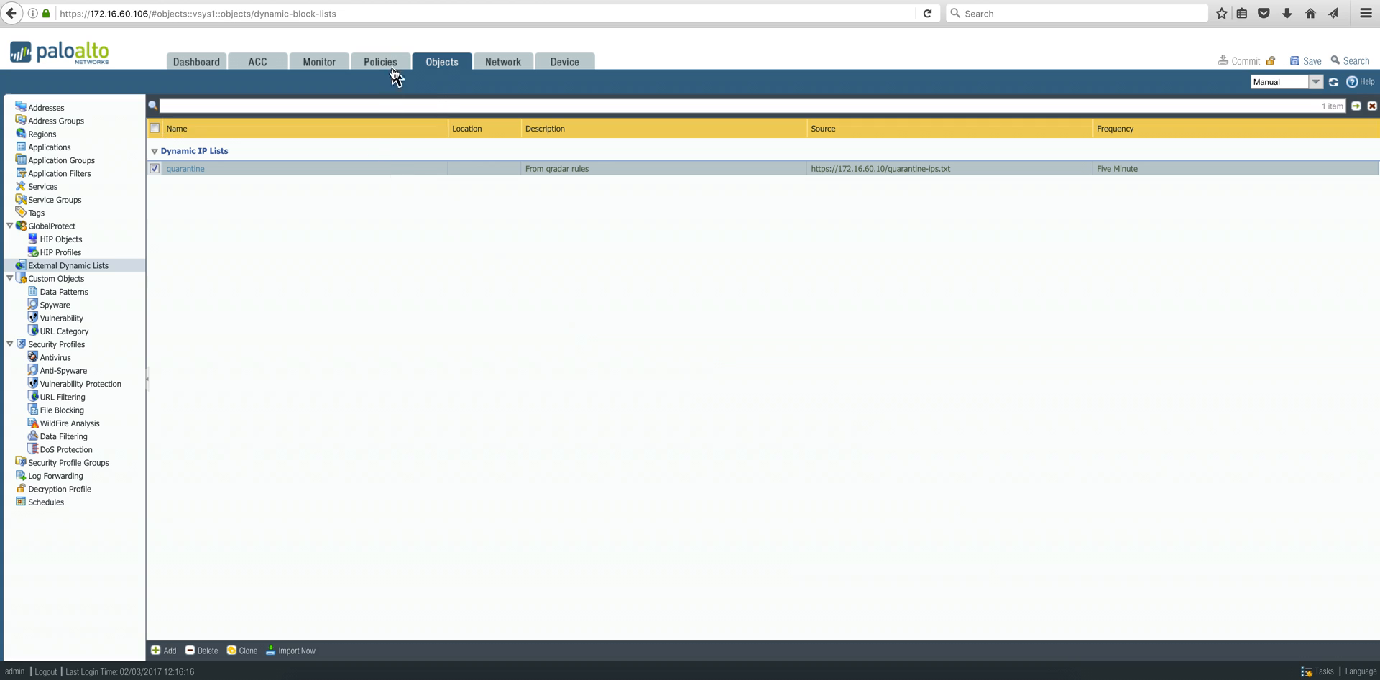
pyautogui.moveTo(380, 62)
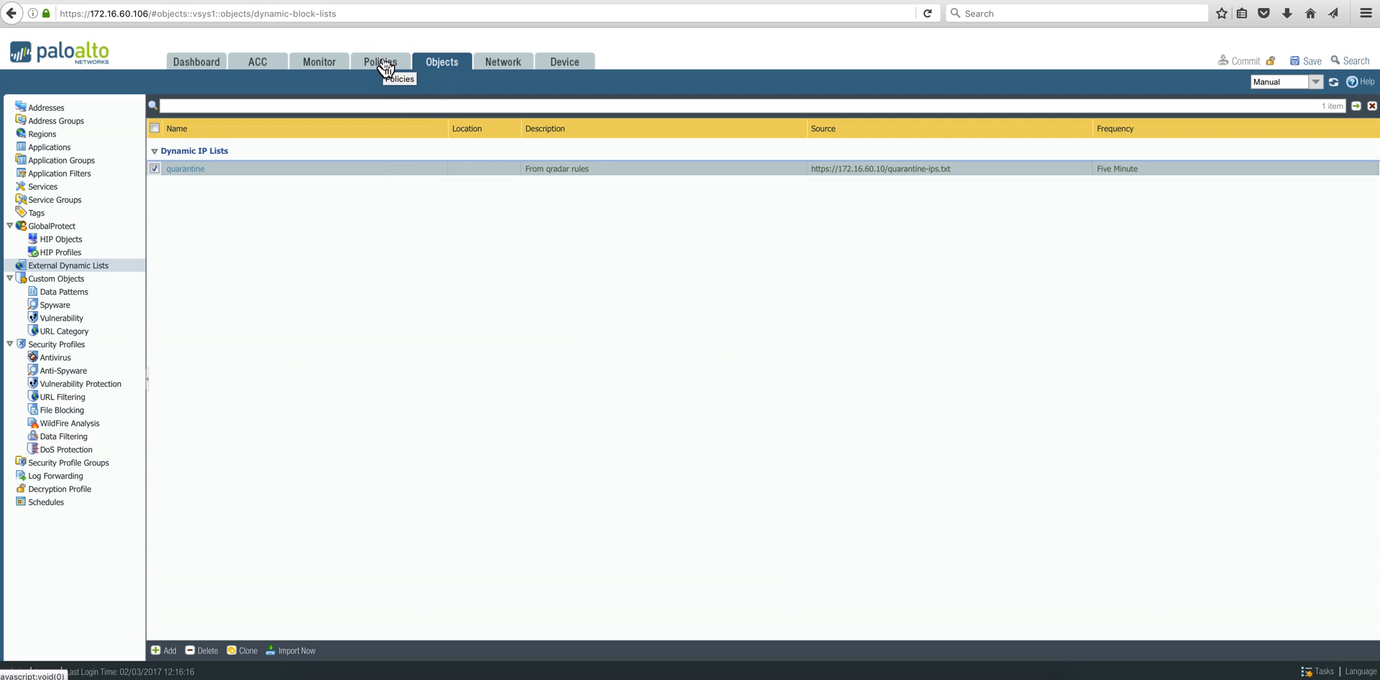
pyautogui.moveTo(380, 62)
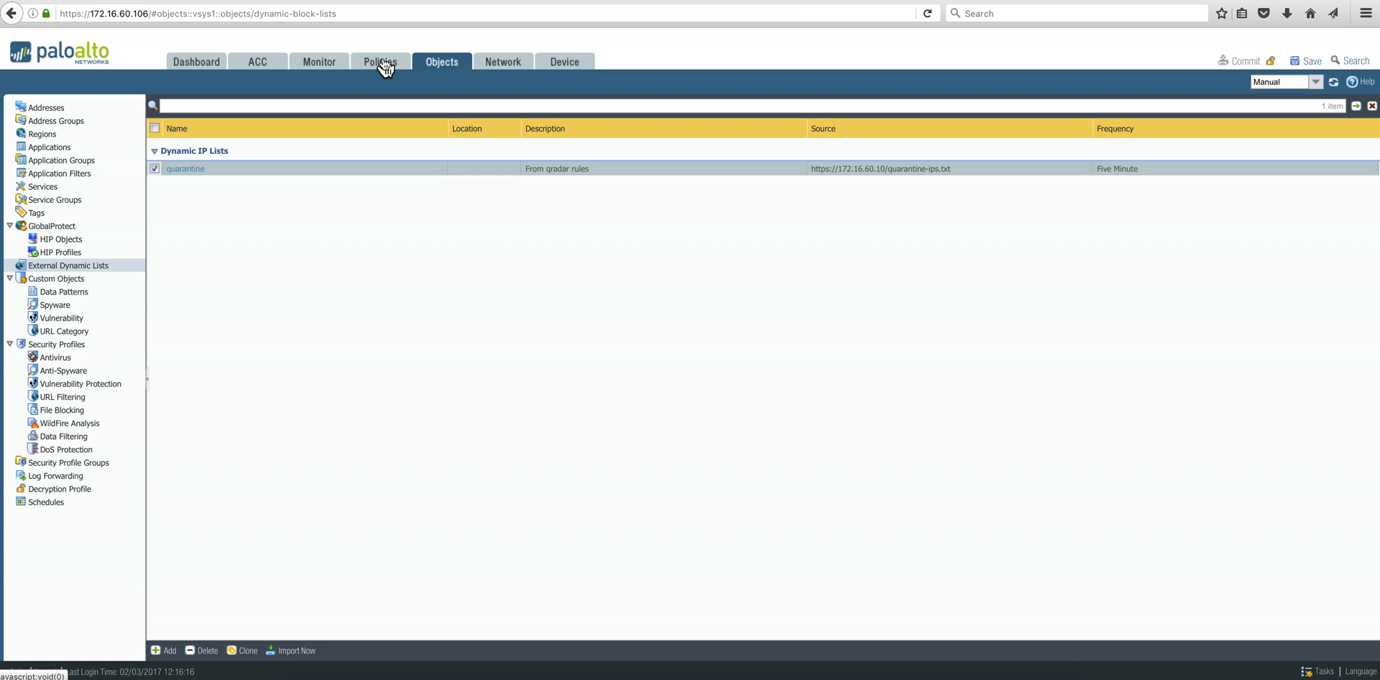
# Show the Security rulebase with the Qradar quarantine deny rules referencing the quarantine list.
pyautogui.click(380, 62)
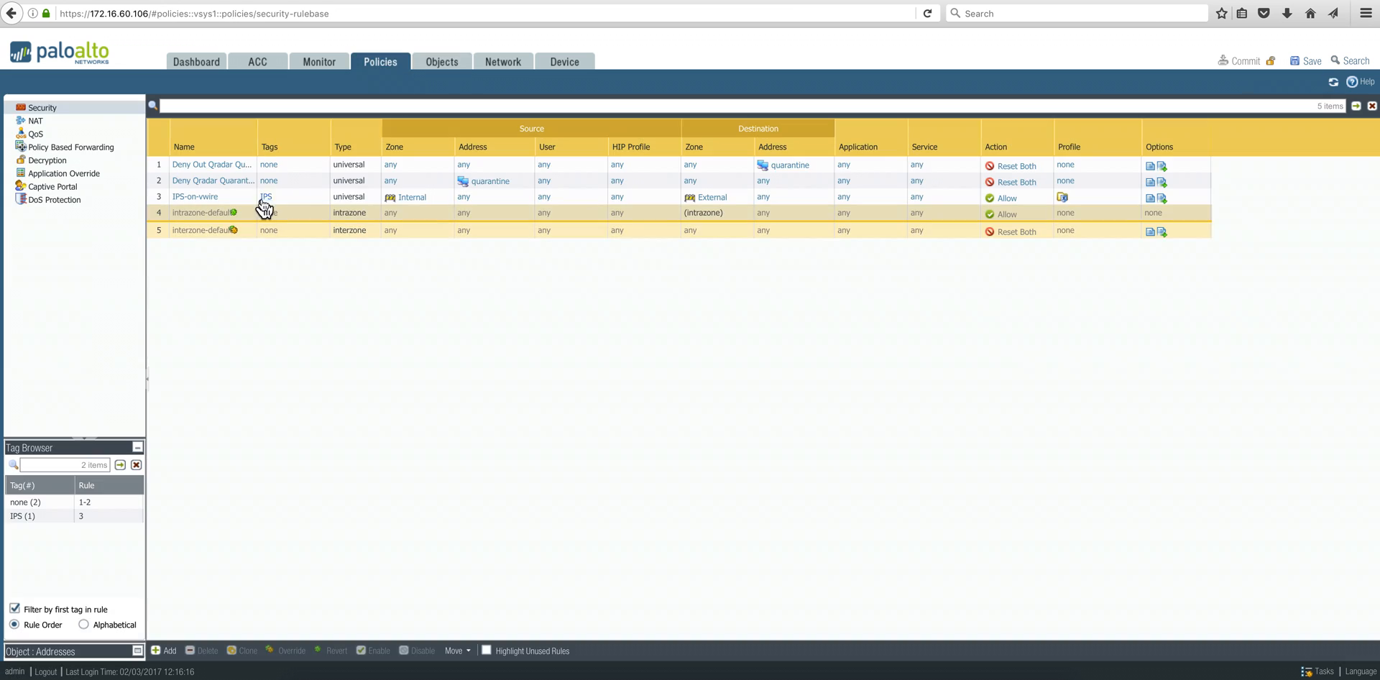
pyautogui.moveTo(215, 181)
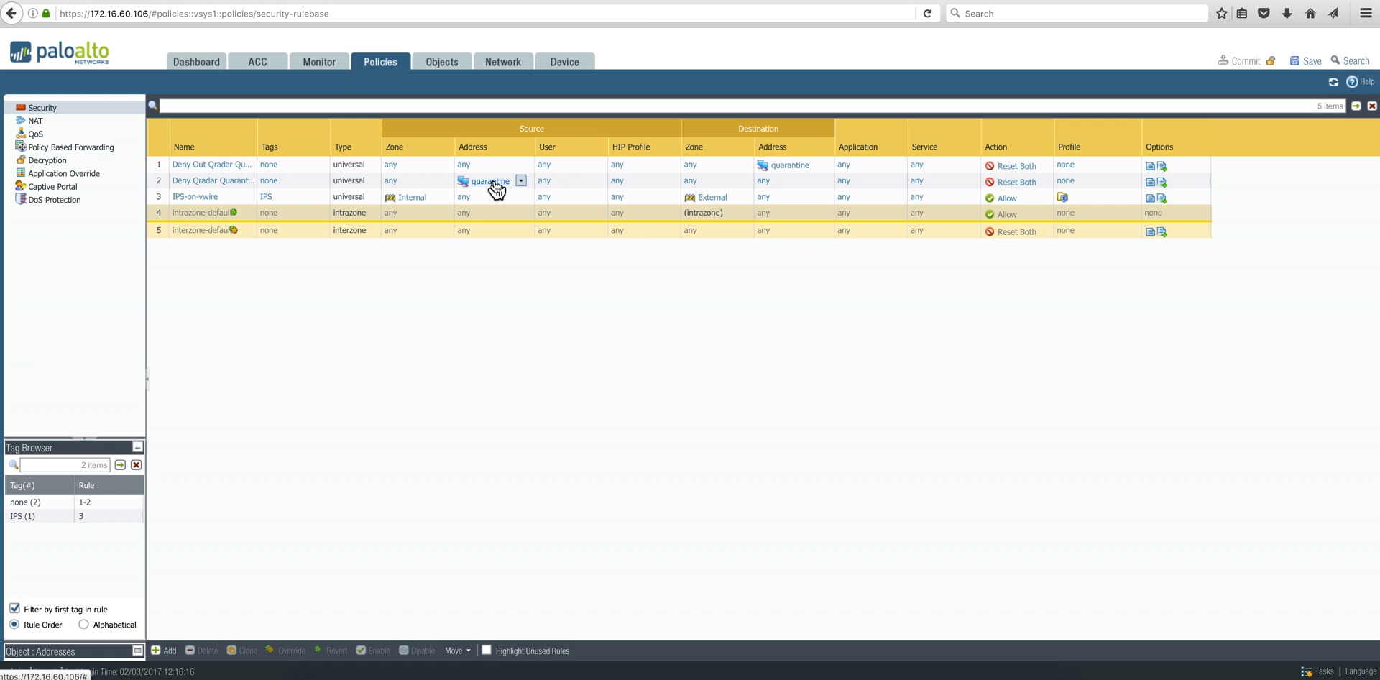
pyautogui.moveTo(1036, 181)
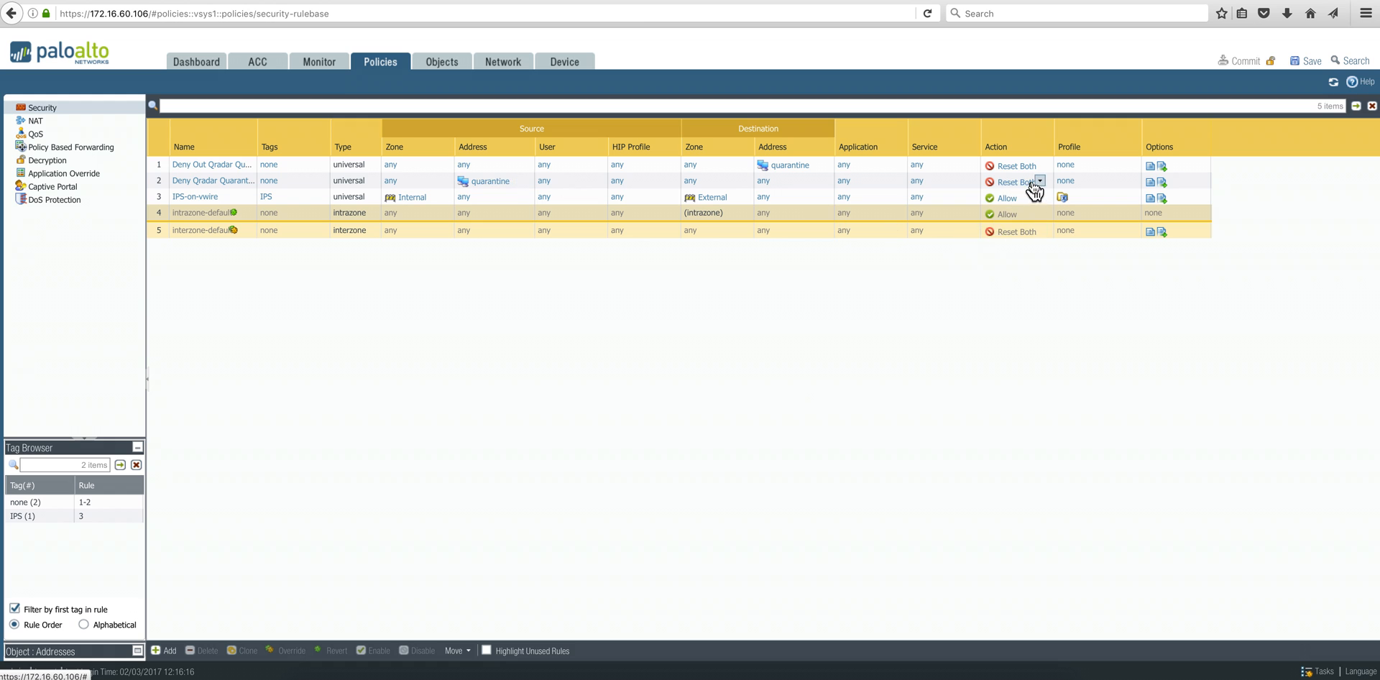
pyautogui.moveTo(521, 256)
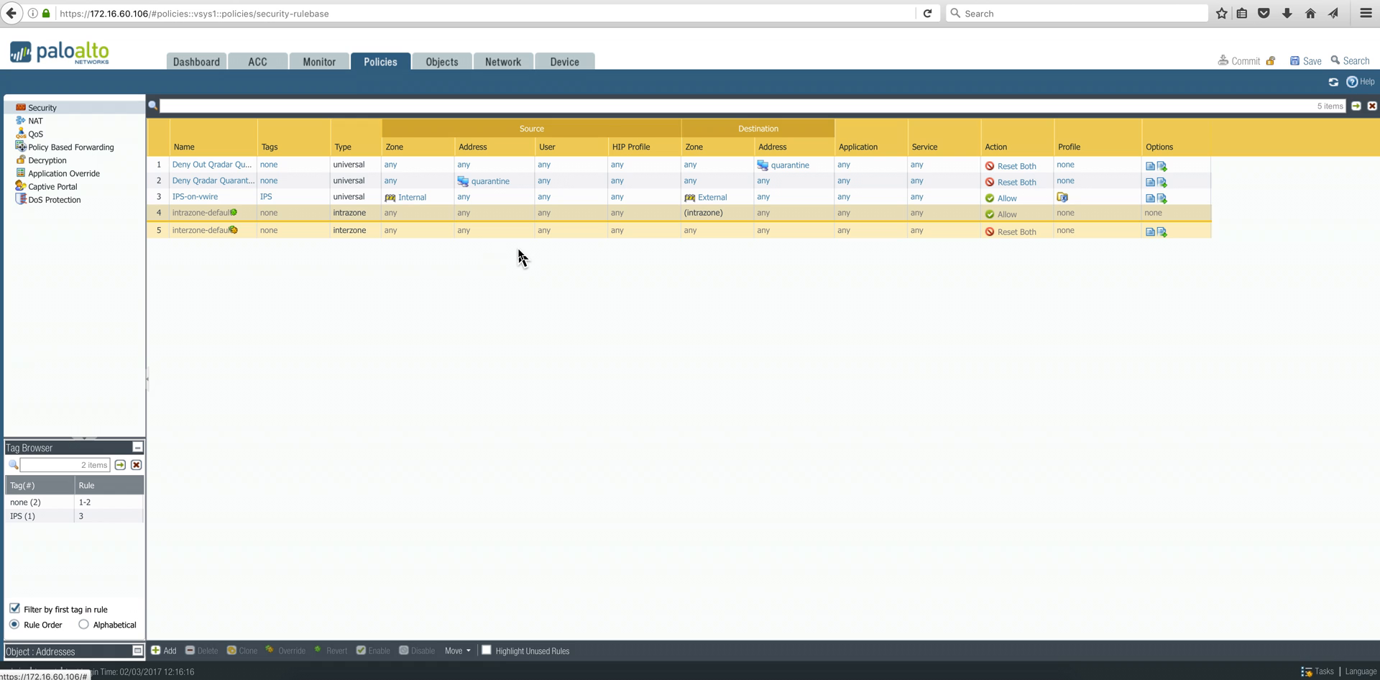
pyautogui.moveTo(505, 142)
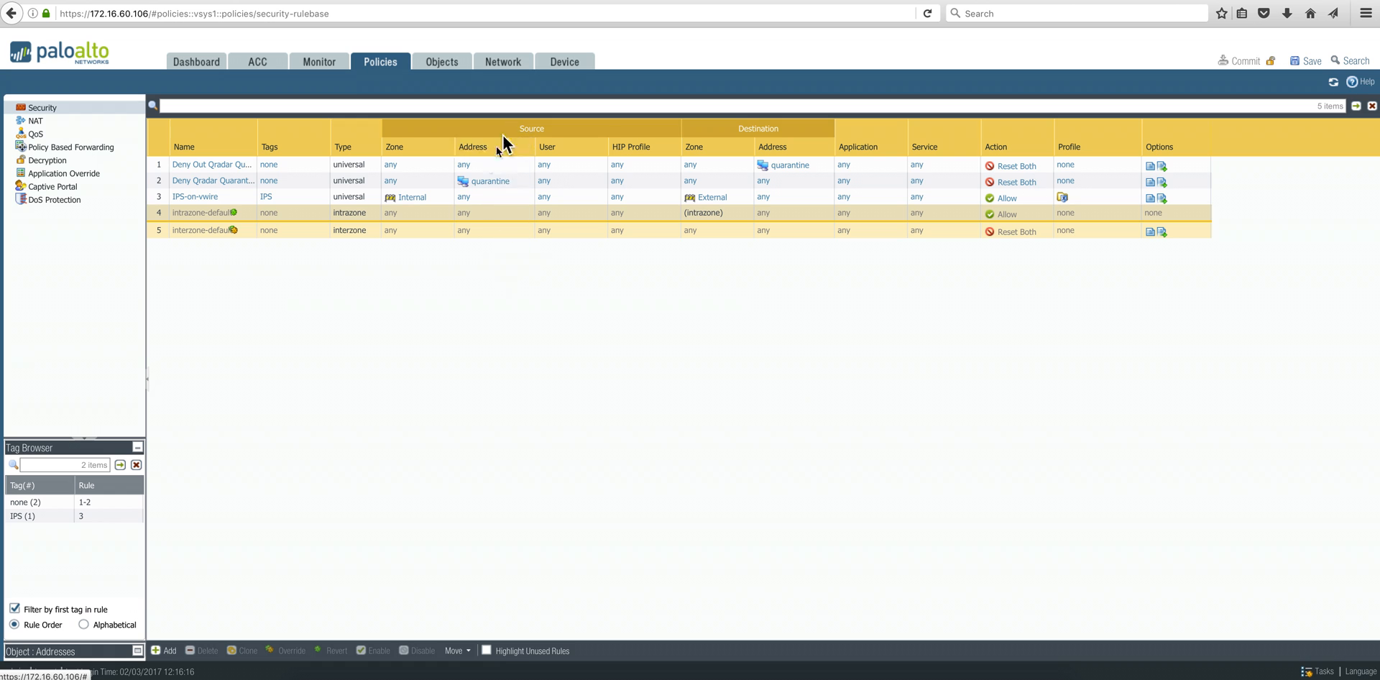
pyautogui.moveTo(473, 190)
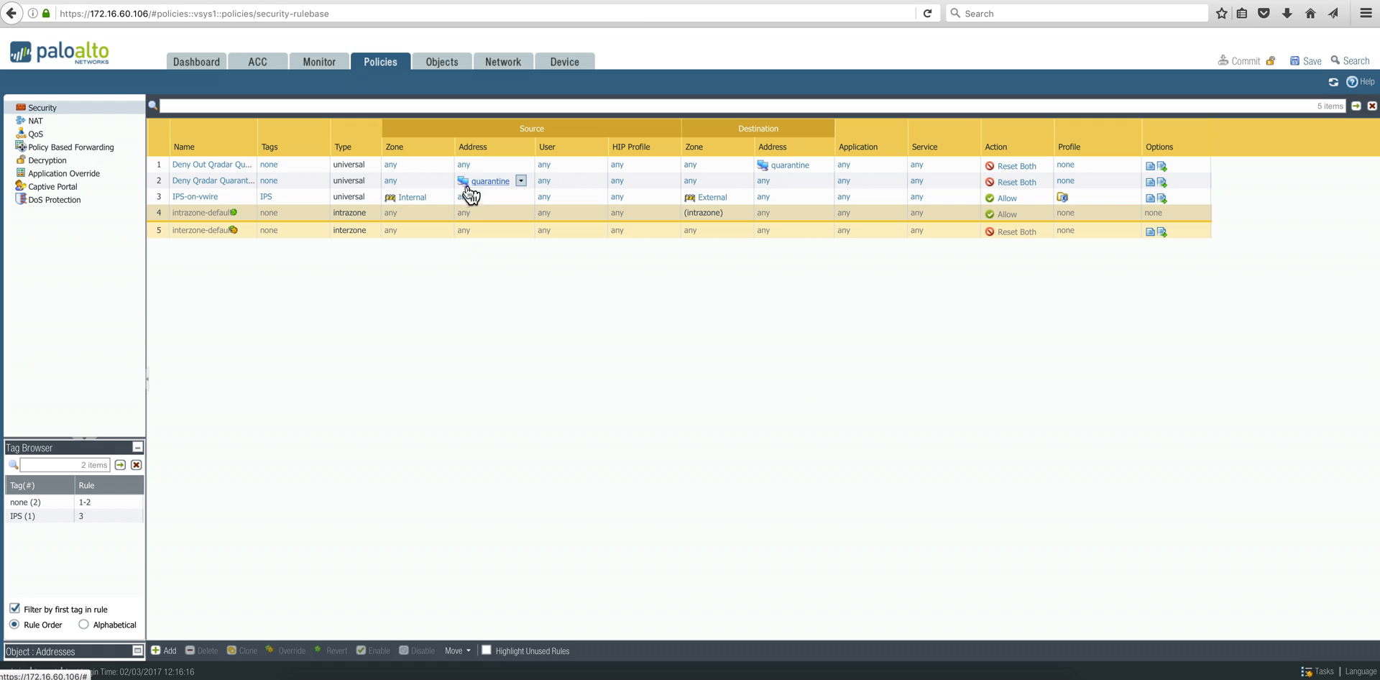
pyautogui.moveTo(499, 187)
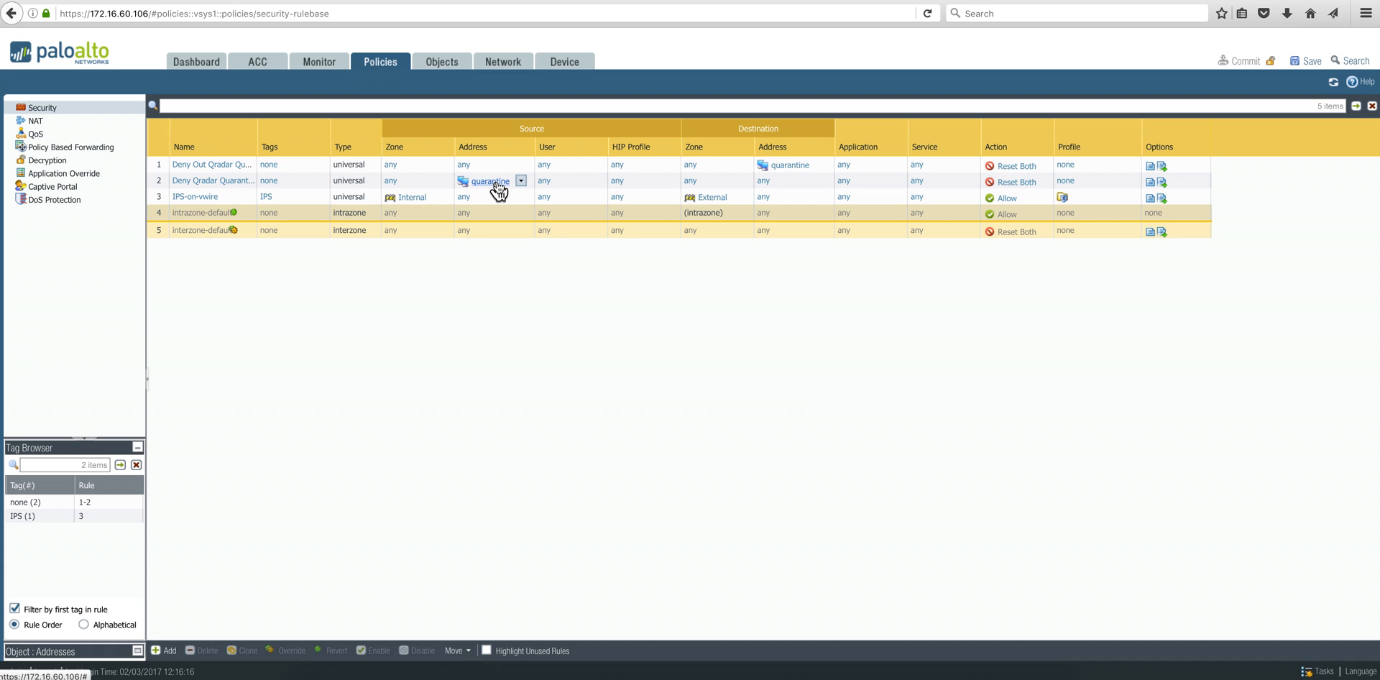
pyautogui.moveTo(462, 169)
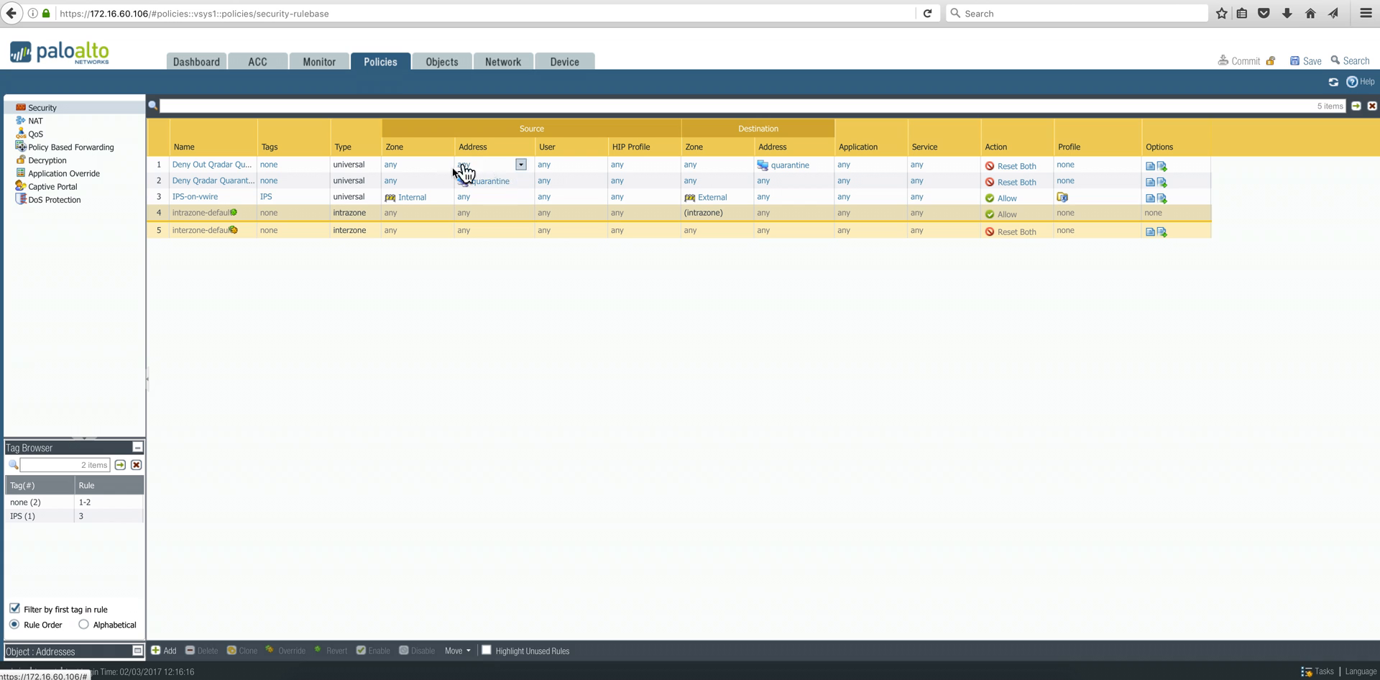
pyautogui.moveTo(788, 165)
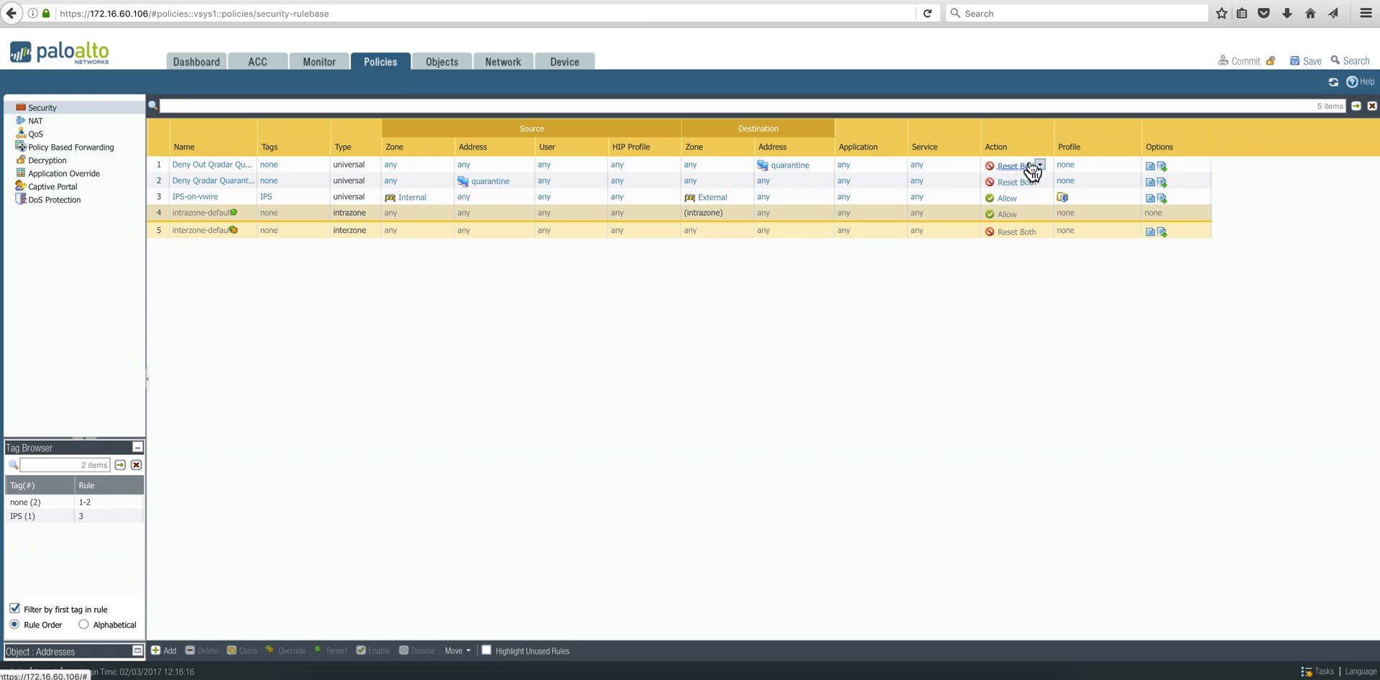
pyautogui.moveTo(818, 334)
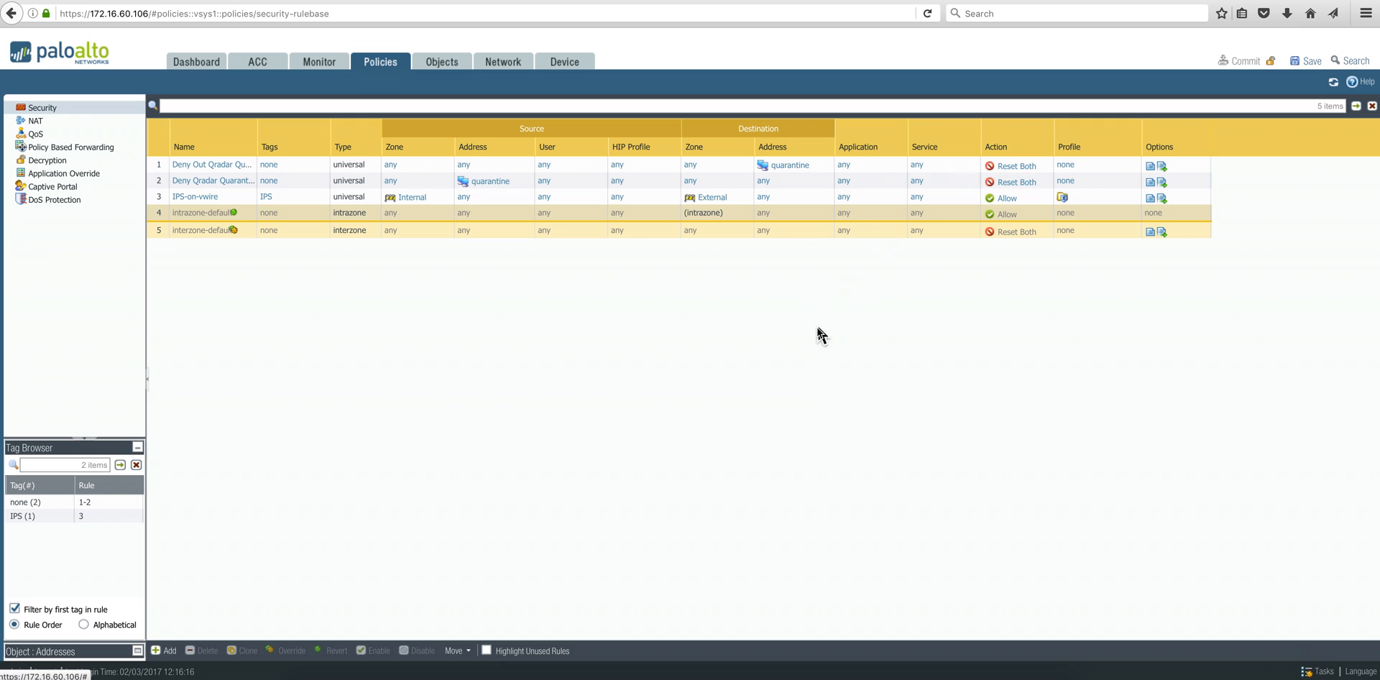
pyautogui.moveTo(745, 429)
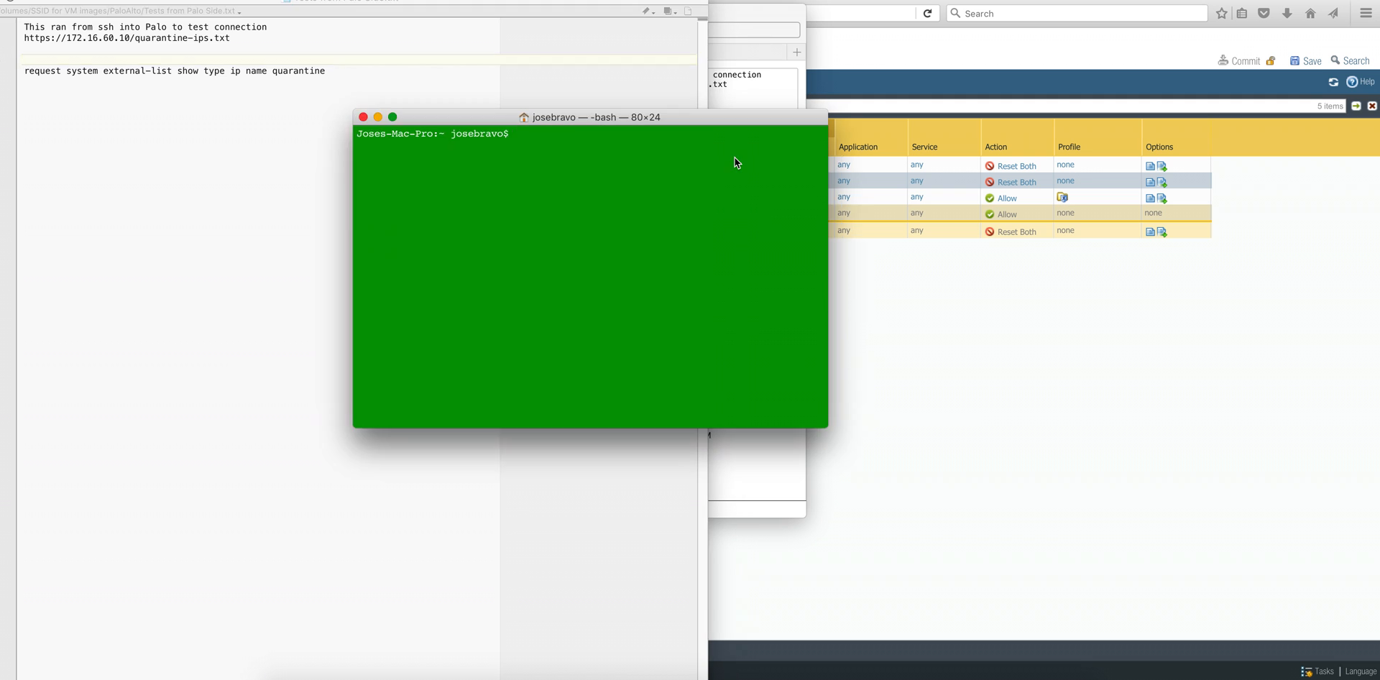
pyautogui.write('ssh admin@172.16.60.106')
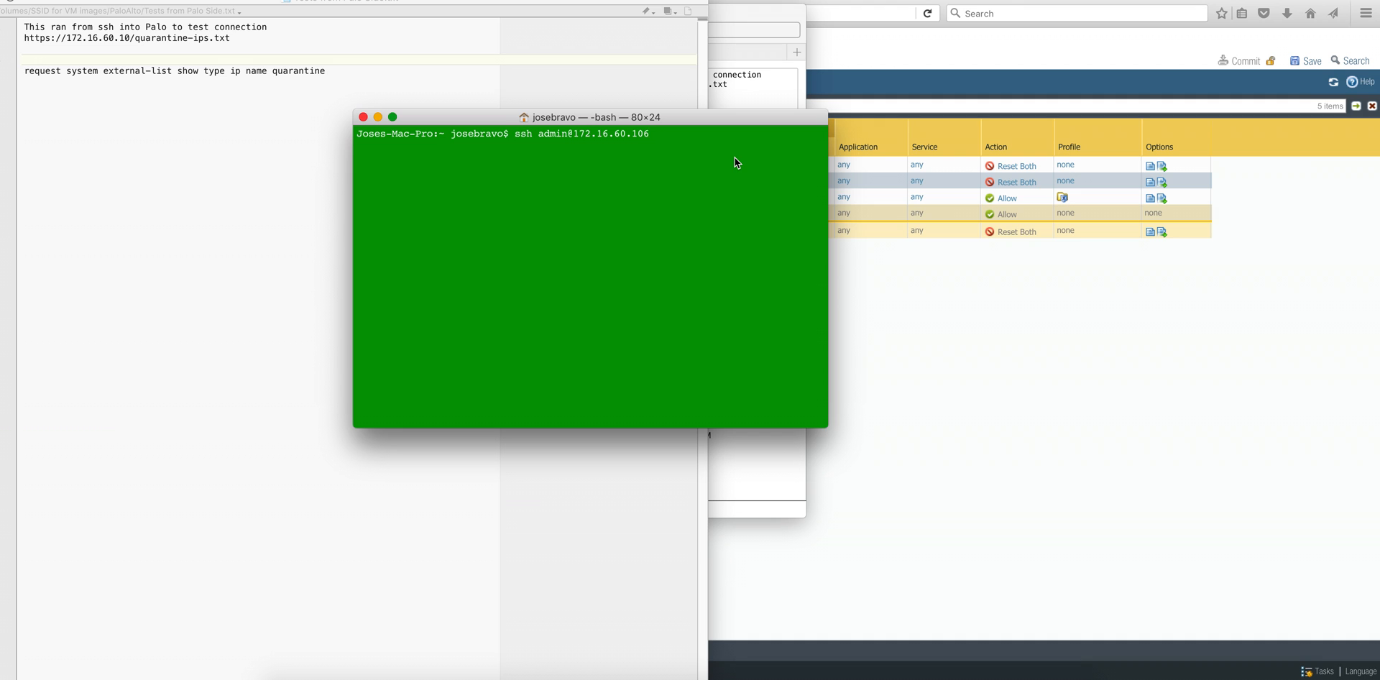
pyautogui.press('Return')
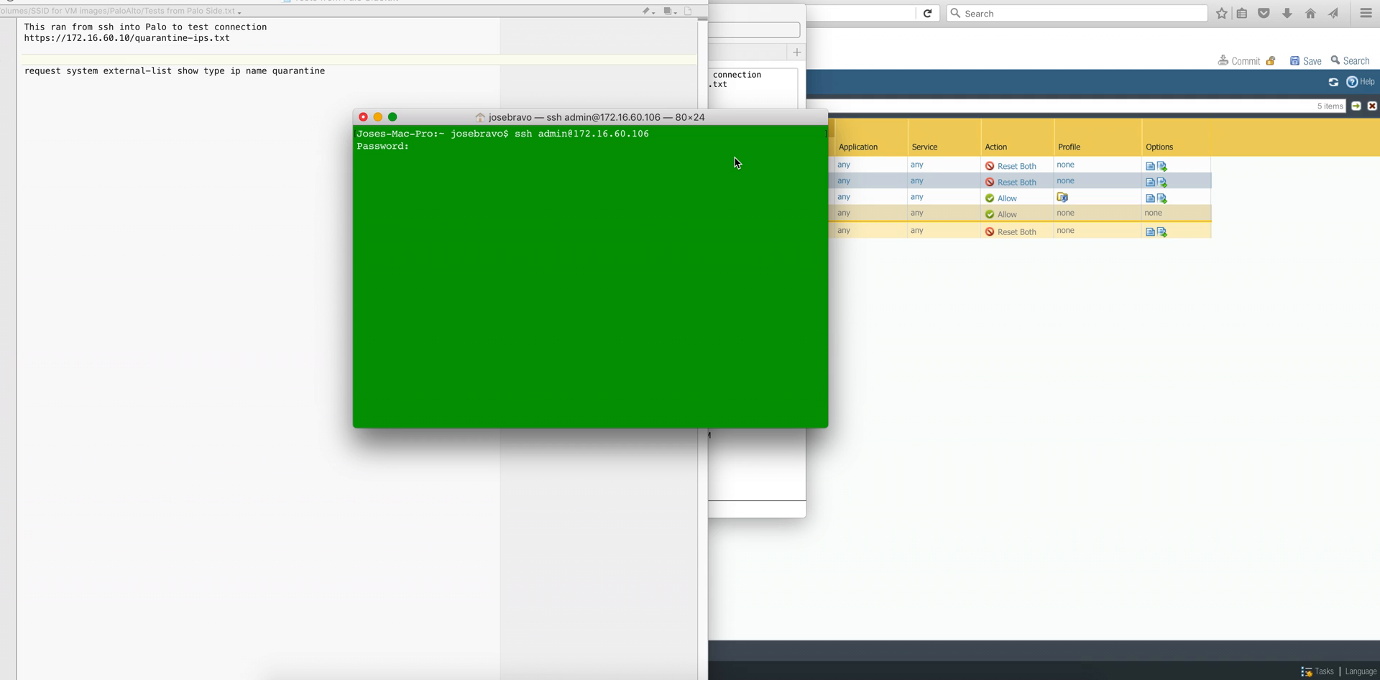
pyautogui.press('Return')
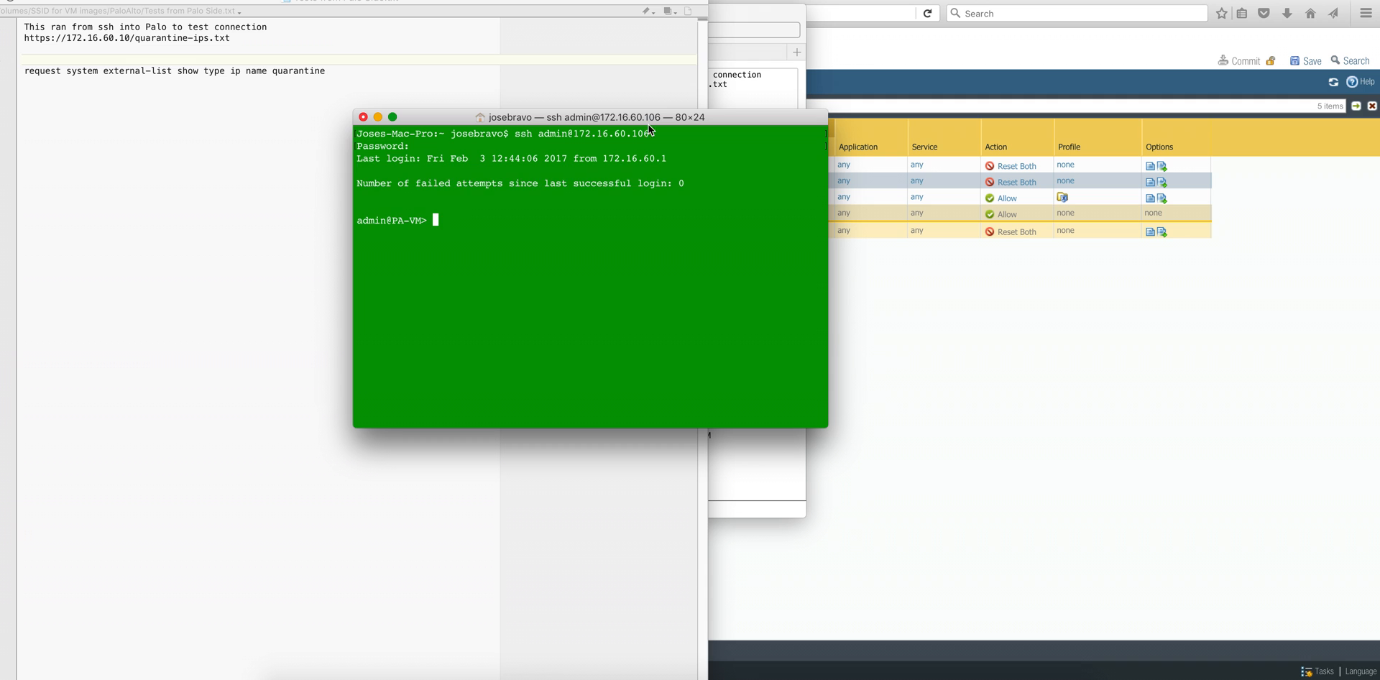
pyautogui.moveTo(376, 92)
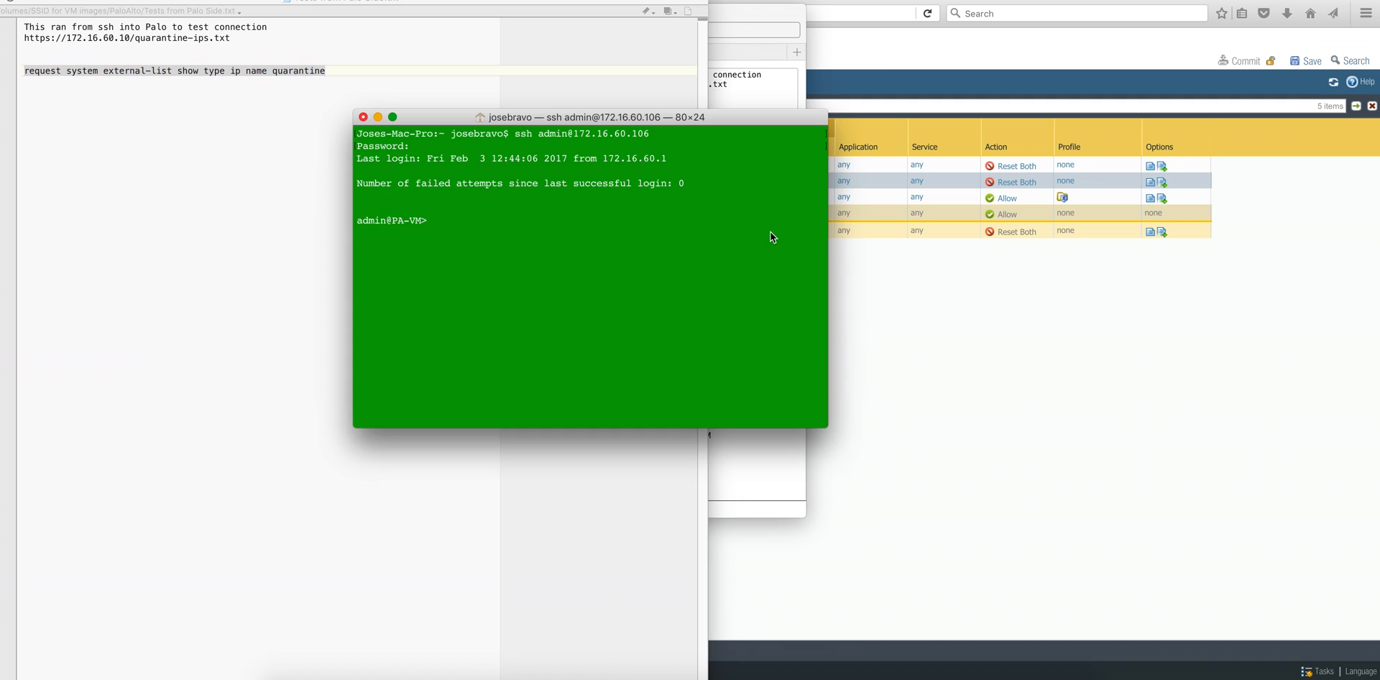
# Show the quarantine external IP list, confirming valid IP 54.230.49.27, then terminate the session.
pyautogui.write('request system external-list show type ip name quarantine')
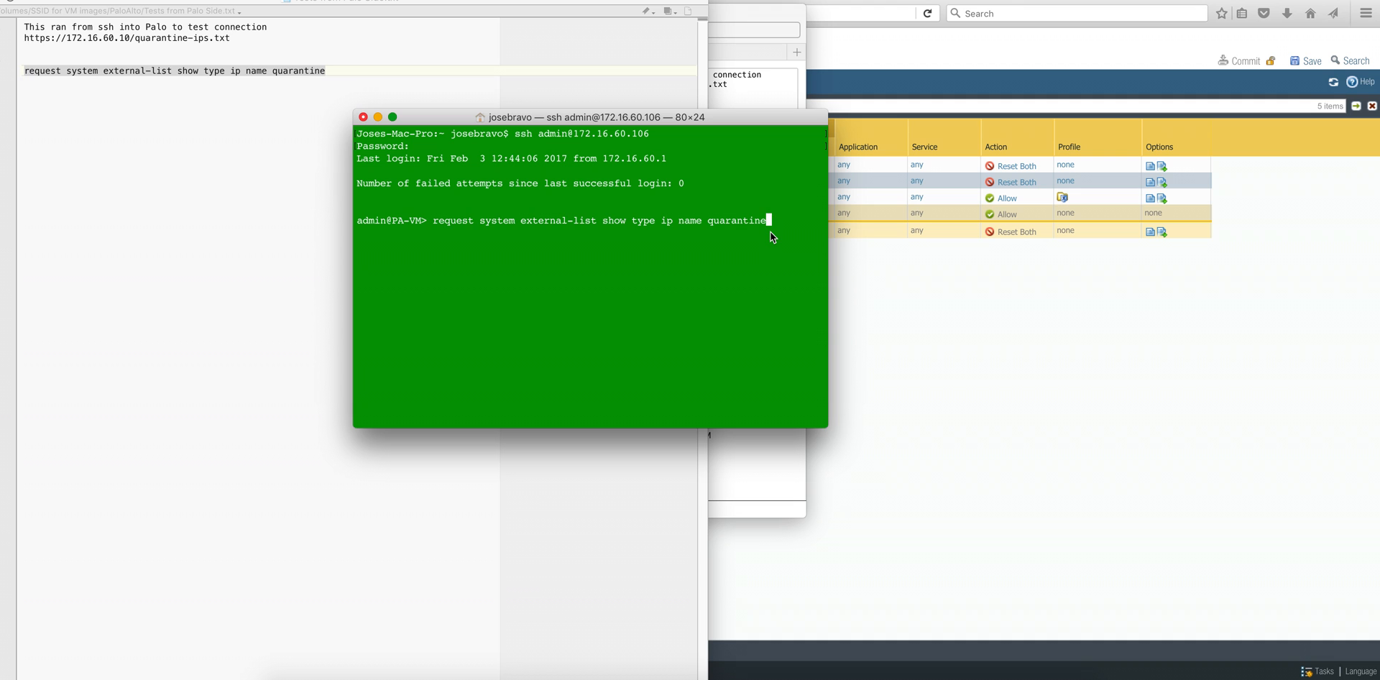
pyautogui.press('Return')
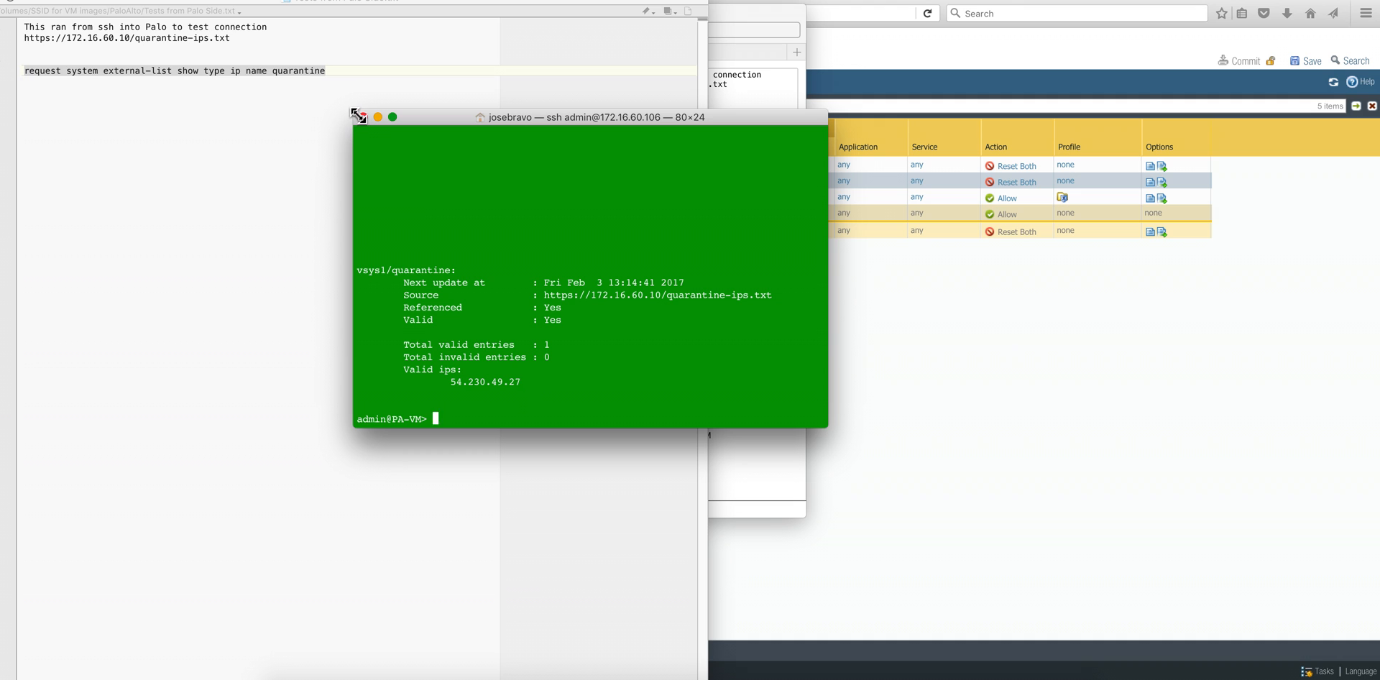
pyautogui.click(361, 118)
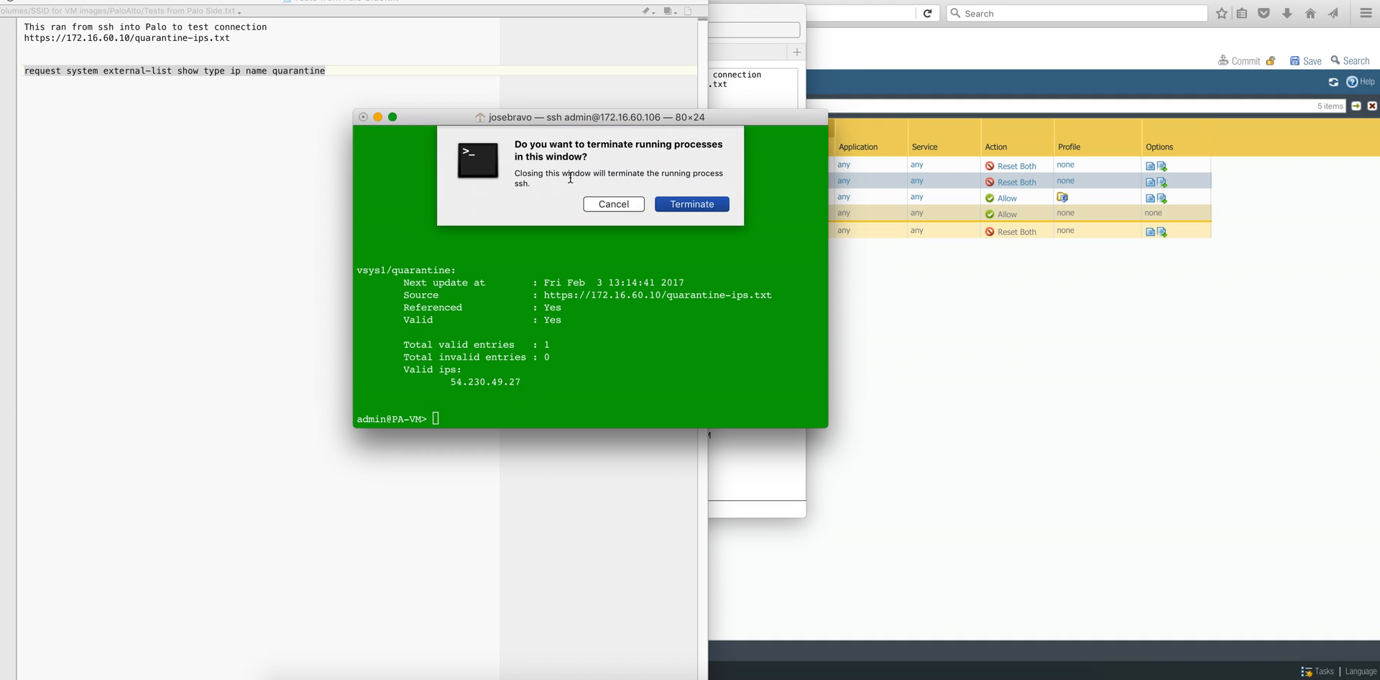
pyautogui.click(691, 204)
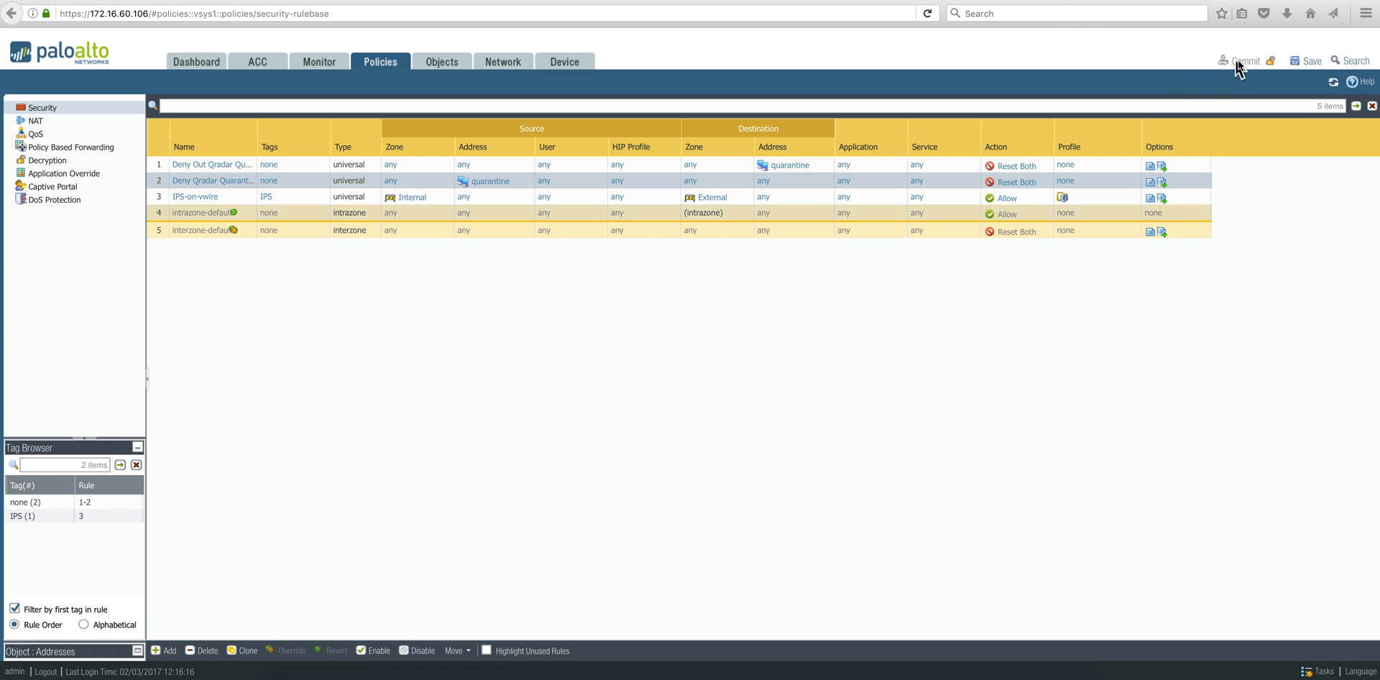
pyautogui.moveTo(1249, 85)
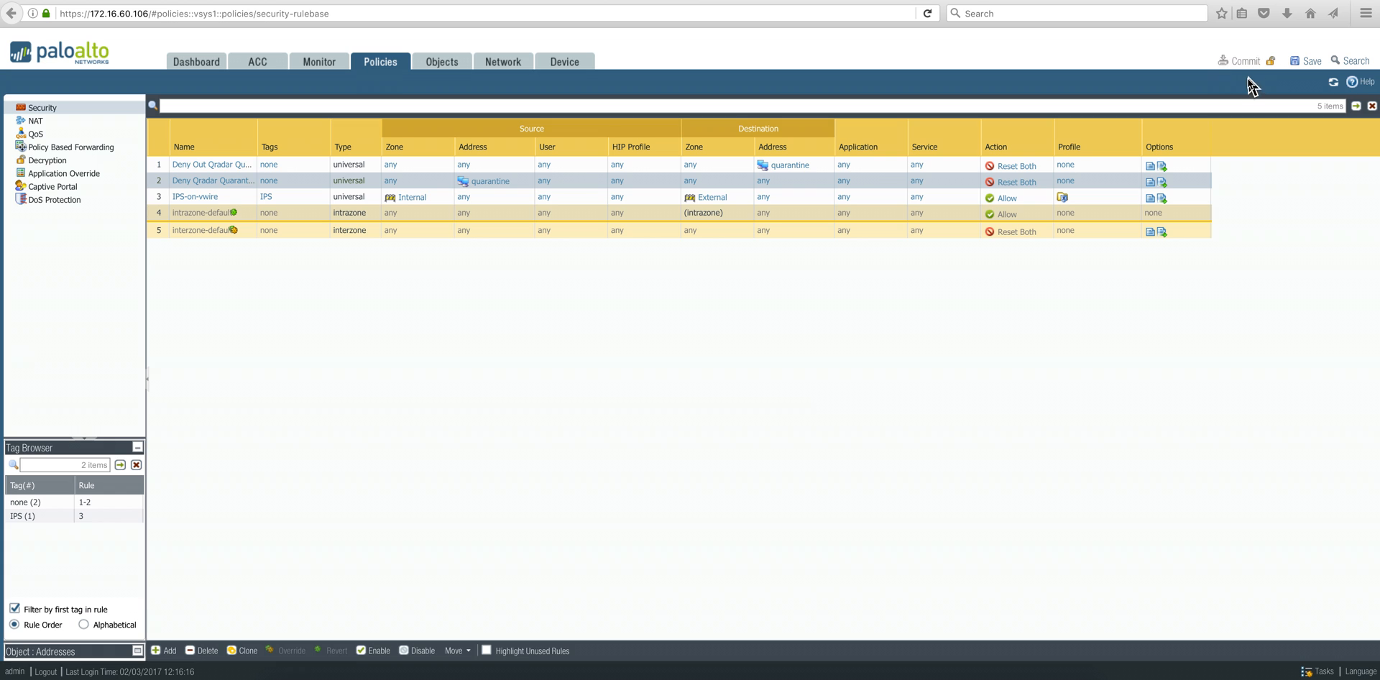
pyautogui.moveTo(1245, 75)
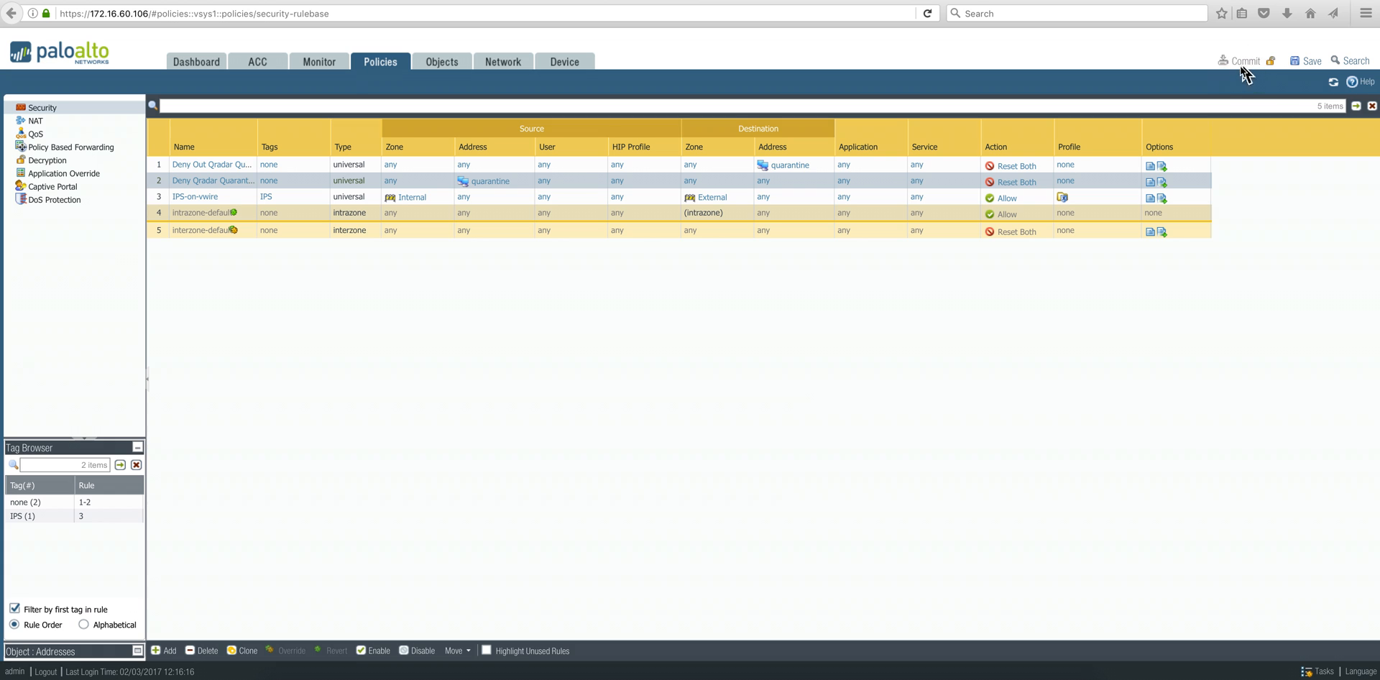
pyautogui.moveTo(1006, 314)
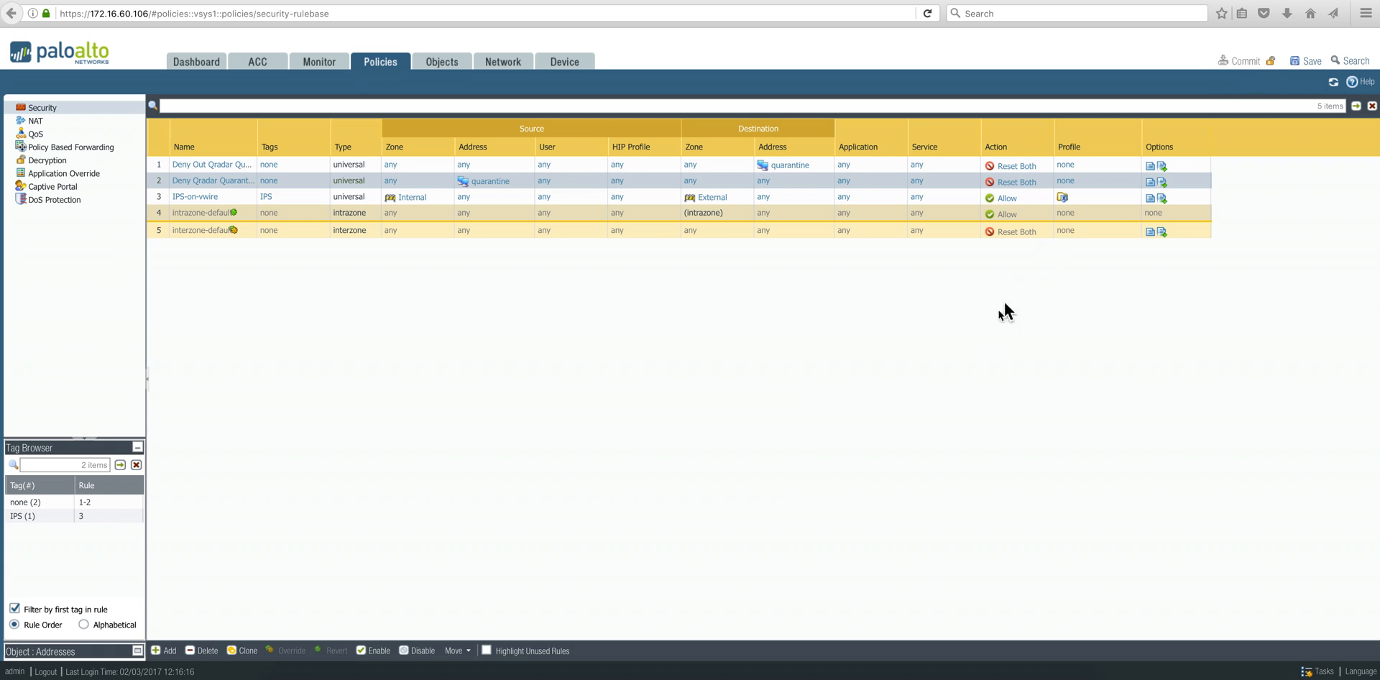
pyautogui.moveTo(884, 360)
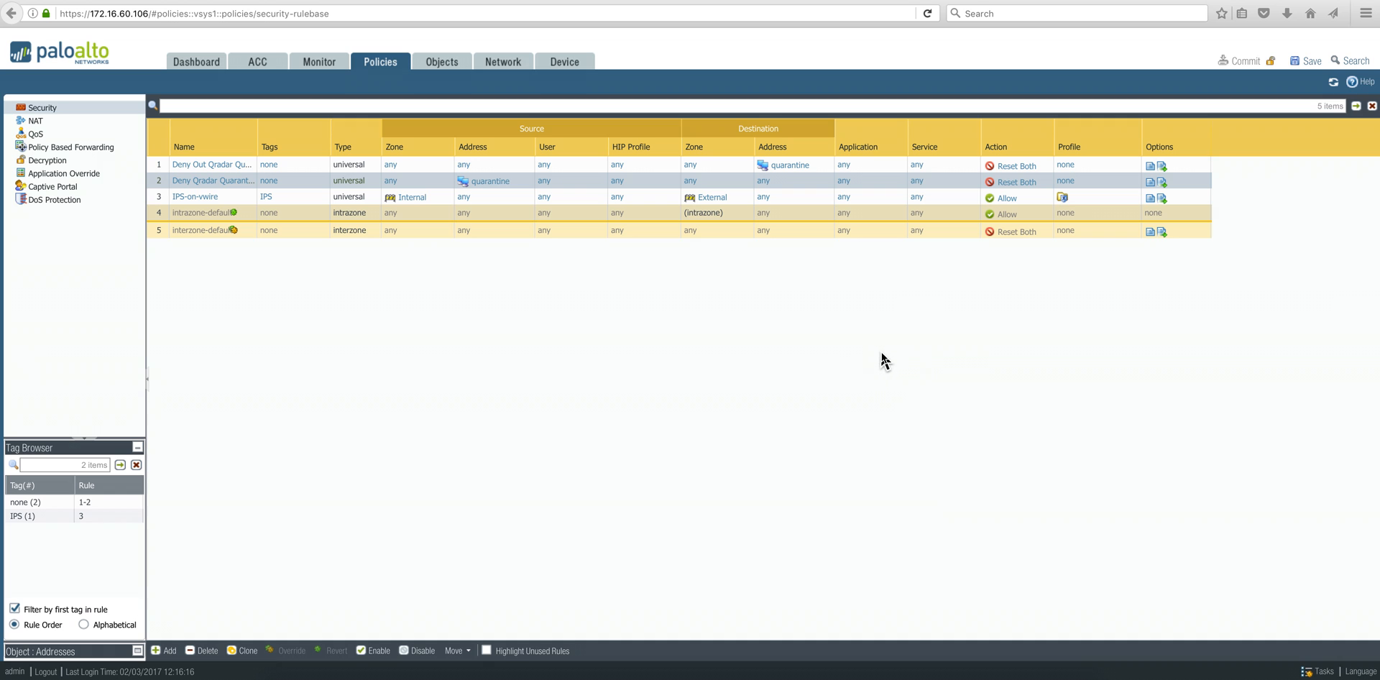
pyautogui.moveTo(841, 373)
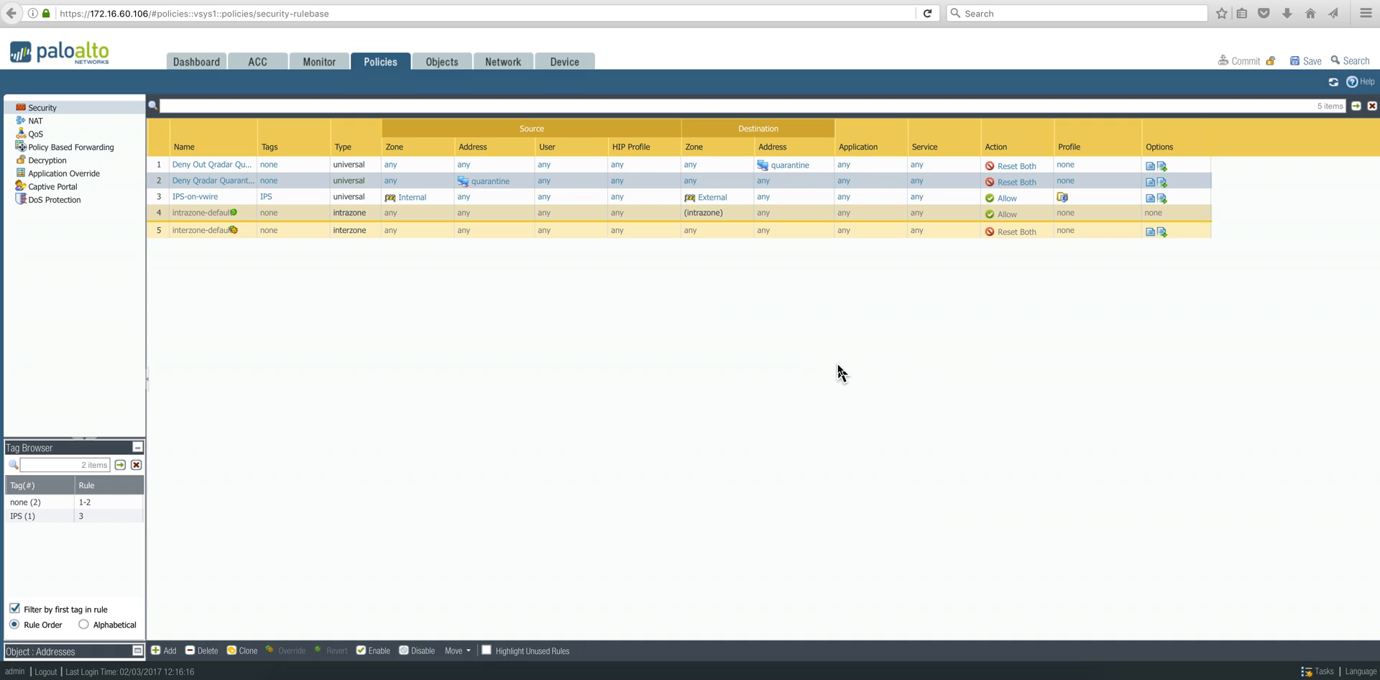
pyautogui.moveTo(390, 282)
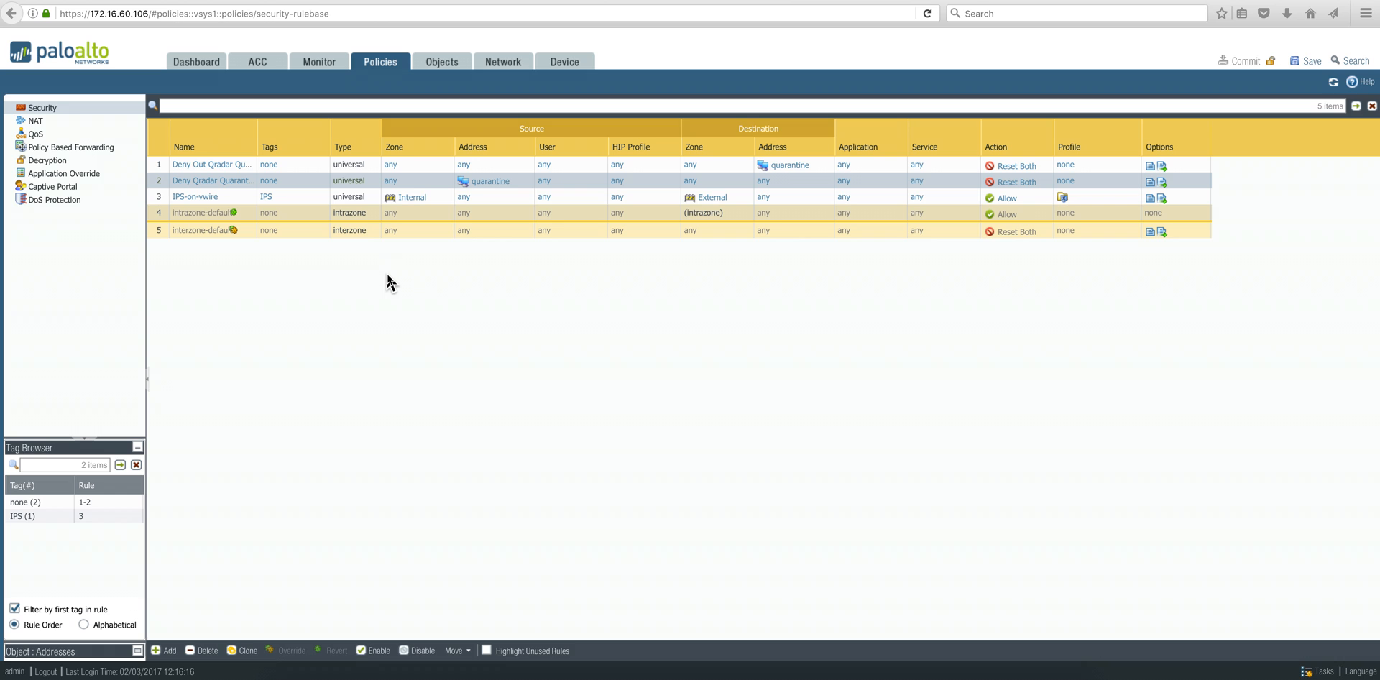